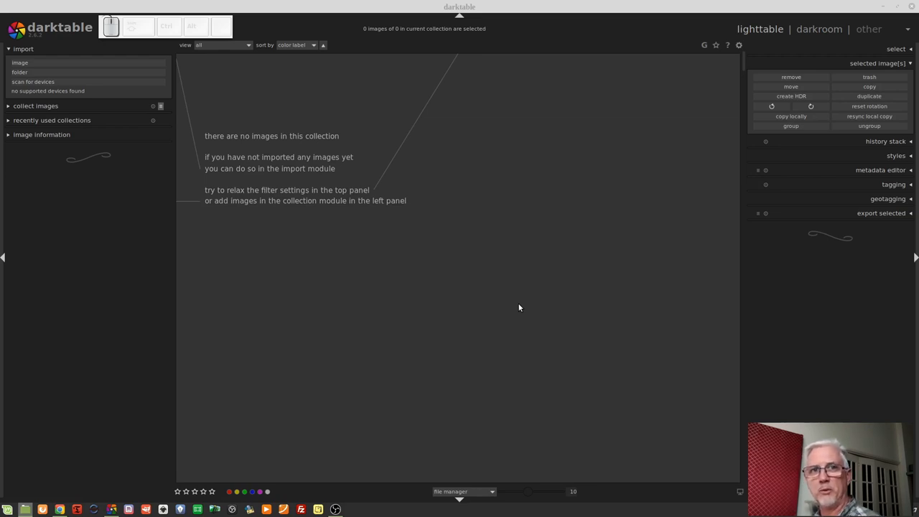
{"action": "mouse_move", "coordinate": [338, 140]}
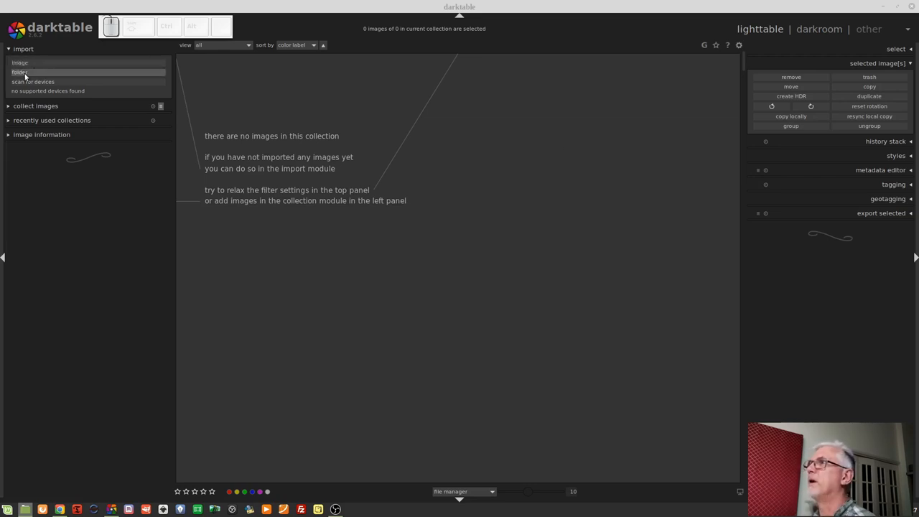
Step: Begin a folder import and browse into the Ep 050 folder showing its 2016-10-15 subfolder
{"action": "left_click", "coordinate": [20, 72]}
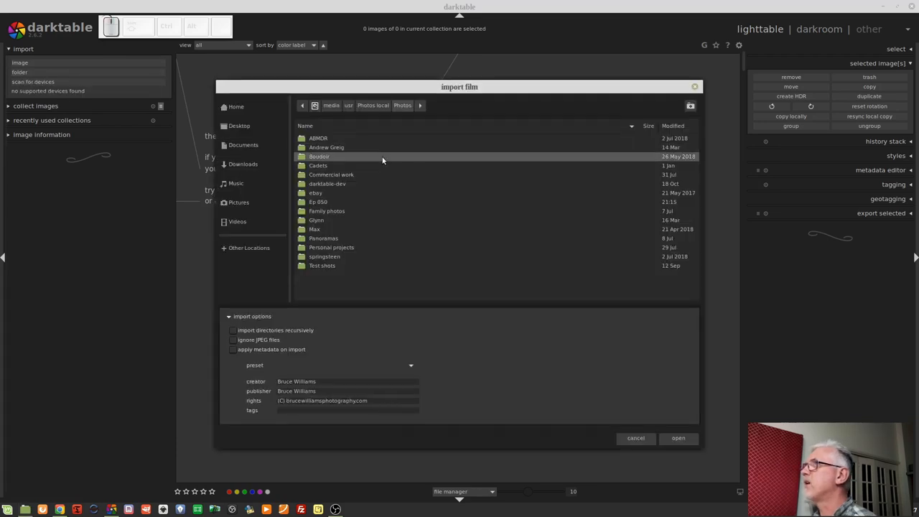
{"action": "left_click", "coordinate": [334, 202]}
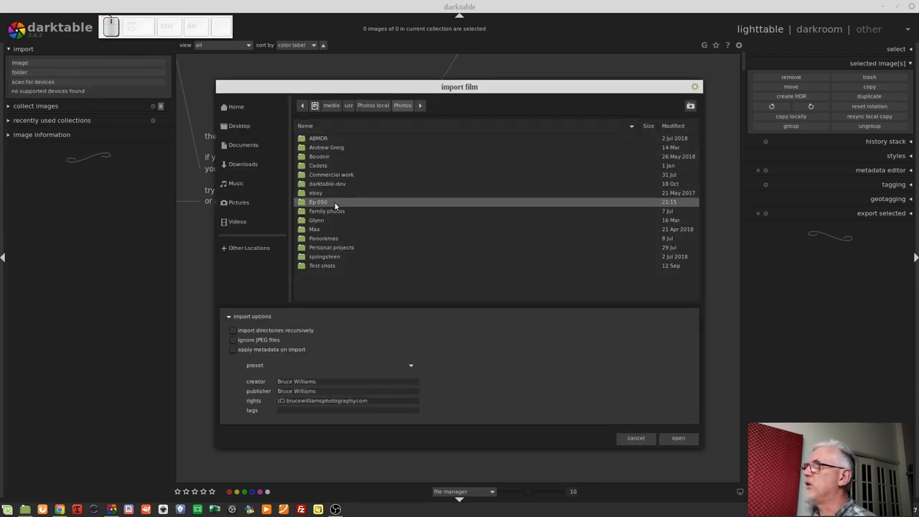
{"action": "double_click", "coordinate": [318, 202]}
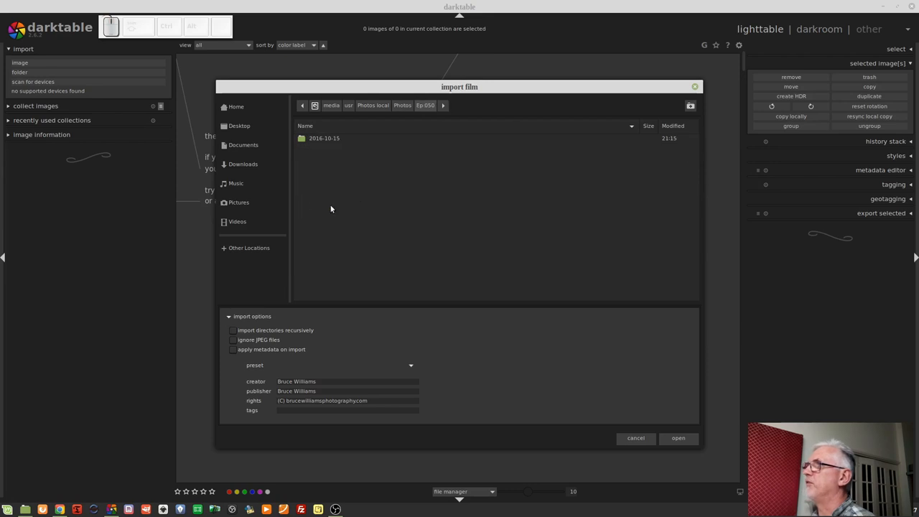
{"action": "left_click", "coordinate": [324, 138]}
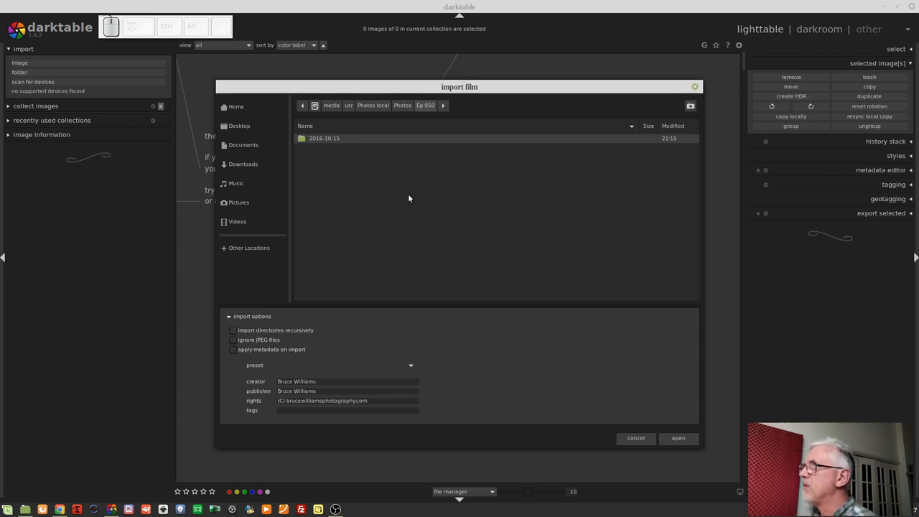
{"action": "mouse_move", "coordinate": [263, 336]}
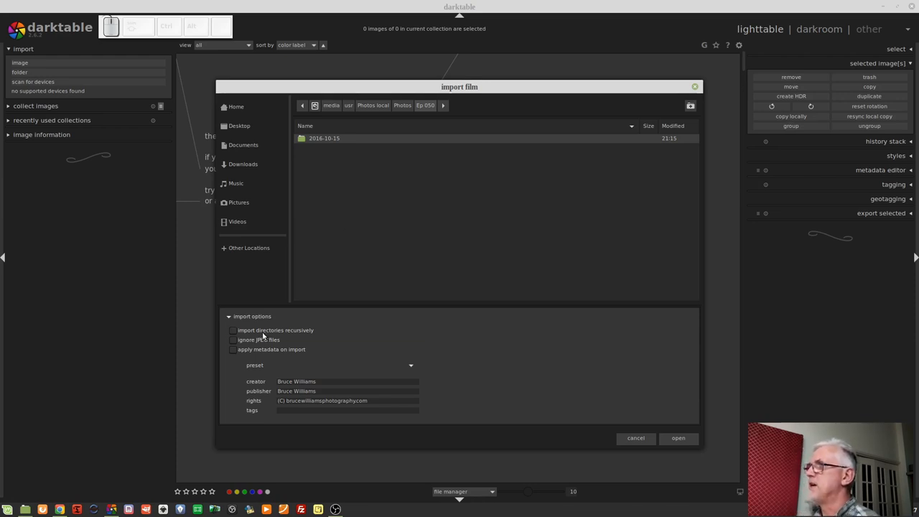
{"action": "mouse_move", "coordinate": [275, 330]}
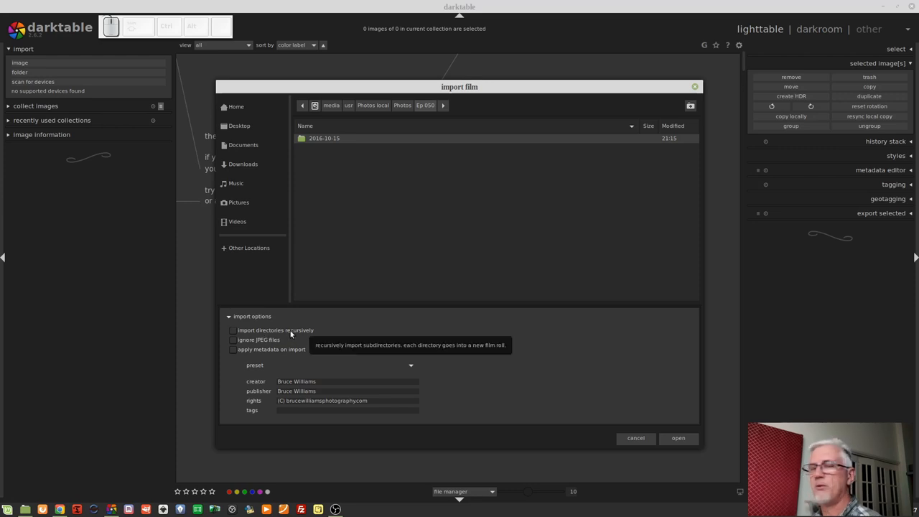
{"action": "mouse_move", "coordinate": [445, 330]}
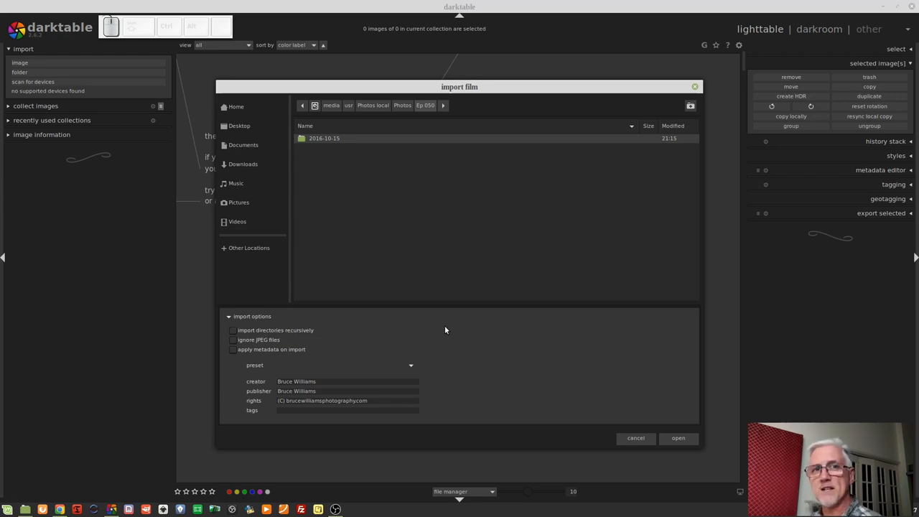
{"action": "mouse_move", "coordinate": [444, 330]}
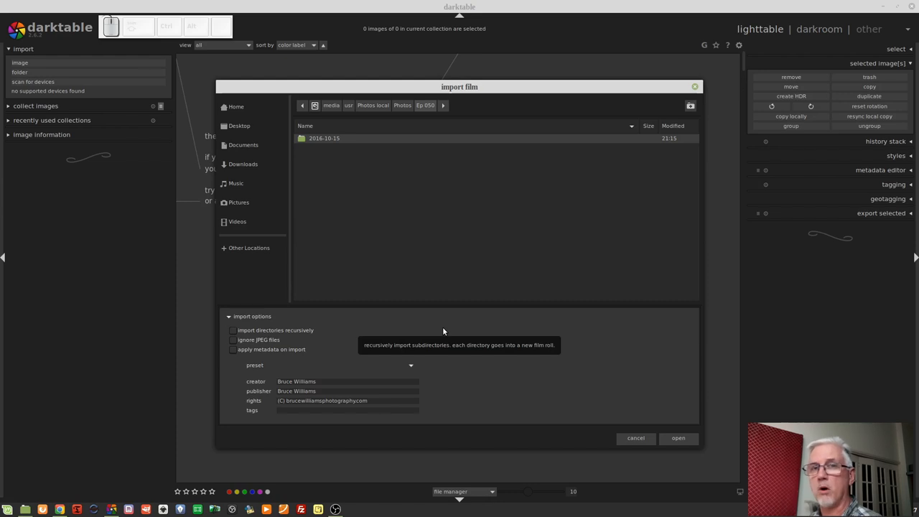
{"action": "mouse_move", "coordinate": [320, 142]}
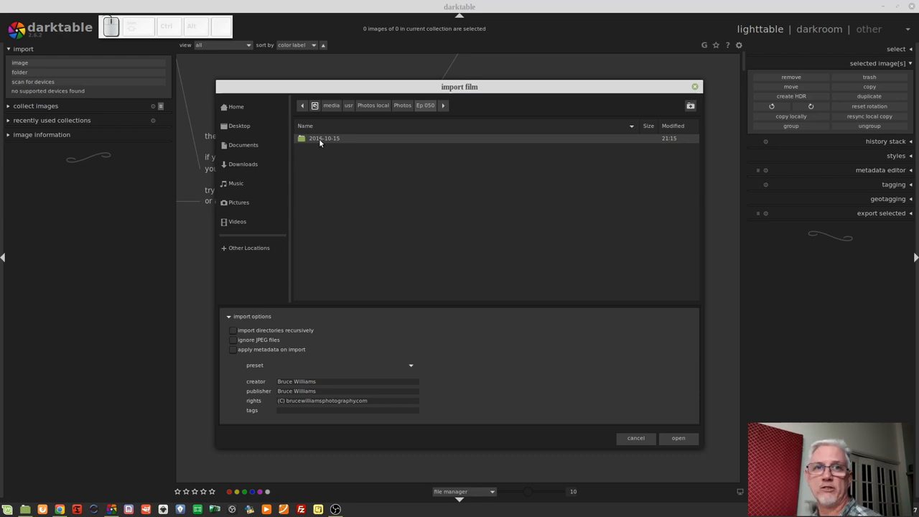
{"action": "mouse_move", "coordinate": [298, 181]}
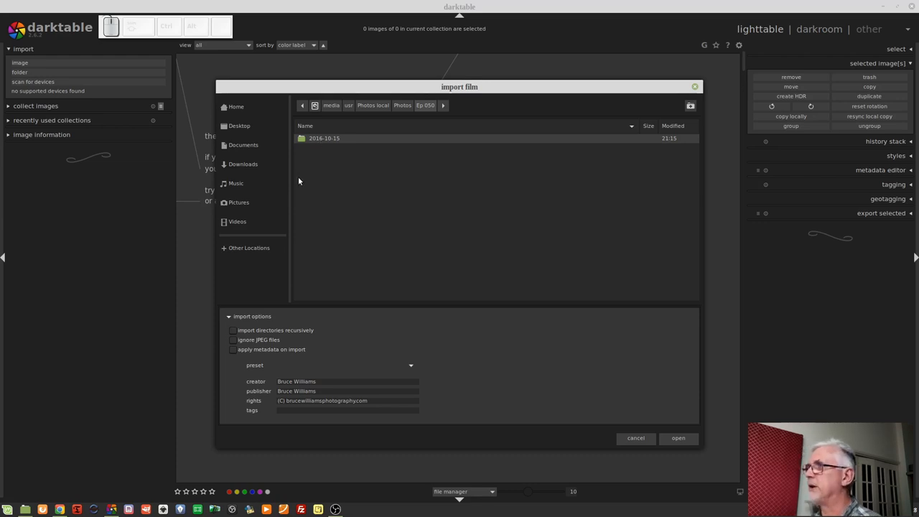
{"action": "mouse_move", "coordinate": [276, 330]}
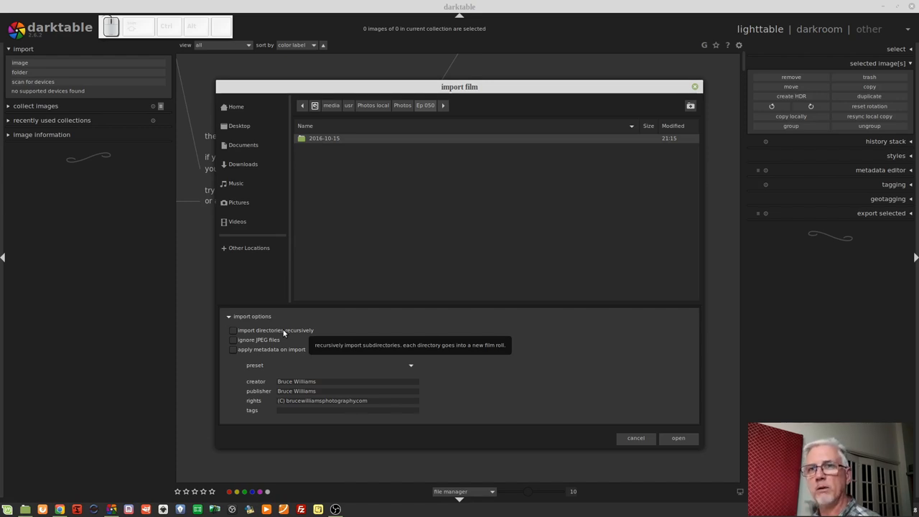
{"action": "mouse_move", "coordinate": [467, 106]}
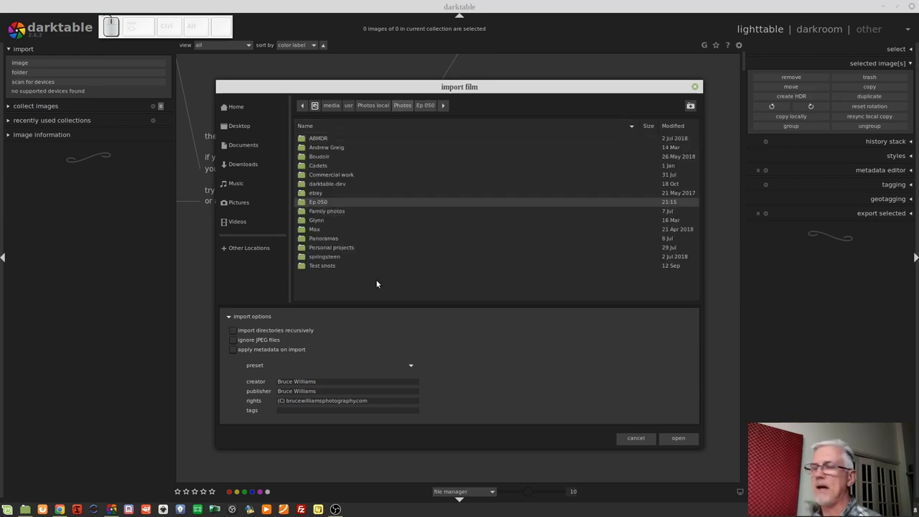
Step: Enable 'import directories recursively' and 'apply metadata on import' in the import options
{"action": "left_click", "coordinate": [233, 330]}
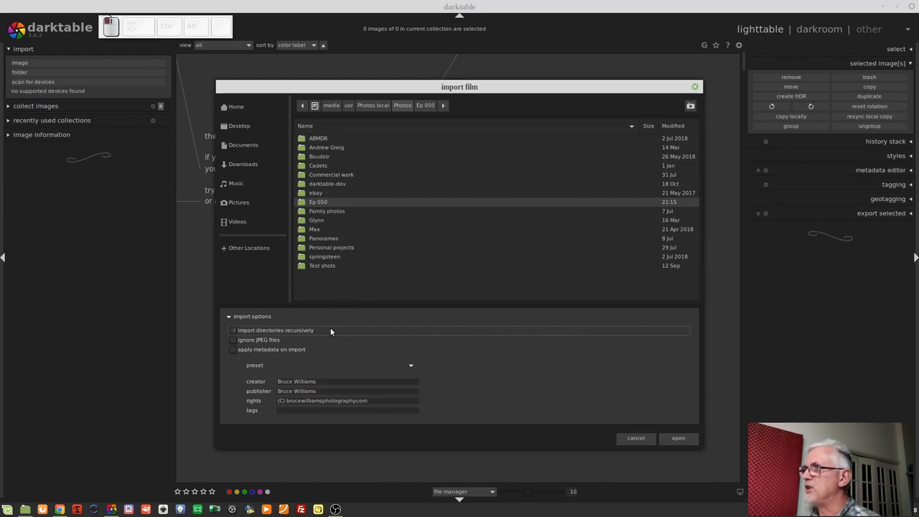
{"action": "left_click", "coordinate": [232, 329]}
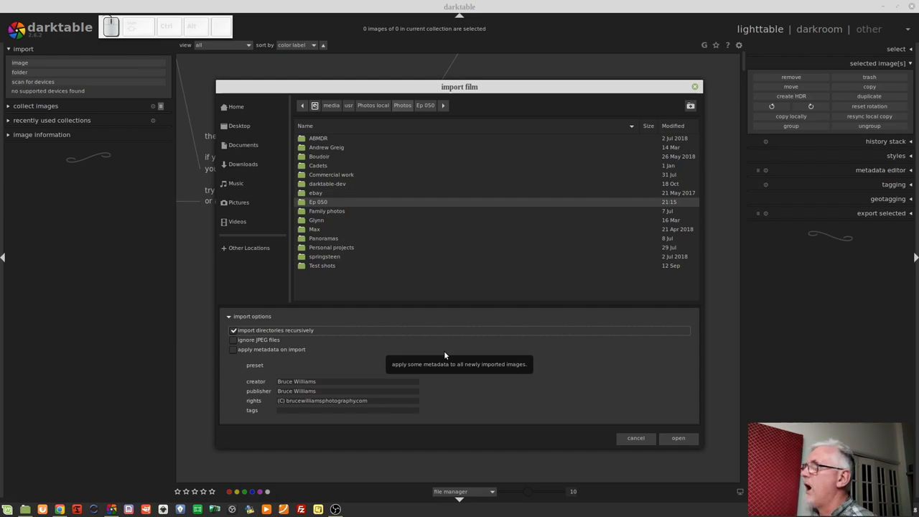
{"action": "mouse_move", "coordinate": [427, 340]}
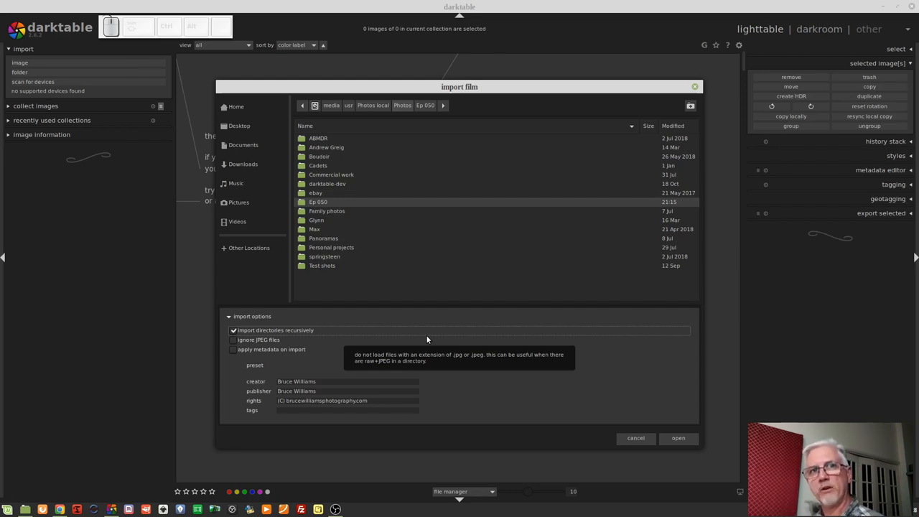
{"action": "mouse_move", "coordinate": [249, 339]}
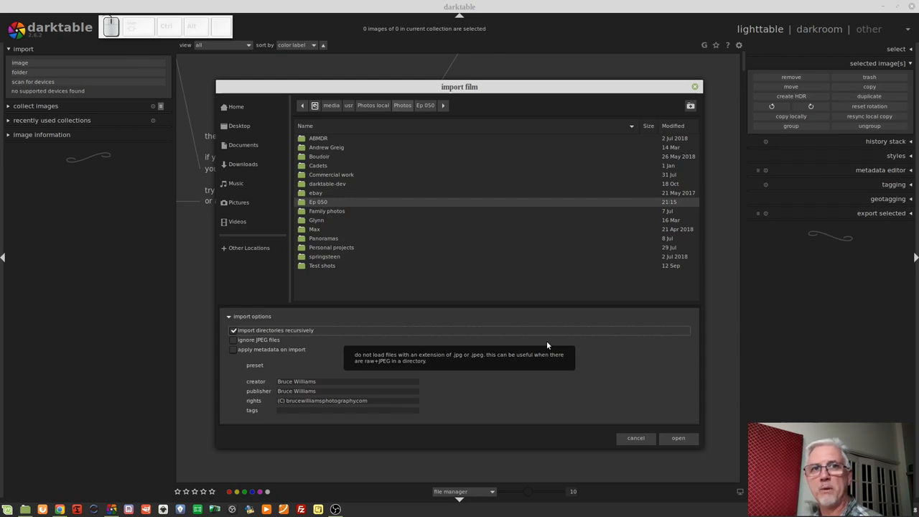
{"action": "mouse_move", "coordinate": [498, 348]}
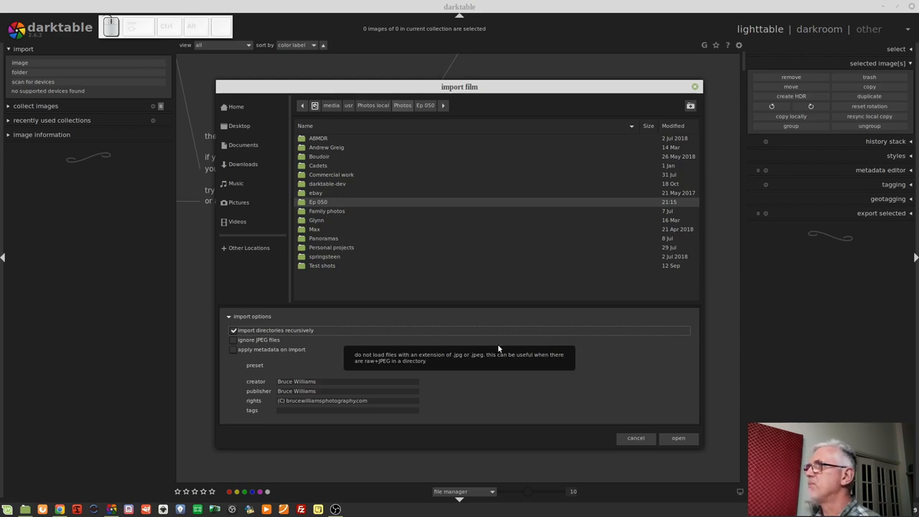
{"action": "left_click", "coordinate": [232, 349]}
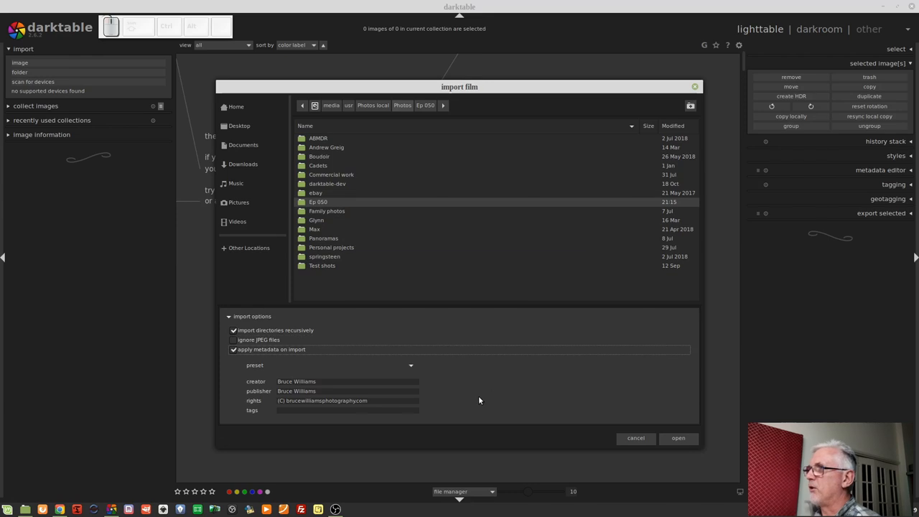
{"action": "mouse_move", "coordinate": [443, 389]}
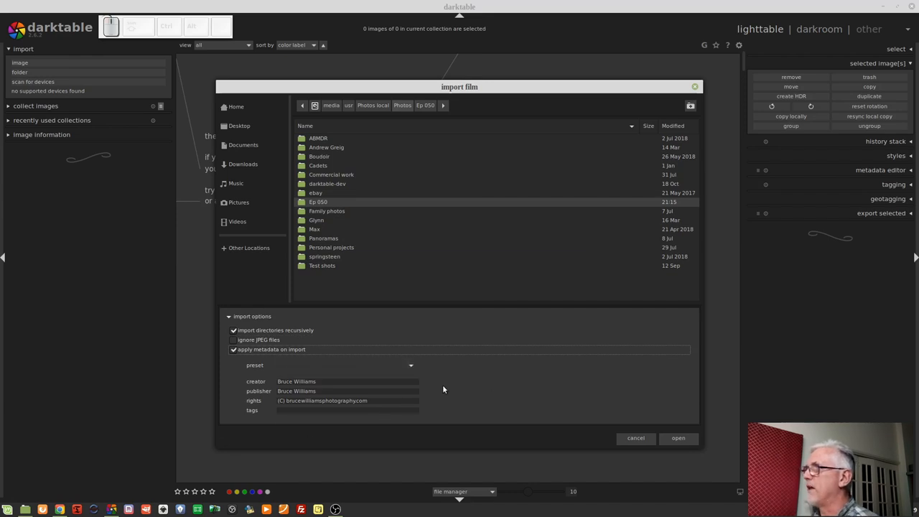
{"action": "mouse_move", "coordinate": [340, 378]}
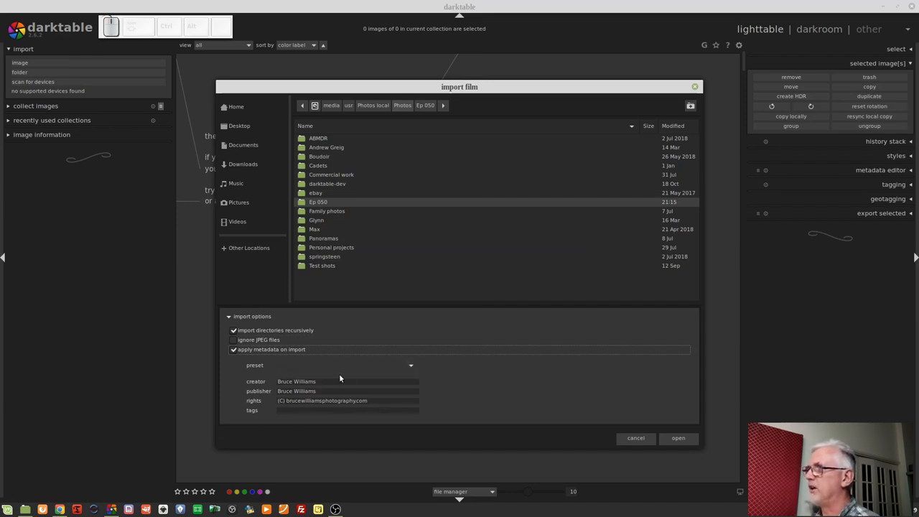
{"action": "mouse_move", "coordinate": [437, 406]}
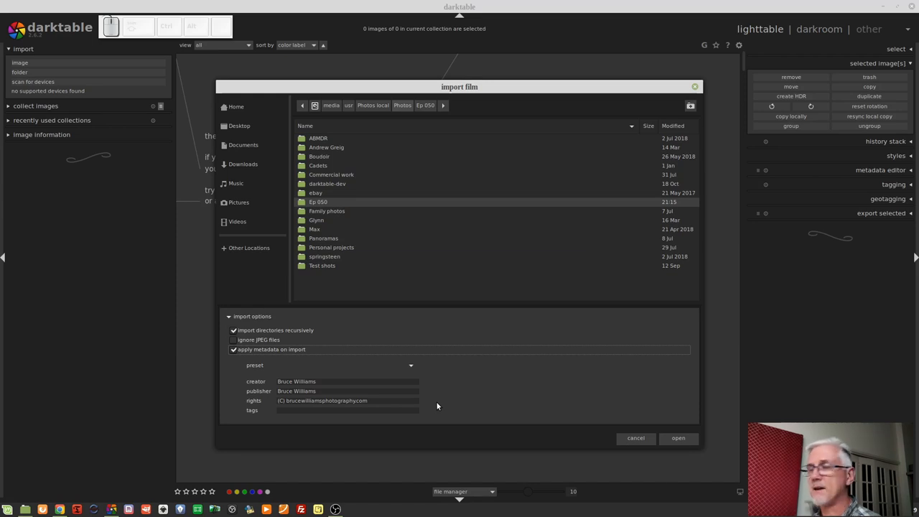
Step: Disable 'apply metadata on import', leaving recursive directory import on
{"action": "left_click", "coordinate": [233, 349]}
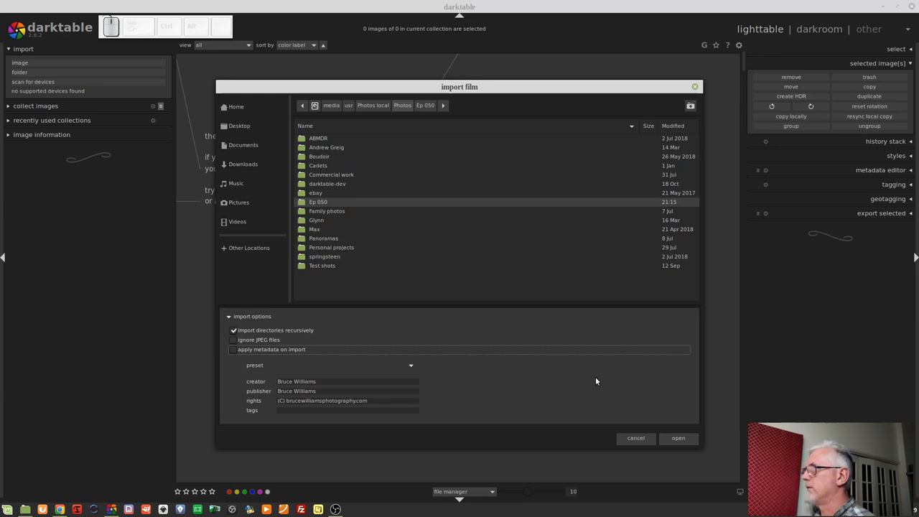
{"action": "mouse_move", "coordinate": [665, 425]}
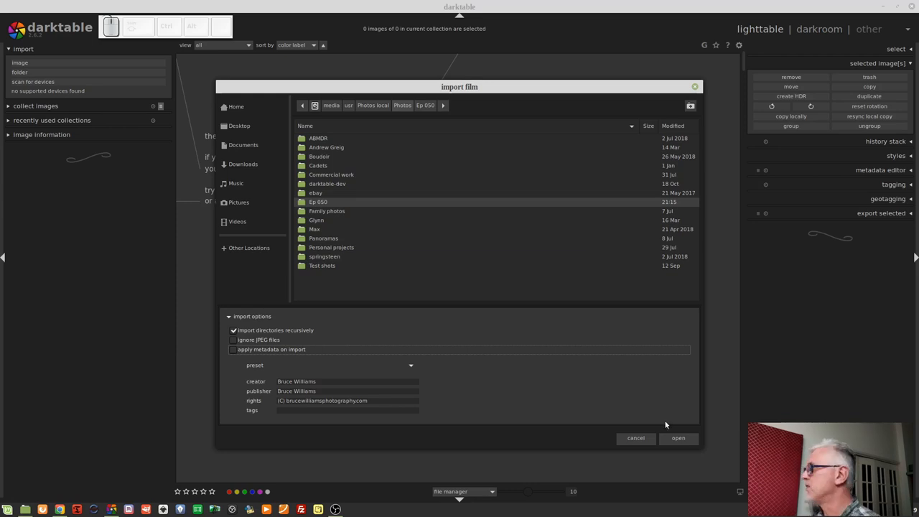
Step: Import the Ep 050 folder with subfolders, loading 1462 images into the lighttable
{"action": "left_click", "coordinate": [678, 438]}
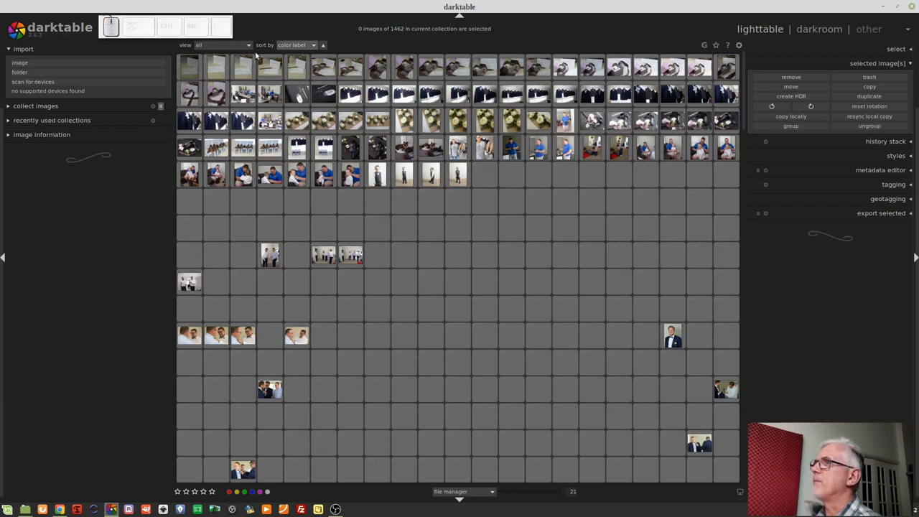
{"action": "left_click", "coordinate": [294, 45]}
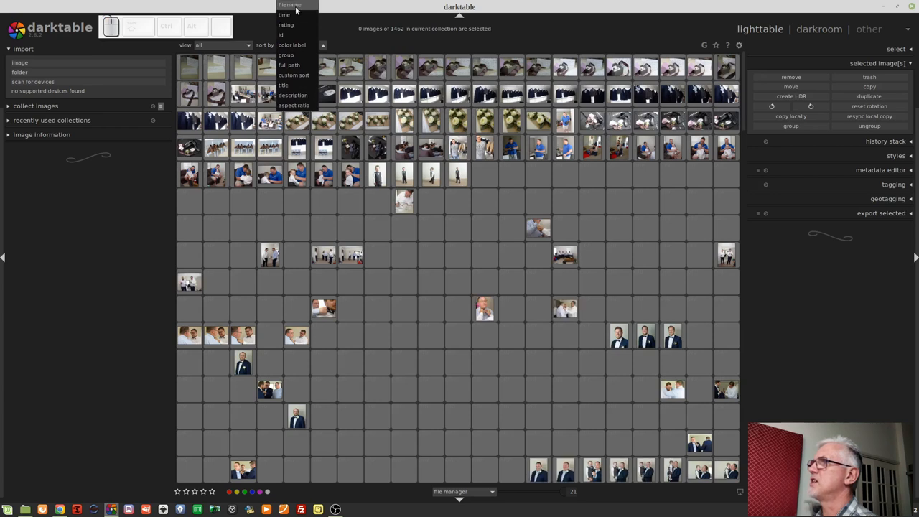
{"action": "left_click", "coordinate": [289, 5]}
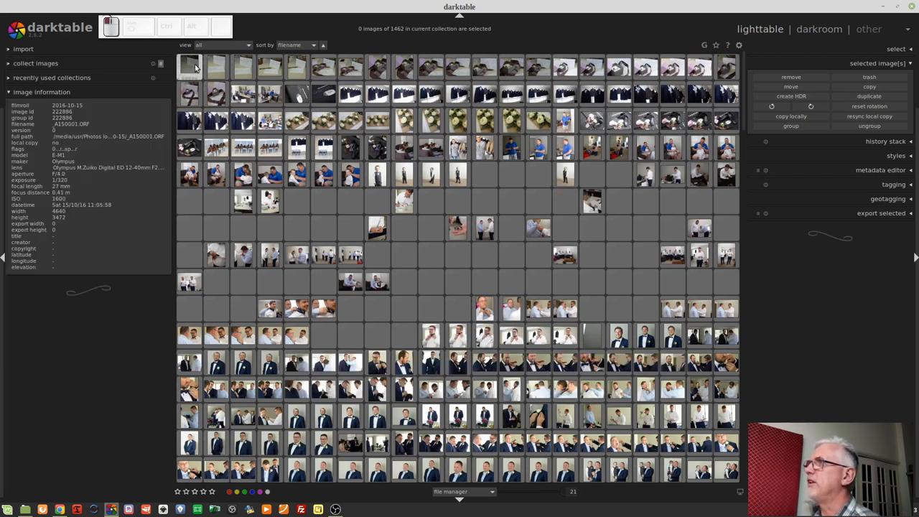
{"action": "left_click", "coordinate": [189, 66]}
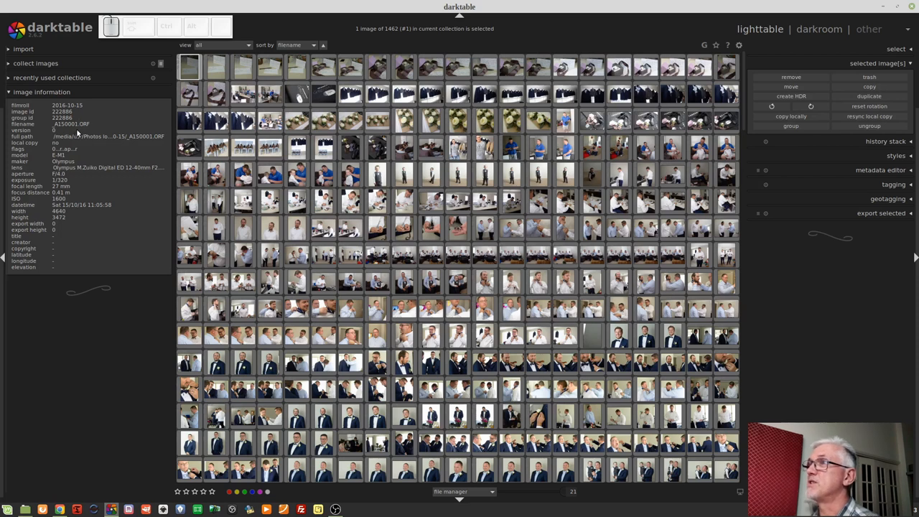
{"action": "mouse_move", "coordinate": [75, 132]}
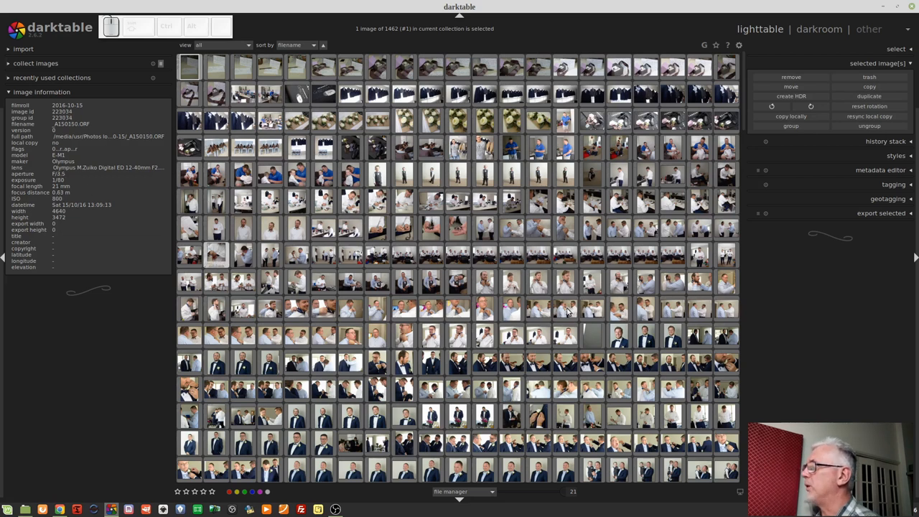
Step: Browse down the lighttable at 12 thumbnails per row and select ceremony photo _A150556.ORF (#555)
{"action": "scroll", "scroll_direction": "down", "scroll_amount": 3}
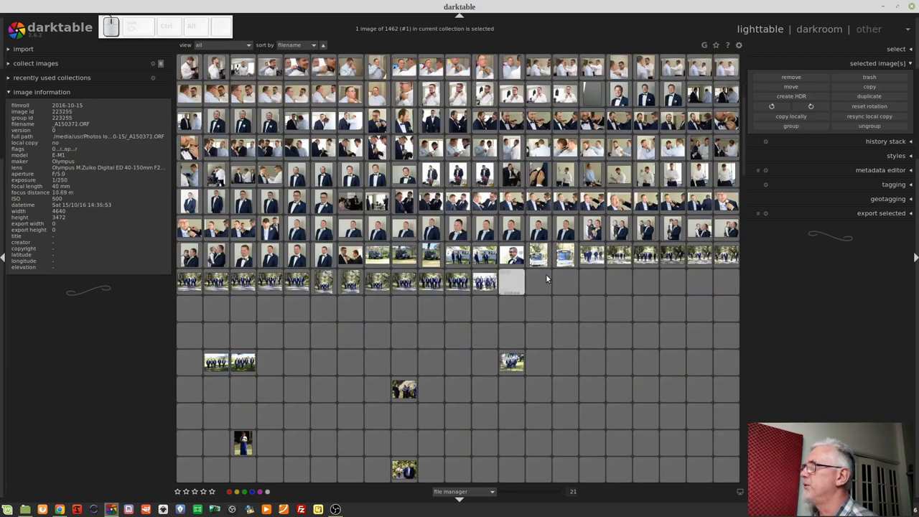
{"action": "scroll", "scroll_direction": "down", "scroll_amount": 3}
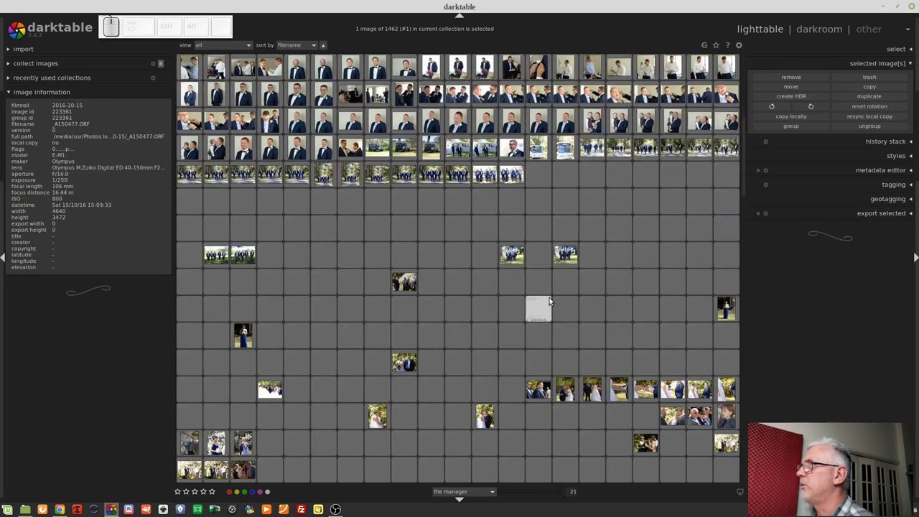
{"action": "scroll", "scroll_direction": "down", "scroll_amount": 3}
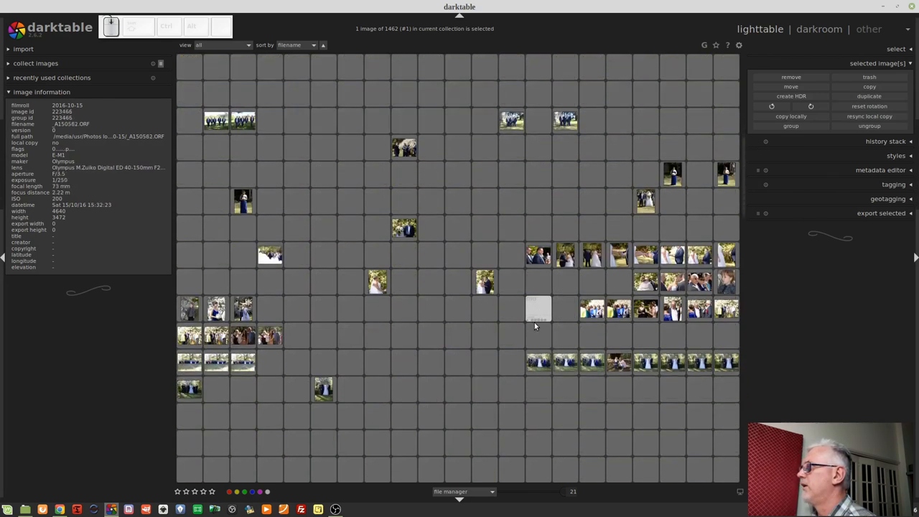
{"action": "scroll", "scroll_direction": "down", "scroll_amount": 3}
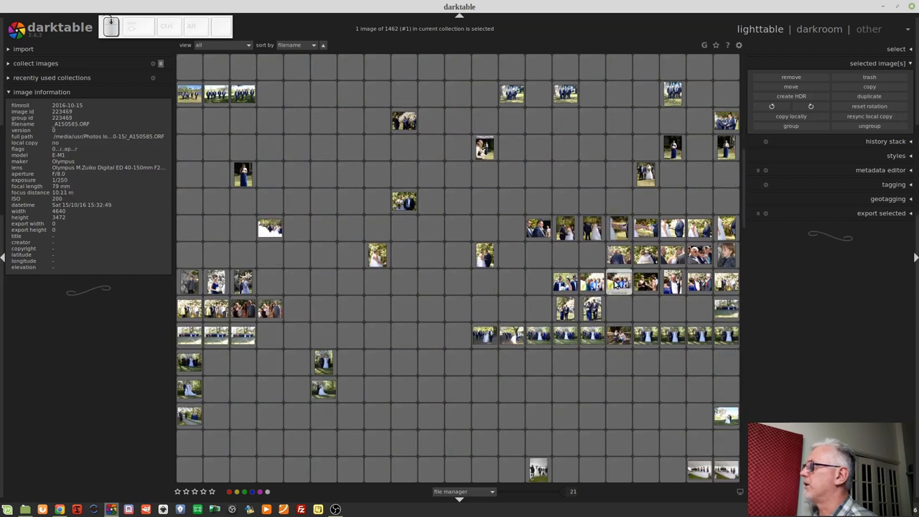
{"action": "scroll", "scroll_direction": "down", "scroll_amount": 3}
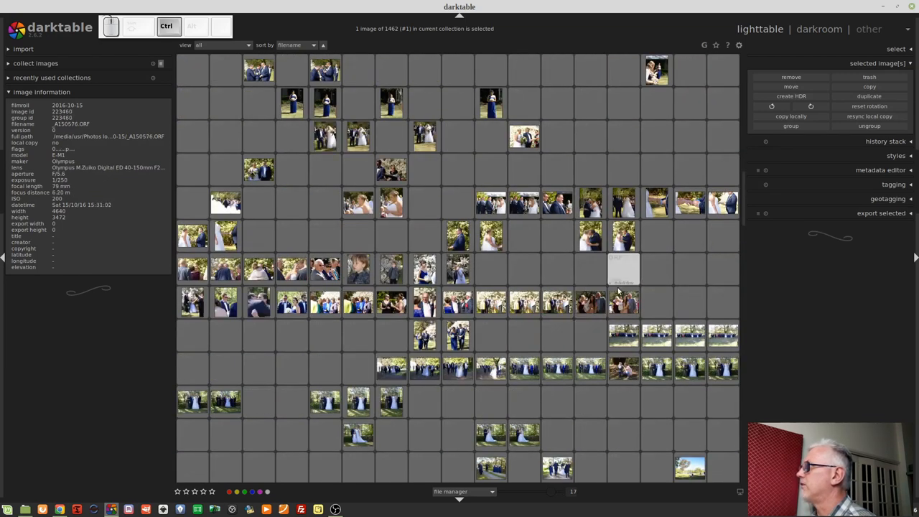
{"action": "scroll", "scroll_direction": "down", "scroll_amount": 3}
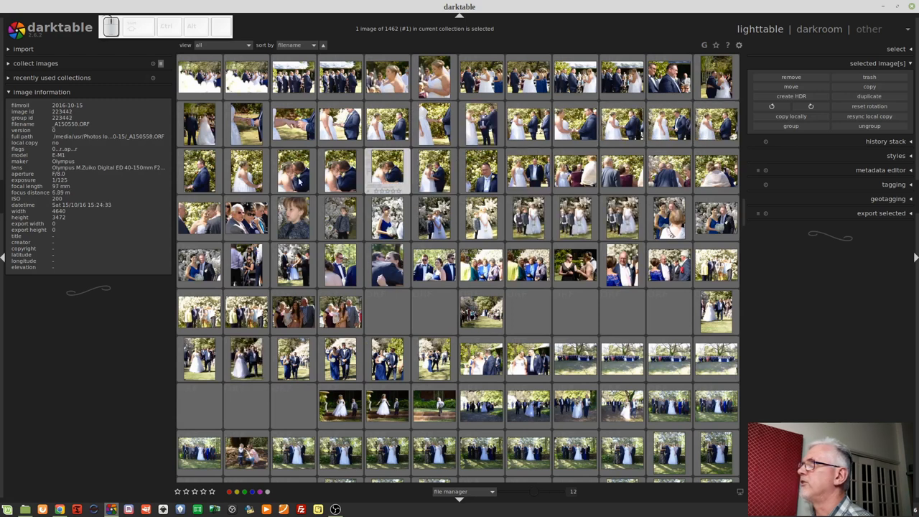
{"action": "left_click", "coordinate": [292, 171]}
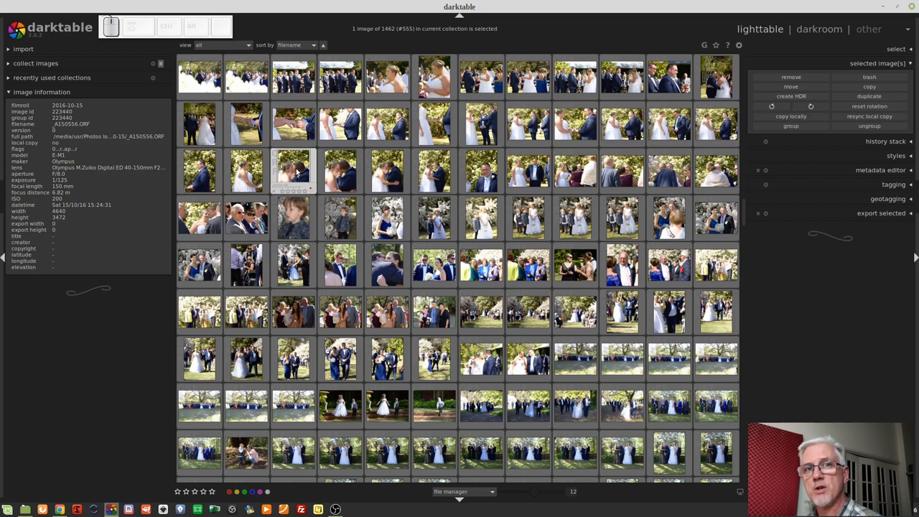
{"action": "left_click", "coordinate": [340, 217]}
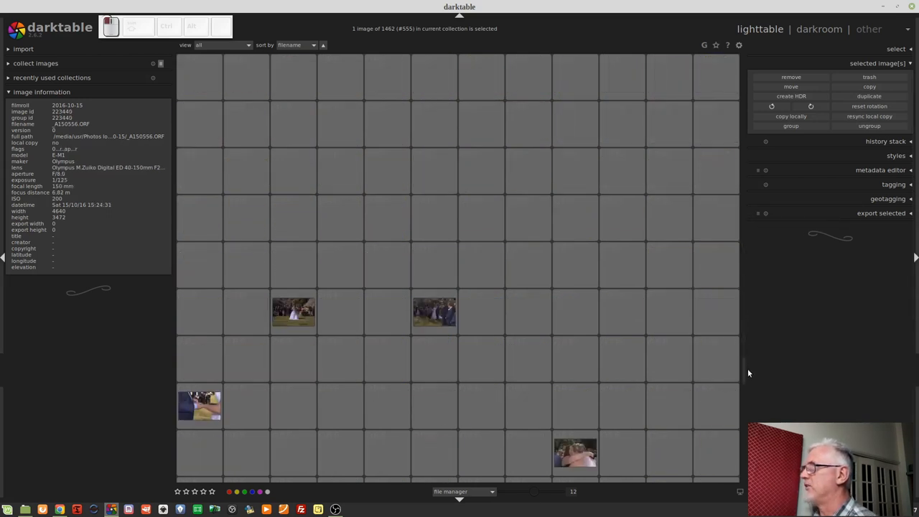
{"action": "scroll", "scroll_direction": "down", "scroll_amount": 3}
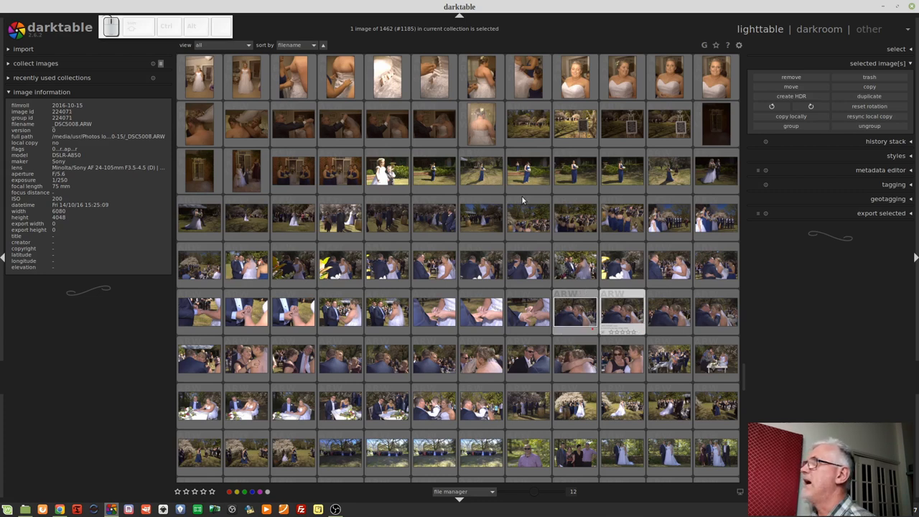
Step: Sort the wedding collection by color label so the red-labelled couple photo comes first
{"action": "left_click", "coordinate": [294, 44]}
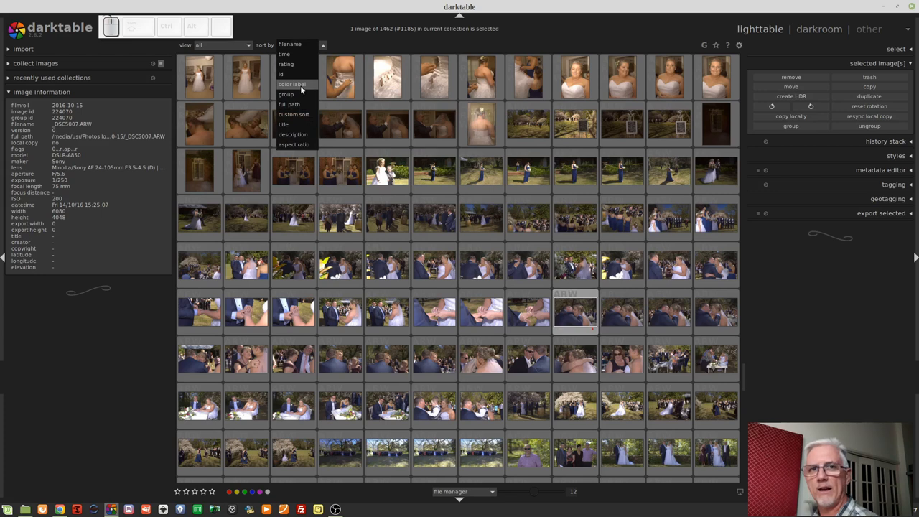
{"action": "left_click", "coordinate": [292, 84]}
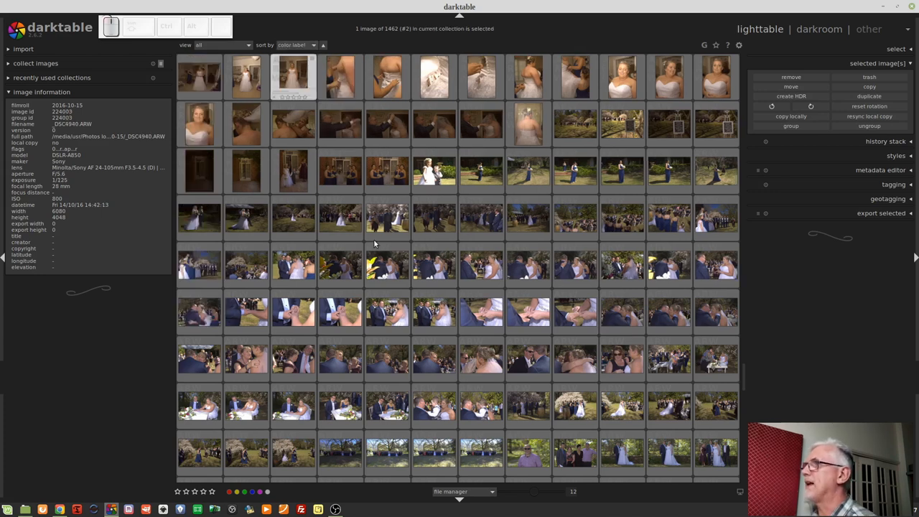
{"action": "left_click", "coordinate": [387, 265]}
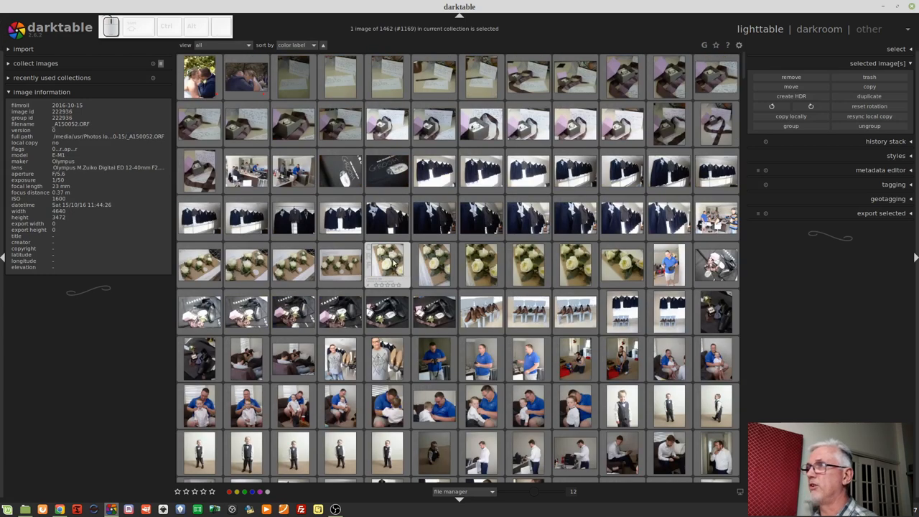
{"action": "left_click", "coordinate": [246, 170]}
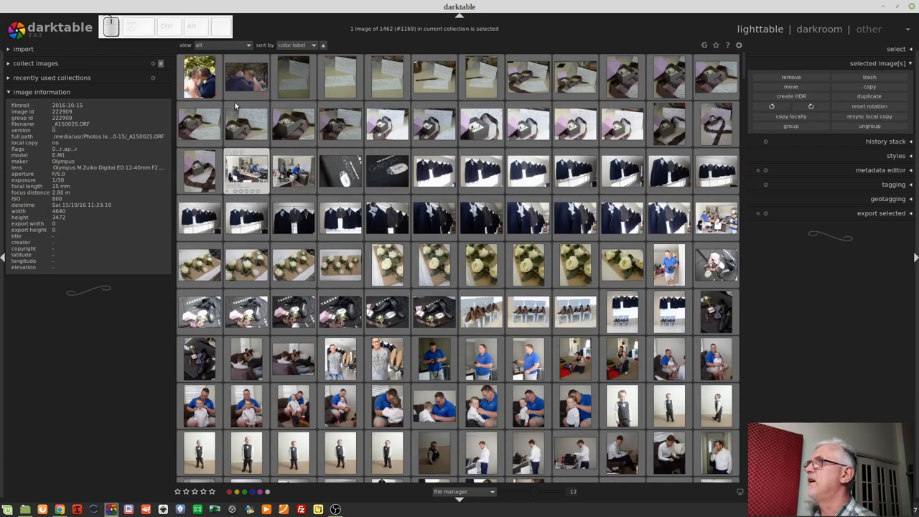
Step: Inspect the front couple photo and select the second image, _DSC5007.ARW
{"action": "left_click", "coordinate": [200, 77]}
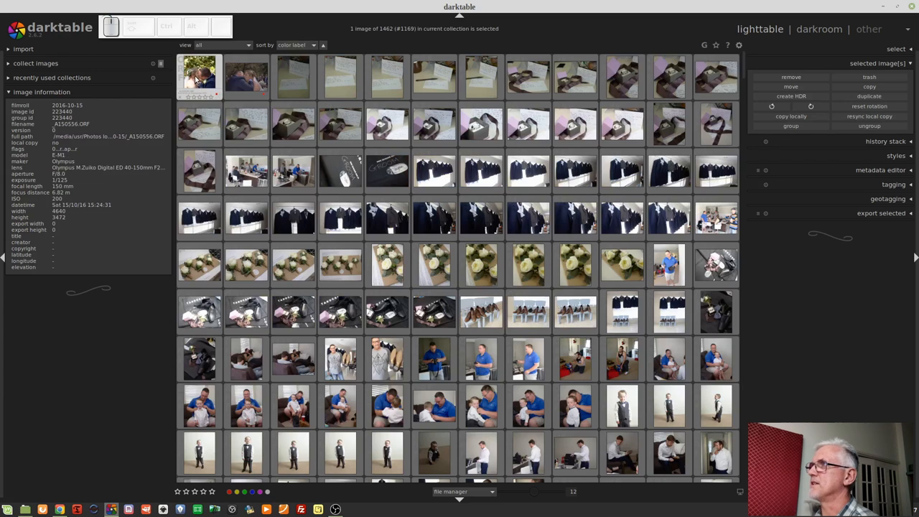
{"action": "mouse_move", "coordinate": [182, 83]}
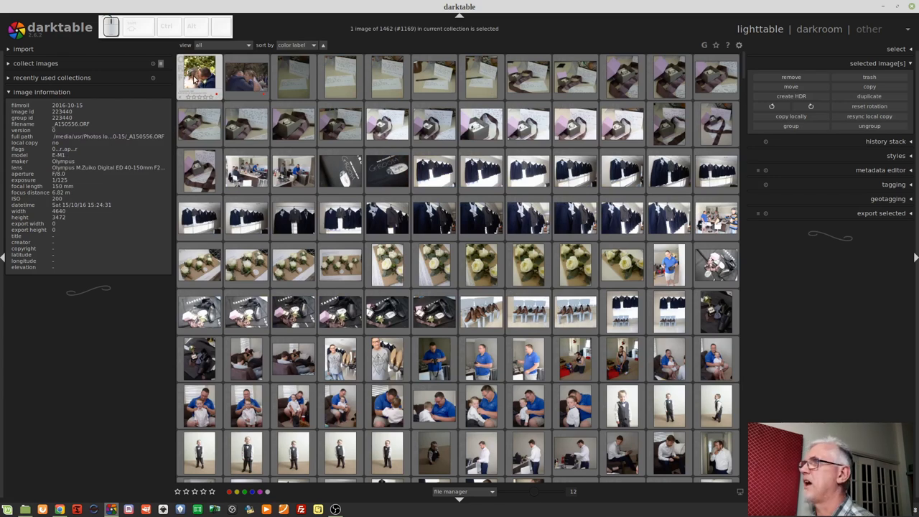
{"action": "left_click", "coordinate": [246, 77]}
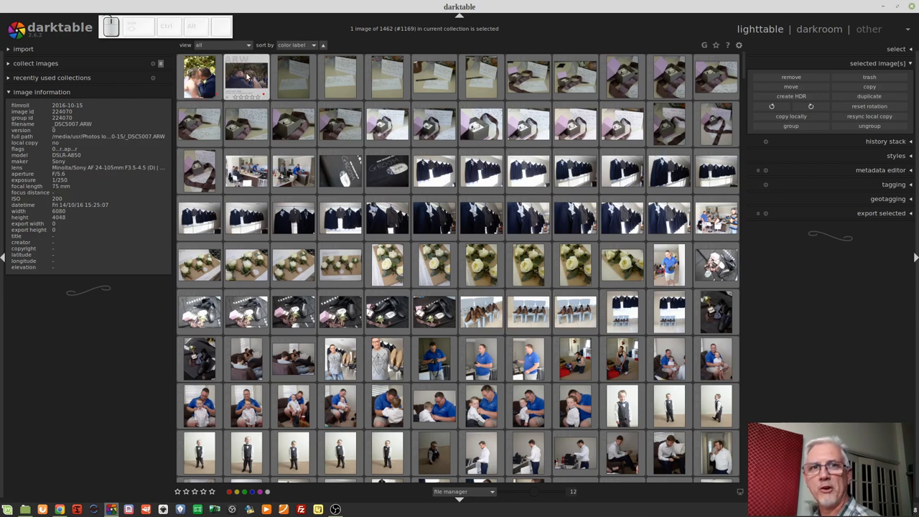
{"action": "left_click", "coordinate": [200, 77]}
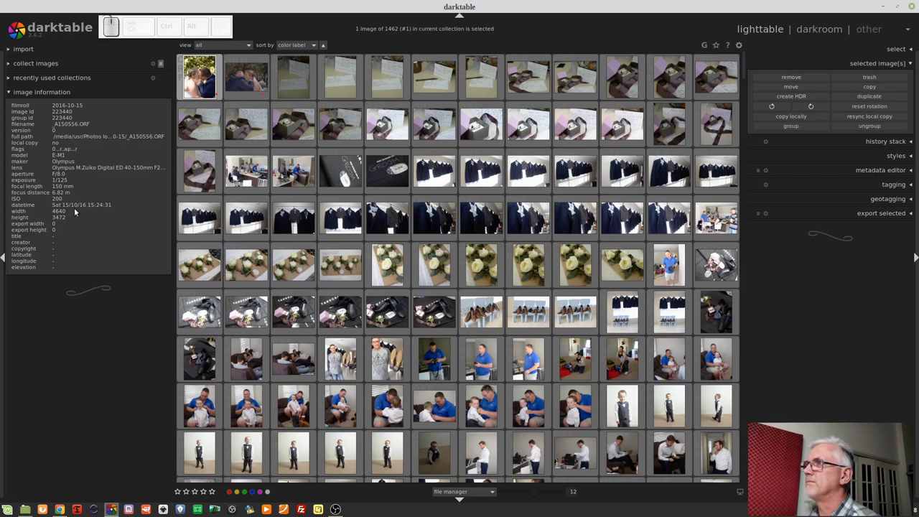
{"action": "mouse_move", "coordinate": [89, 213]}
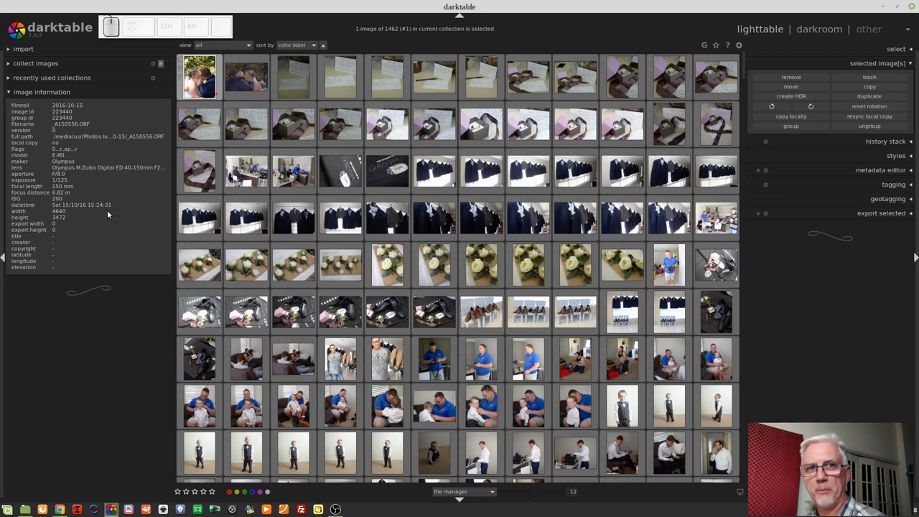
{"action": "left_click", "coordinate": [246, 77]}
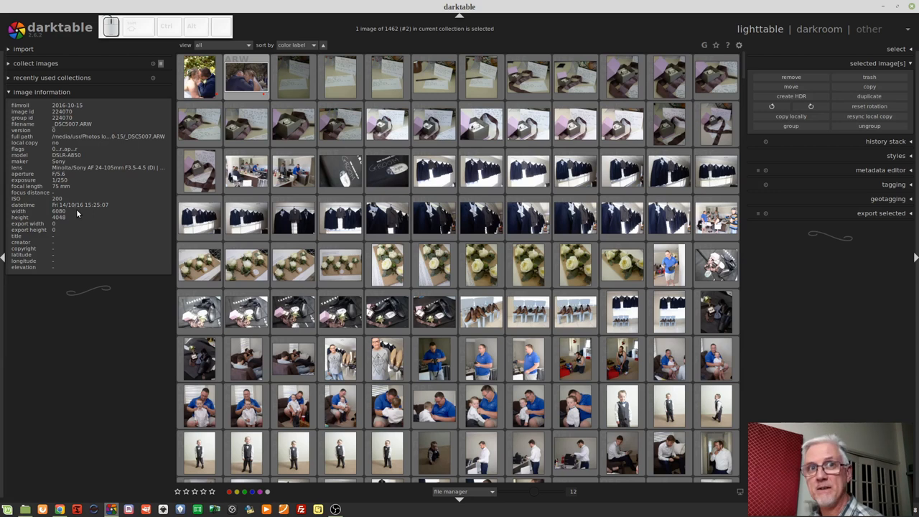
{"action": "mouse_move", "coordinate": [81, 213]}
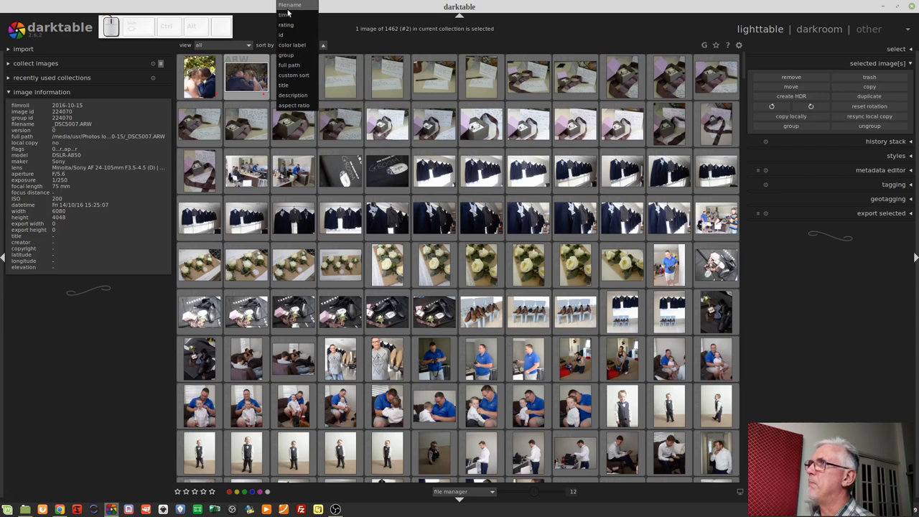
Step: Sort by filename again and save the current collection as a new preset named 'and B'
{"action": "left_click", "coordinate": [290, 5]}
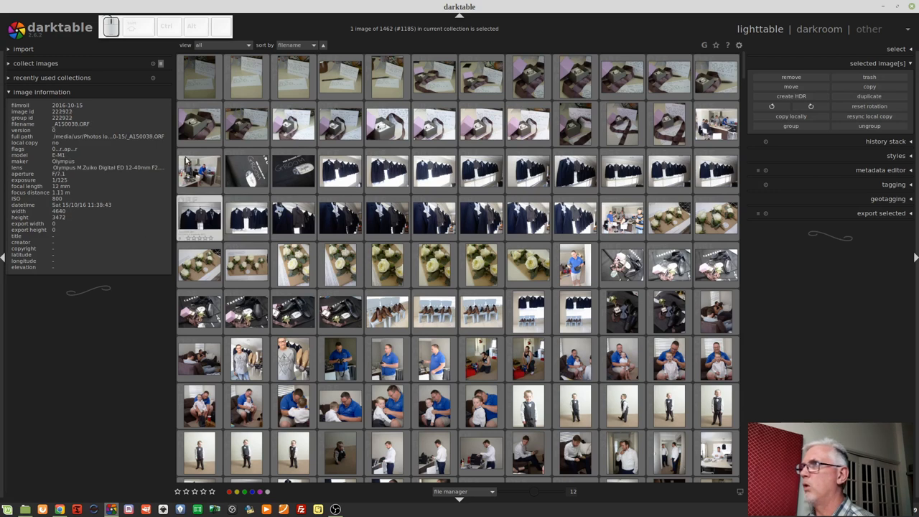
{"action": "left_click", "coordinate": [161, 64]}
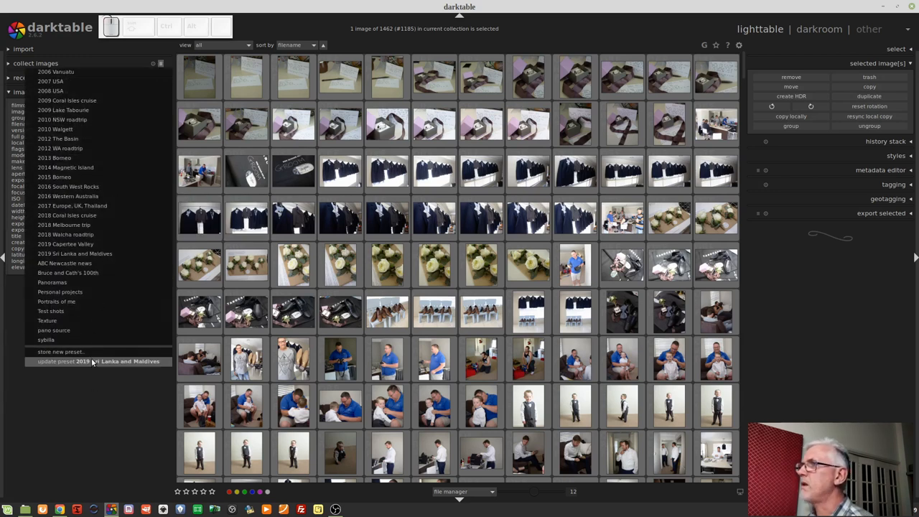
{"action": "mouse_move", "coordinate": [60, 352]}
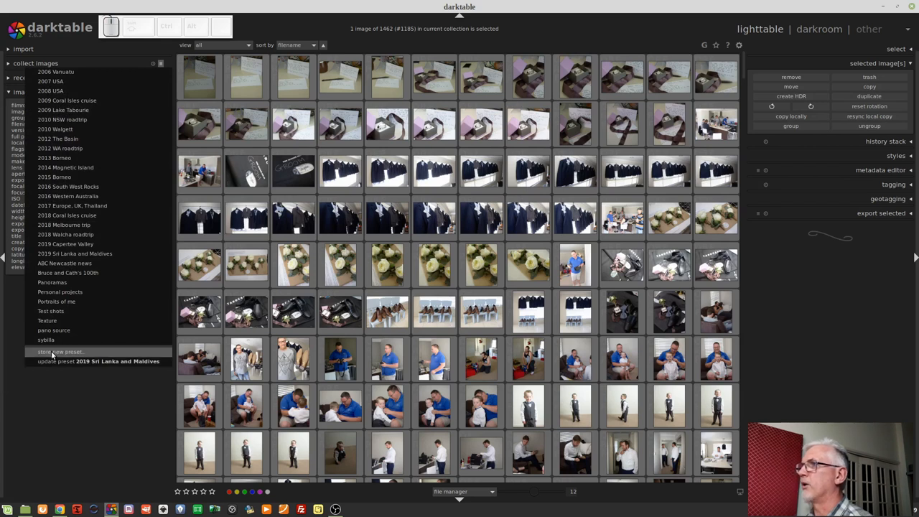
{"action": "left_click", "coordinate": [60, 352]}
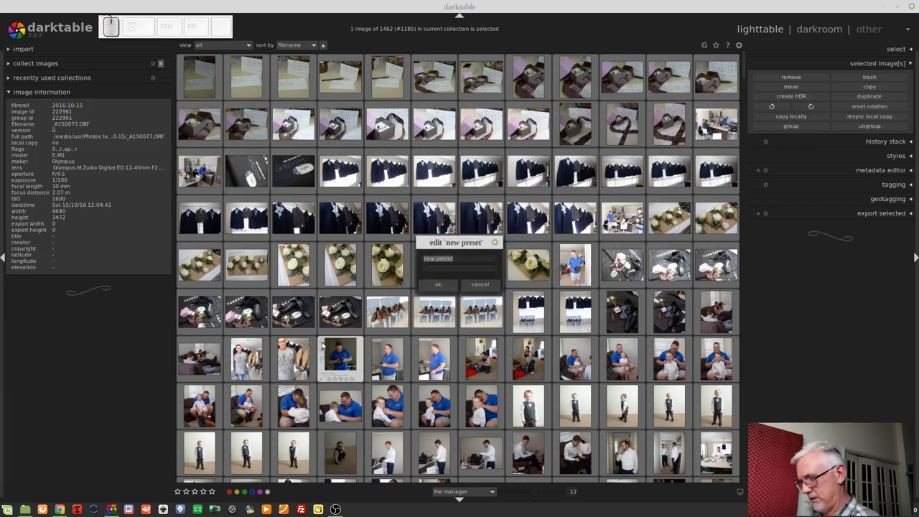
{"action": "type", "text": "and"}
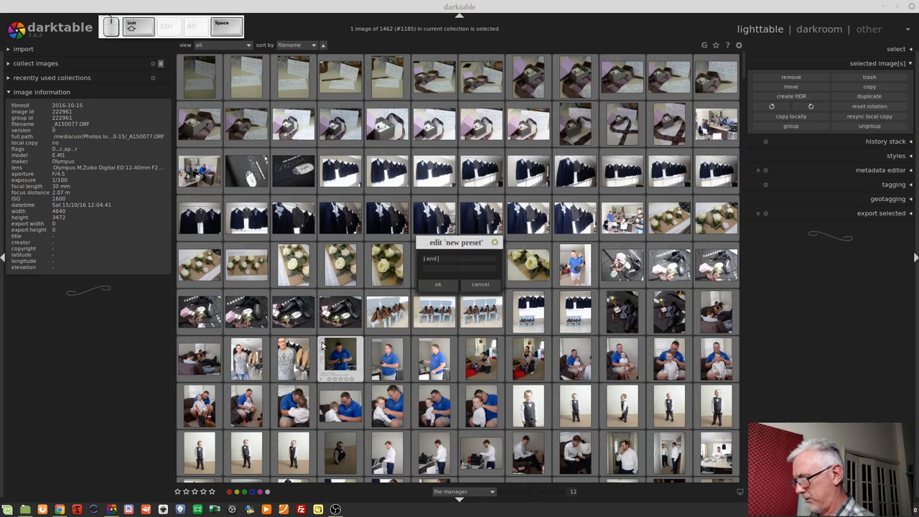
{"action": "type", "text": "B"}
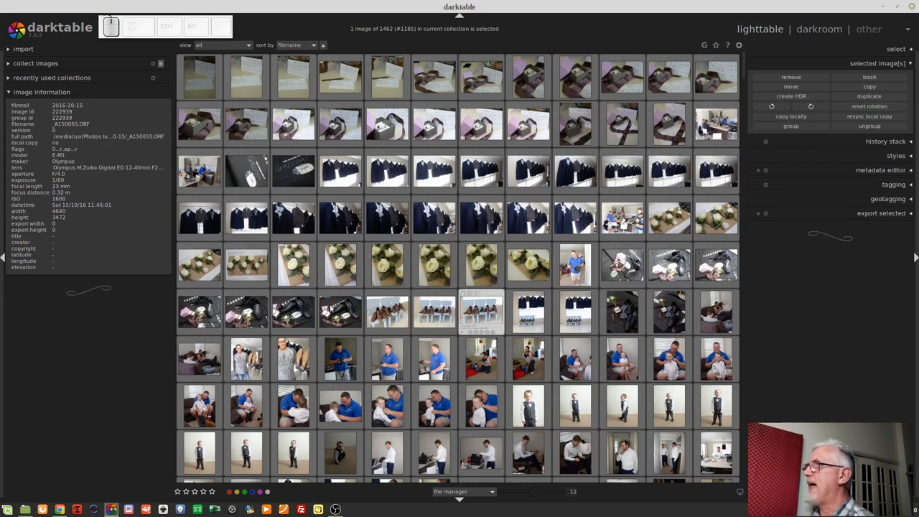
{"action": "left_click", "coordinate": [481, 312]}
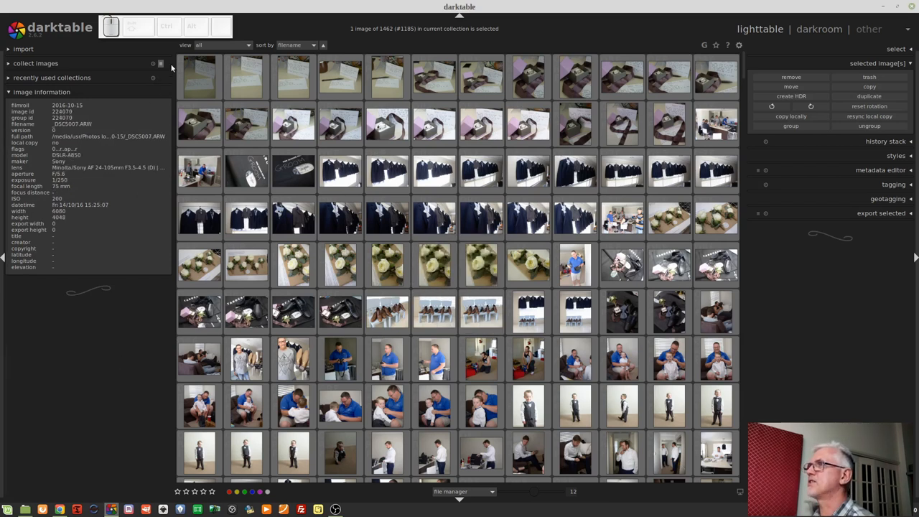
{"action": "left_click", "coordinate": [160, 63]}
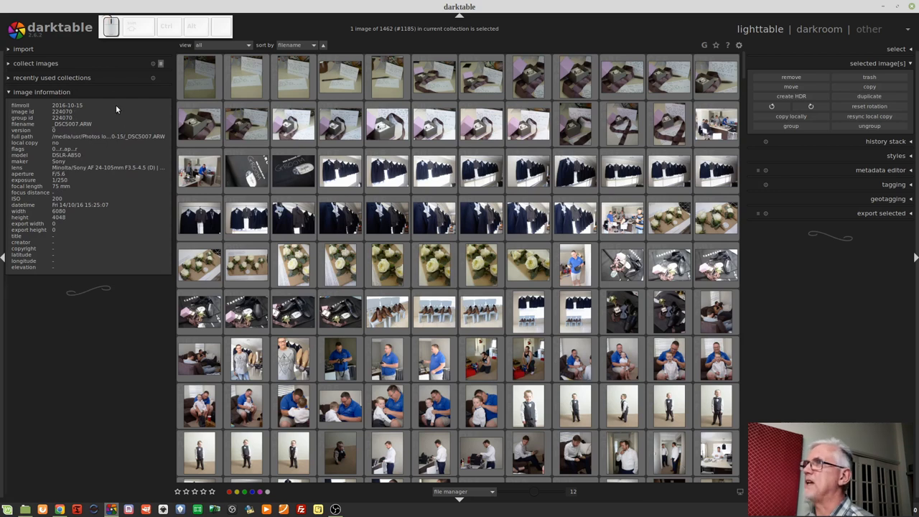
Step: Filter the collection by camera to the 451 Sony DSLR-A850 photos and select them all
{"action": "left_click", "coordinate": [35, 63]}
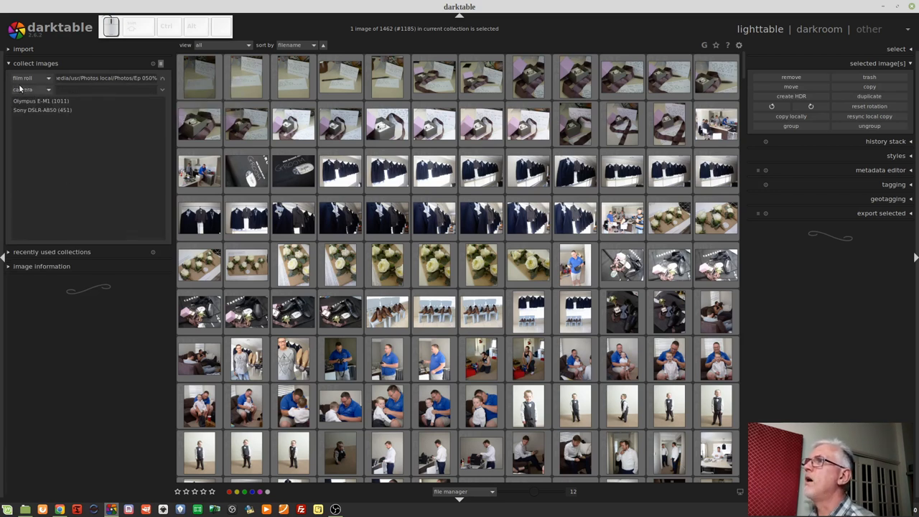
{"action": "left_click", "coordinate": [29, 88]}
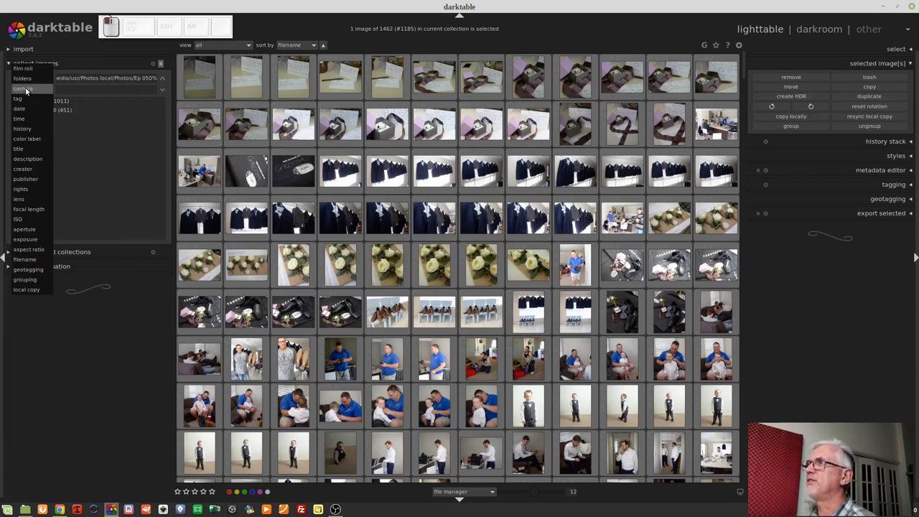
{"action": "left_click", "coordinate": [23, 88]}
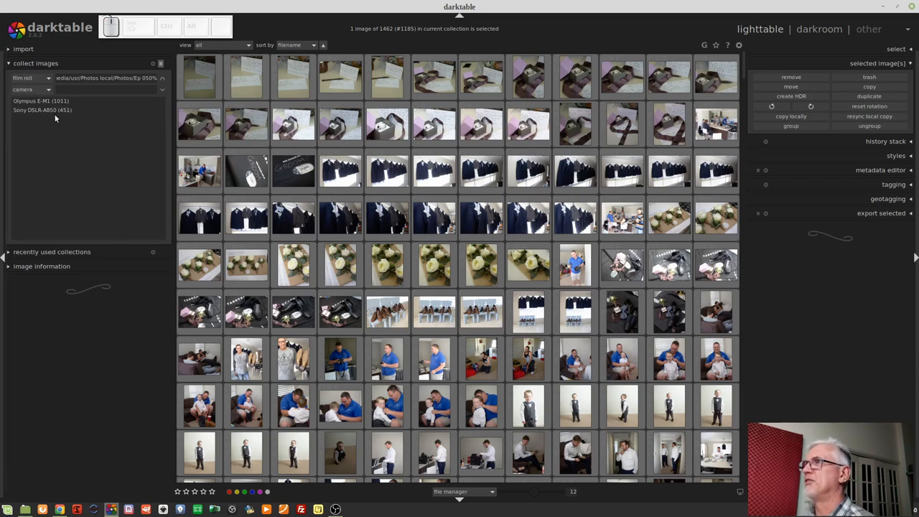
{"action": "left_click", "coordinate": [42, 110]}
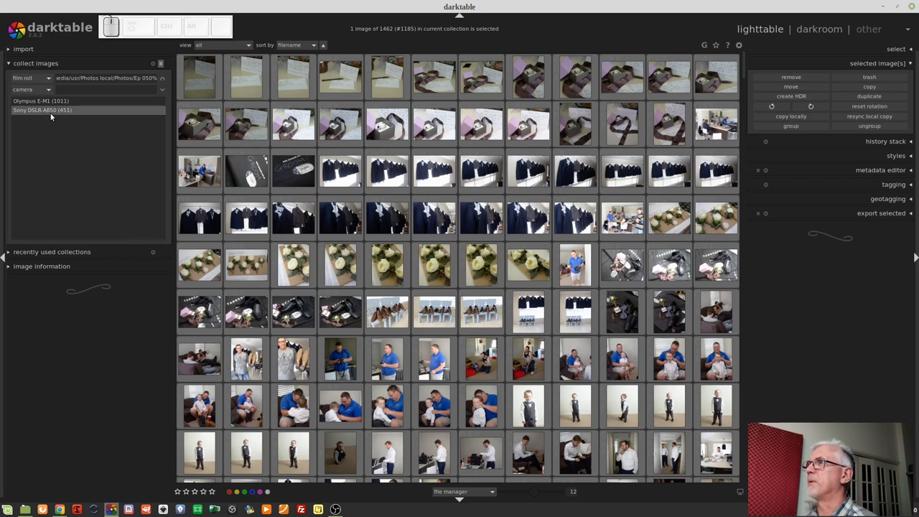
{"action": "left_click", "coordinate": [41, 110]}
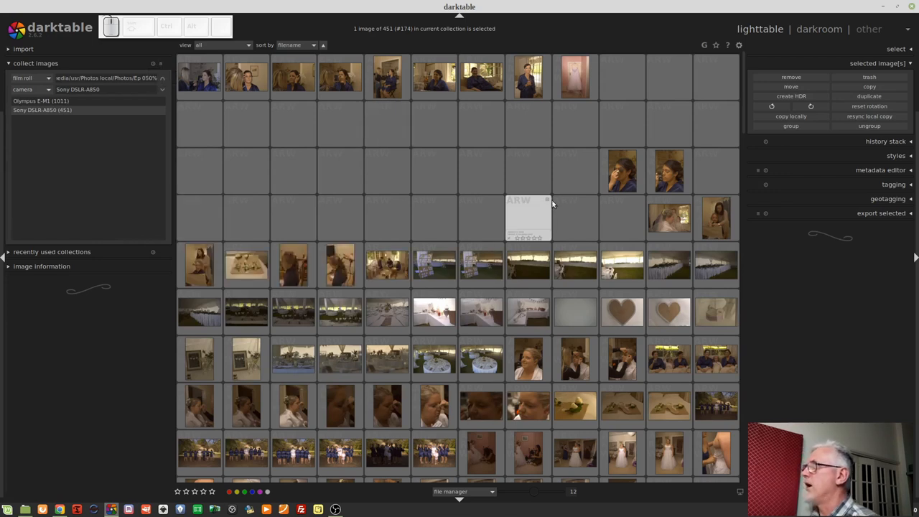
{"action": "left_click", "coordinate": [480, 219]}
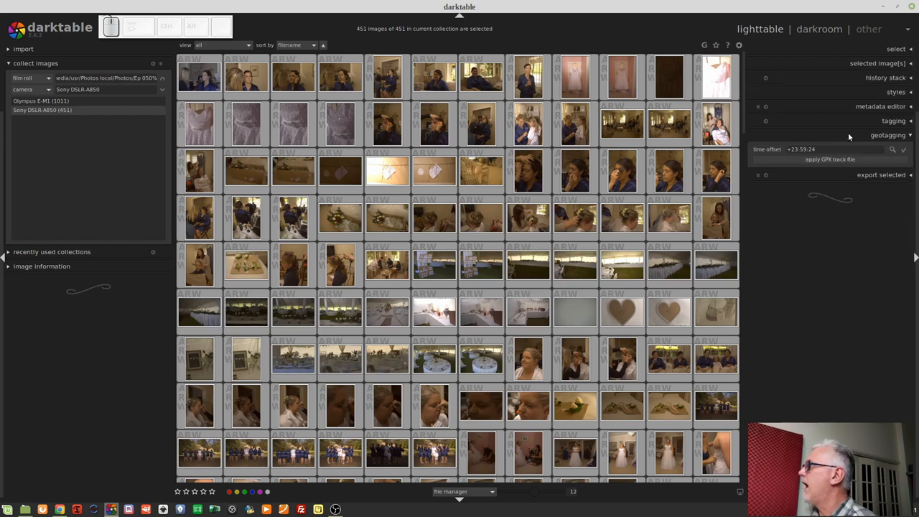
{"action": "mouse_move", "coordinate": [824, 149]}
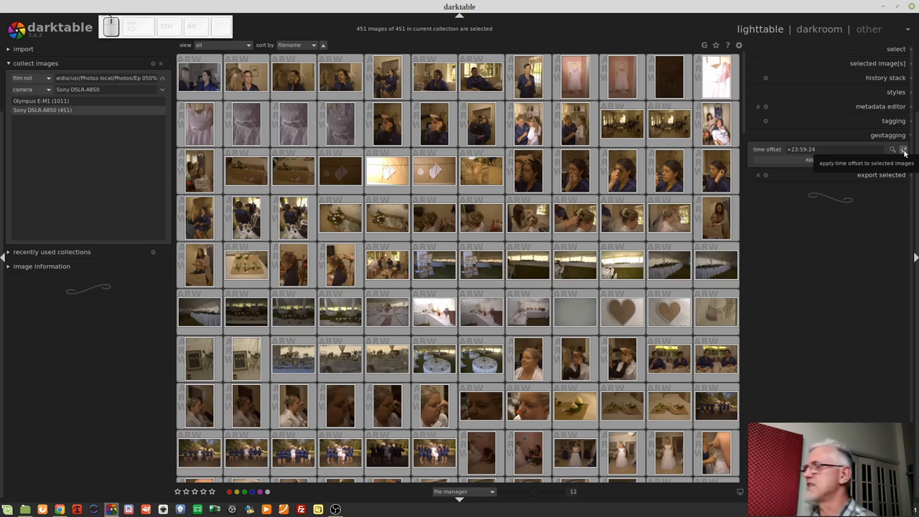
Step: Apply a +23:59:24 time offset to all 451 selected Sony photos
{"action": "left_click", "coordinate": [893, 150]}
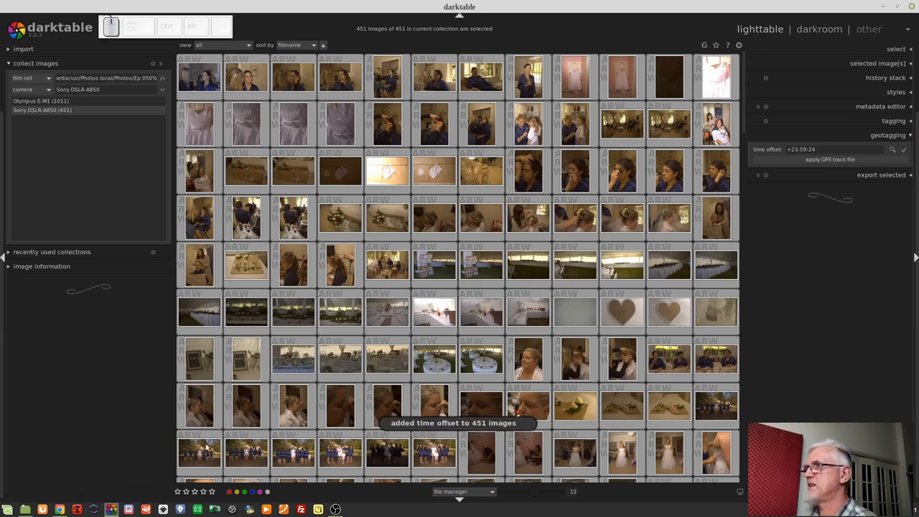
{"action": "mouse_move", "coordinate": [132, 353]}
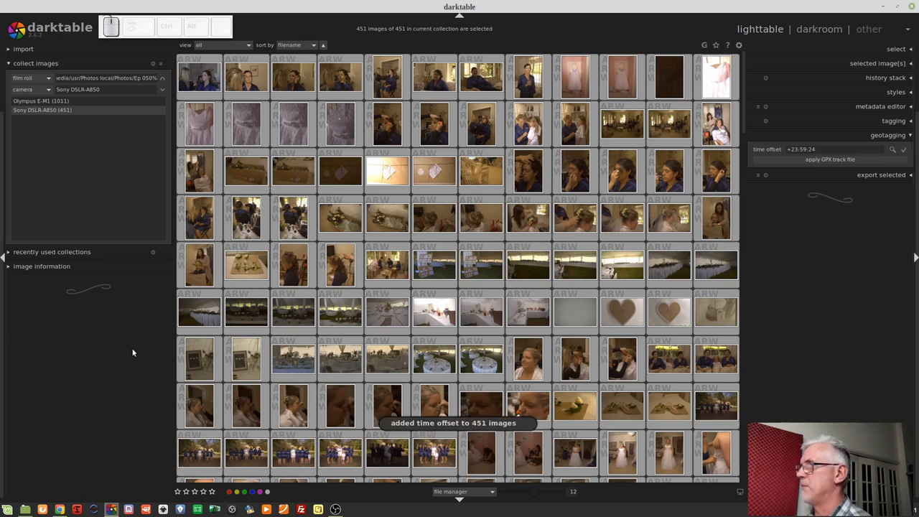
{"action": "mouse_move", "coordinate": [103, 331]}
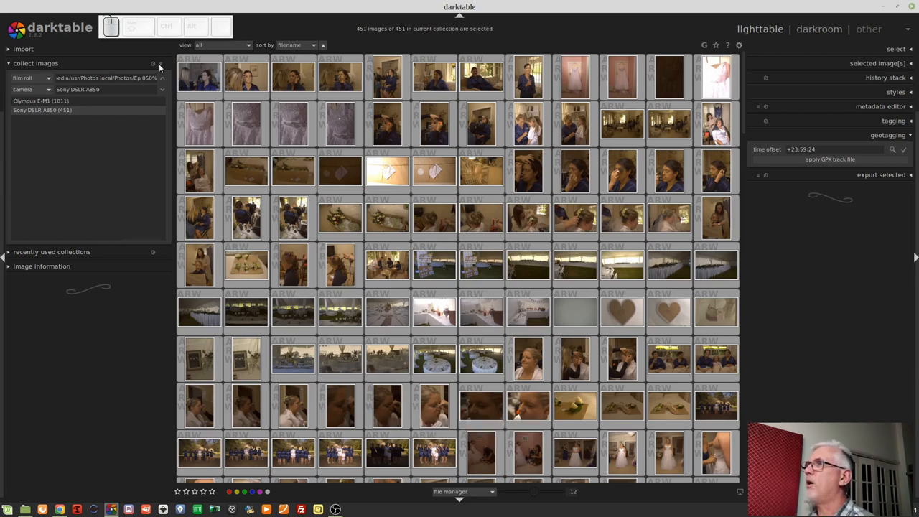
Step: Load the 'J and B all' preset restoring 1462 images and sort them by capture time
{"action": "left_click", "coordinate": [161, 63]}
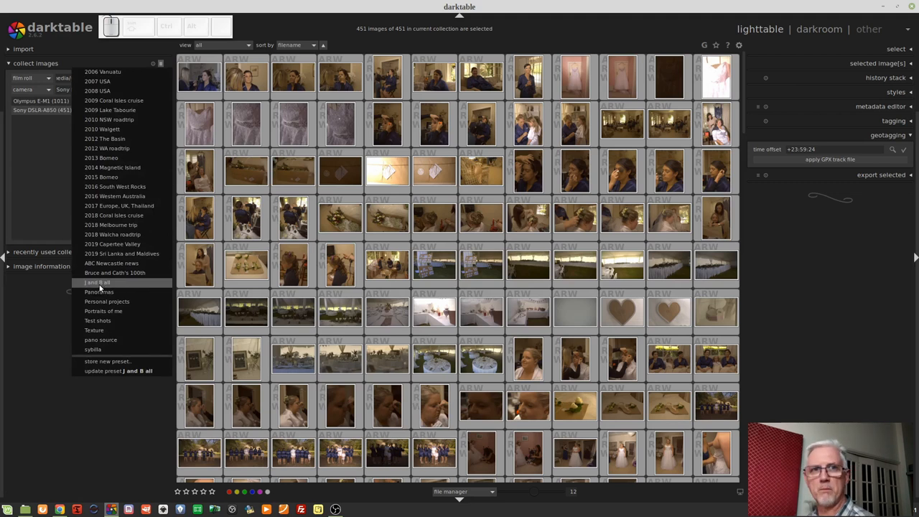
{"action": "left_click", "coordinate": [97, 281]}
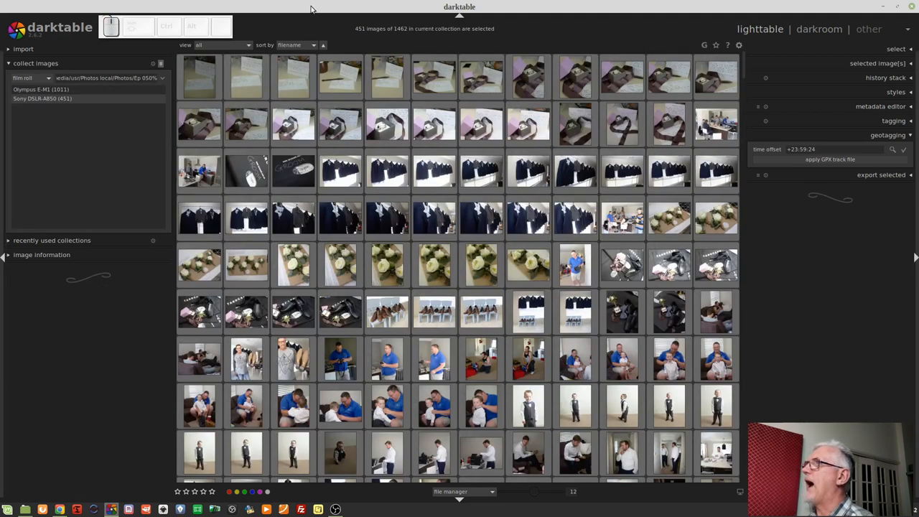
{"action": "left_click", "coordinate": [294, 44]}
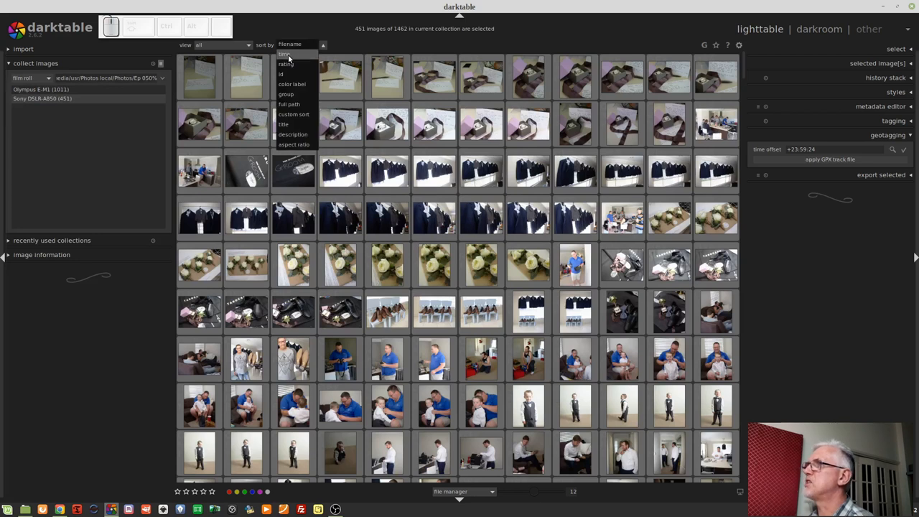
{"action": "left_click", "coordinate": [285, 55]}
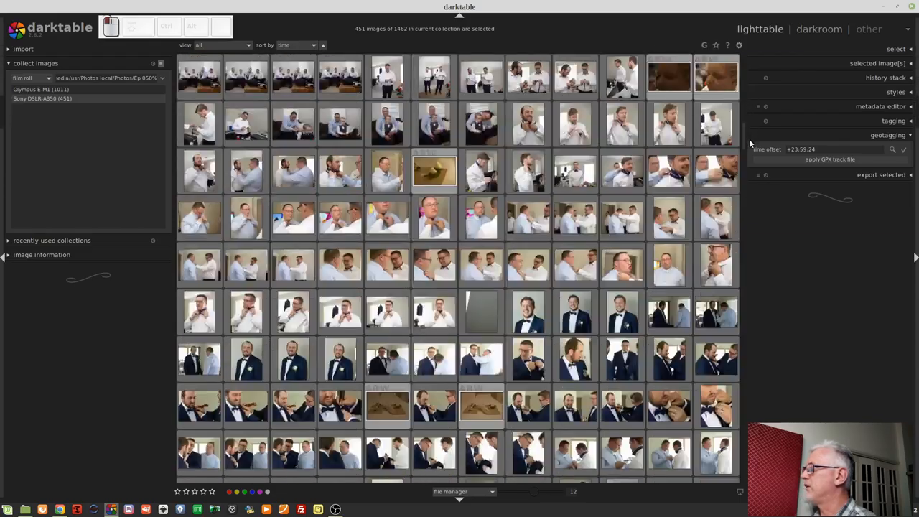
{"action": "scroll", "scroll_direction": "down", "scroll_amount": 3}
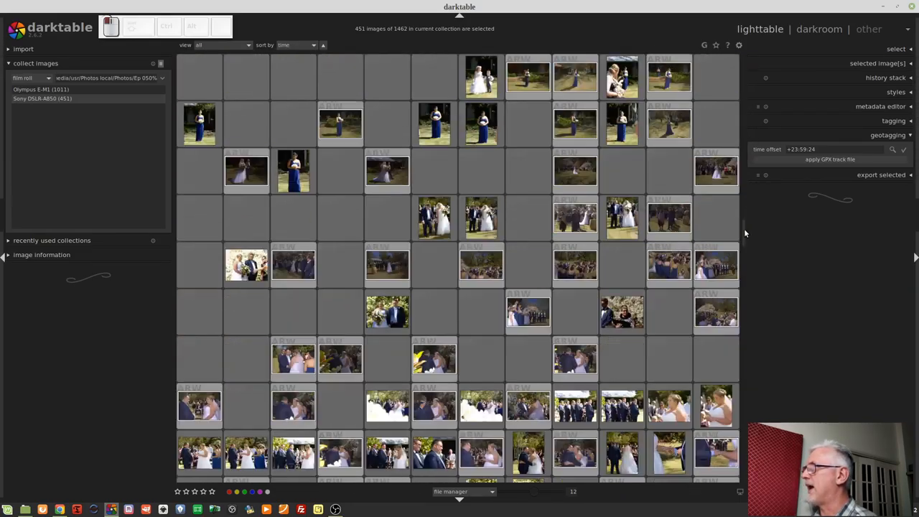
{"action": "scroll", "scroll_direction": "down", "scroll_amount": 3}
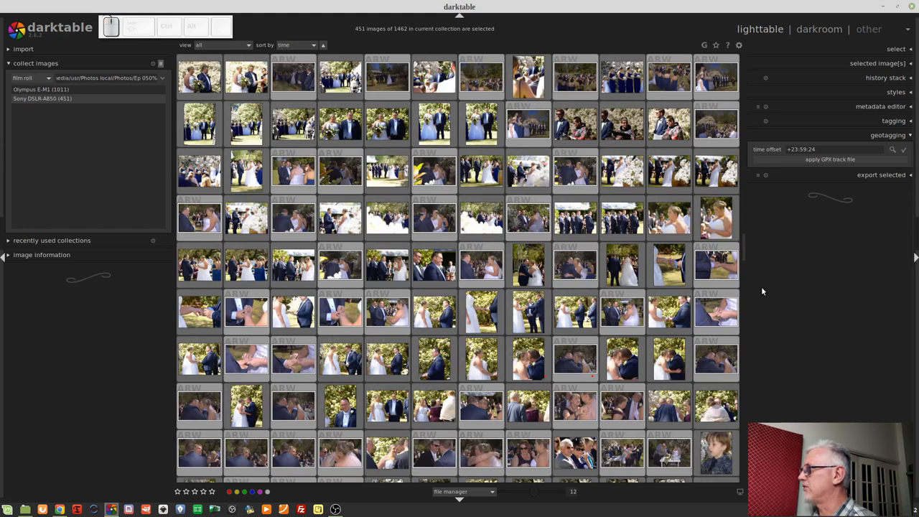
{"action": "left_click", "coordinate": [527, 359]}
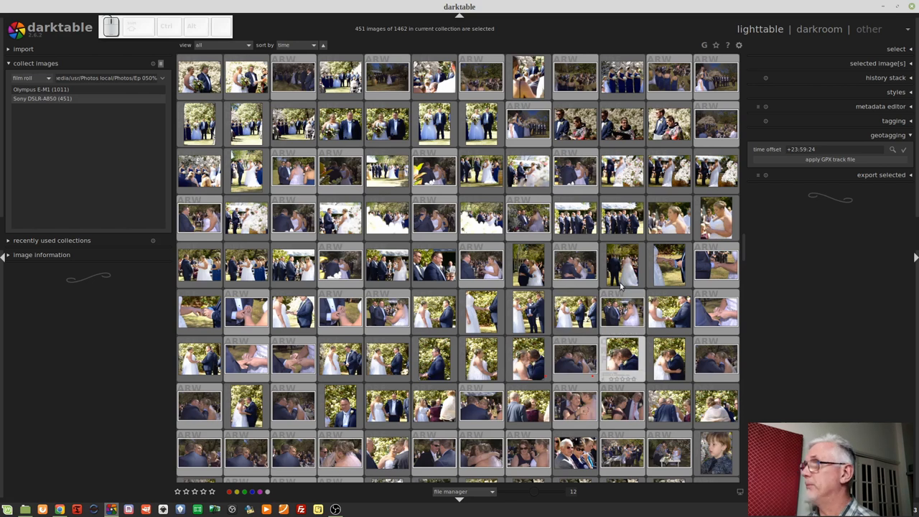
Step: Sort by filename and select 343 photos starting from the first thumbnail
{"action": "left_click", "coordinate": [294, 45]}
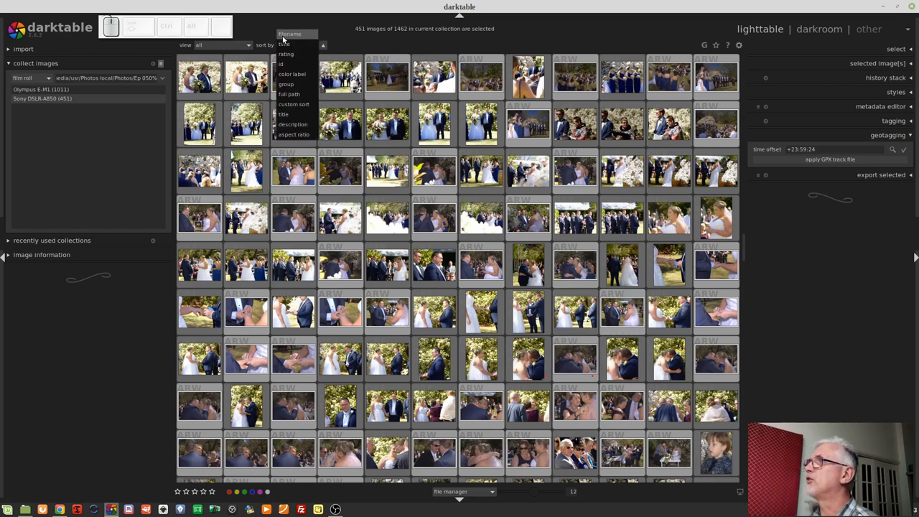
{"action": "left_click", "coordinate": [289, 34]}
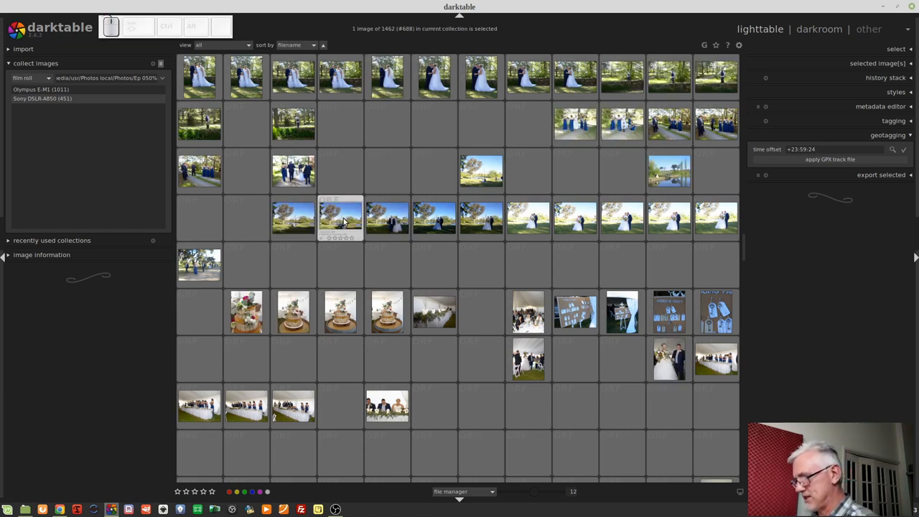
{"action": "scroll", "scroll_direction": "down", "scroll_amount": 3}
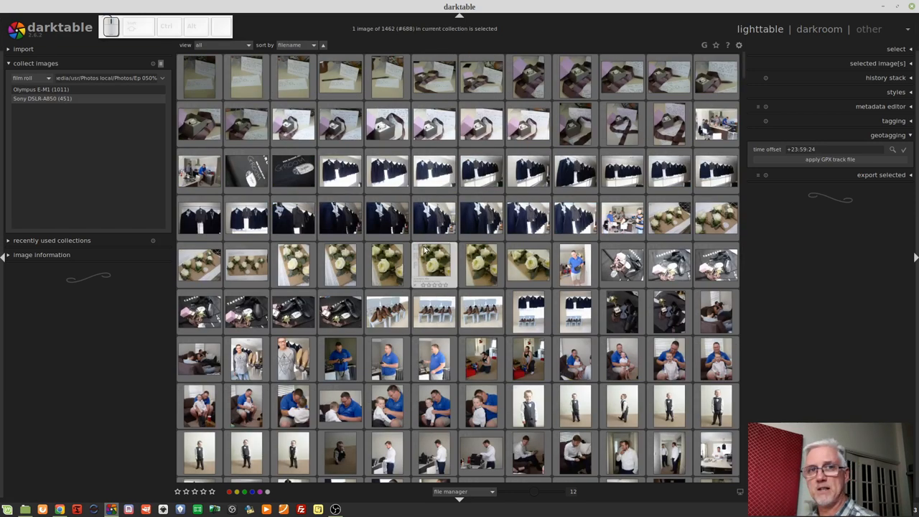
{"action": "left_click", "coordinate": [199, 76]}
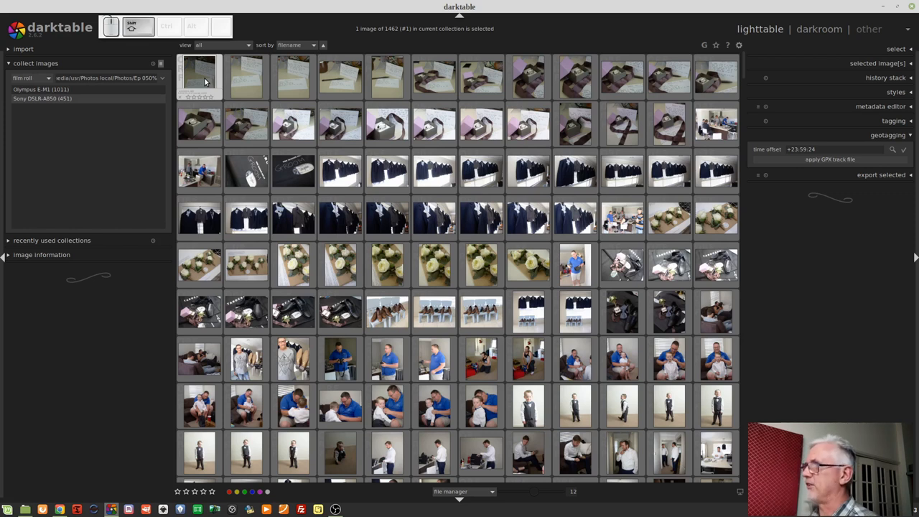
{"action": "left_click", "coordinate": [198, 77]}
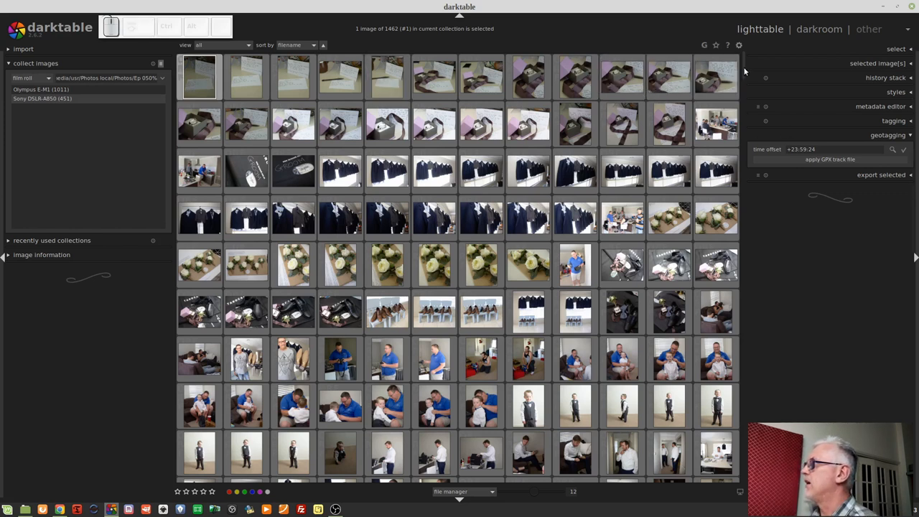
{"action": "scroll", "scroll_direction": "down", "scroll_amount": 3}
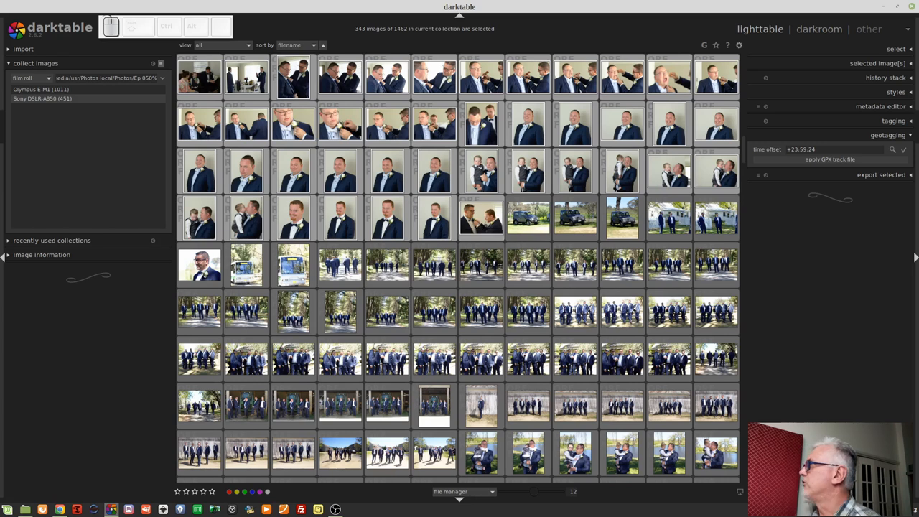
Step: Search the tagging module for 'orange' to attach the Orange location tag
{"action": "left_click", "coordinate": [893, 120]}
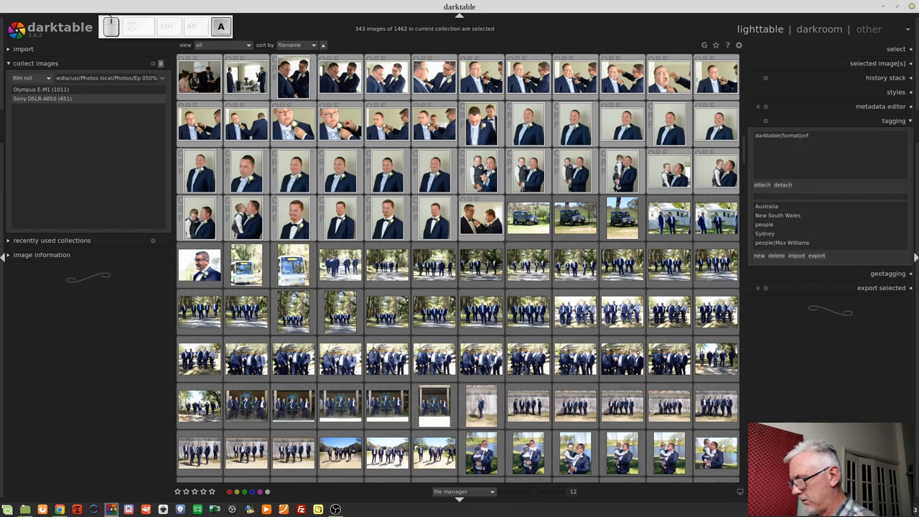
{"action": "type", "text": "orange"}
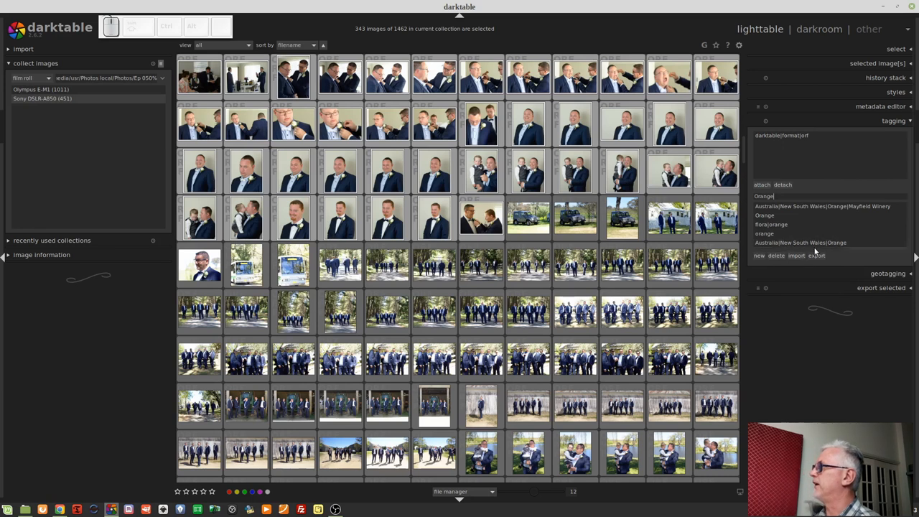
{"action": "mouse_move", "coordinate": [801, 242]}
{"action": "type", "text": "Australia|New South Wales|"}
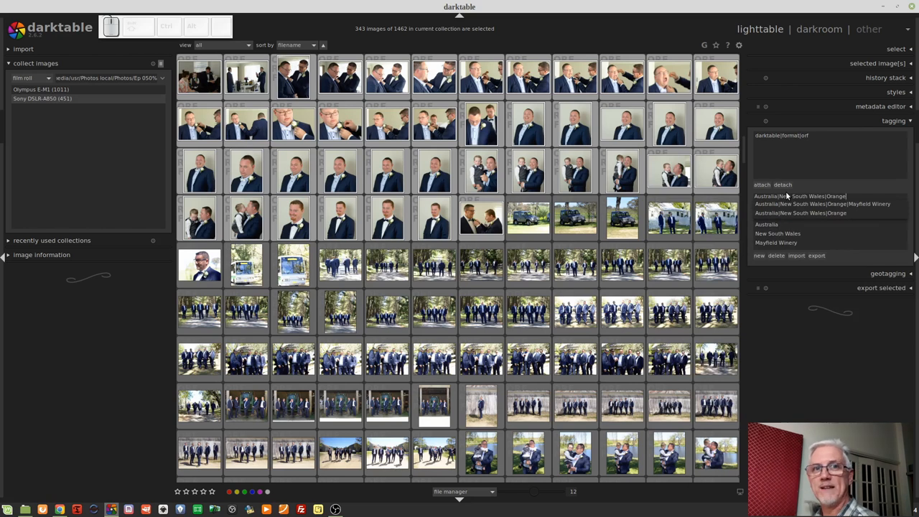
{"action": "mouse_move", "coordinate": [749, 282]}
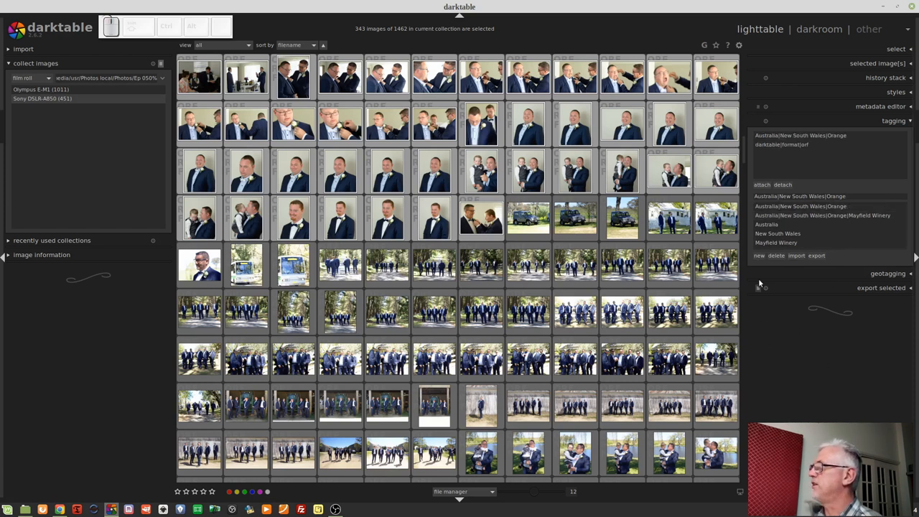
{"action": "mouse_move", "coordinate": [822, 174]}
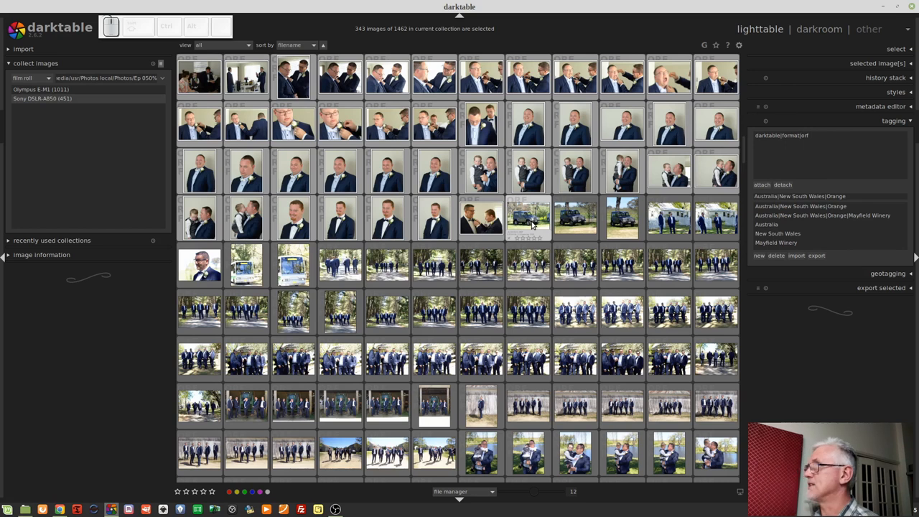
Step: Select image #344 onward, the 1119 photos to tag with Mayfield Winery
{"action": "left_click", "coordinate": [622, 218]}
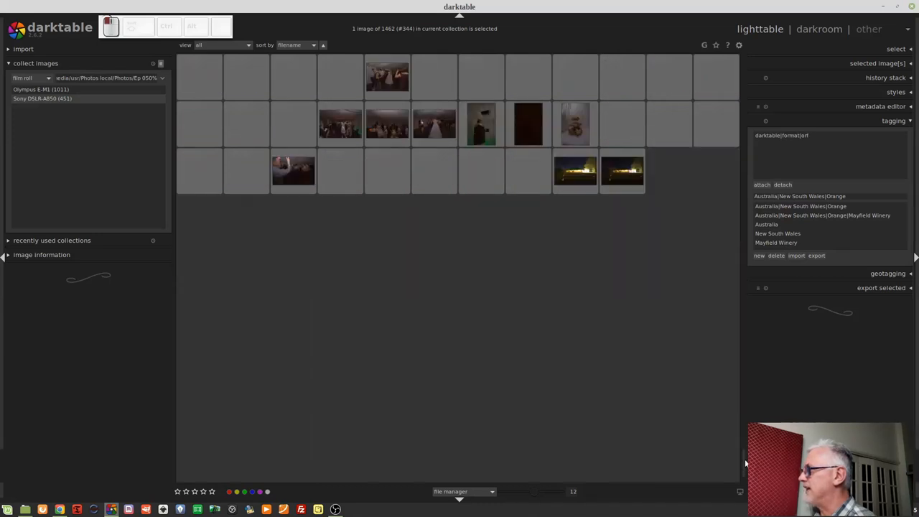
{"action": "scroll", "scroll_direction": "down", "scroll_amount": 3}
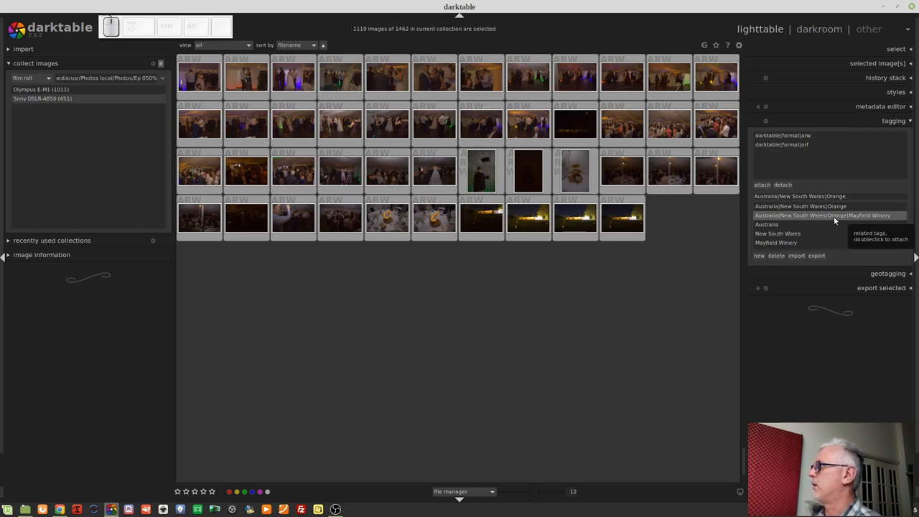
{"action": "mouse_move", "coordinate": [863, 224]}
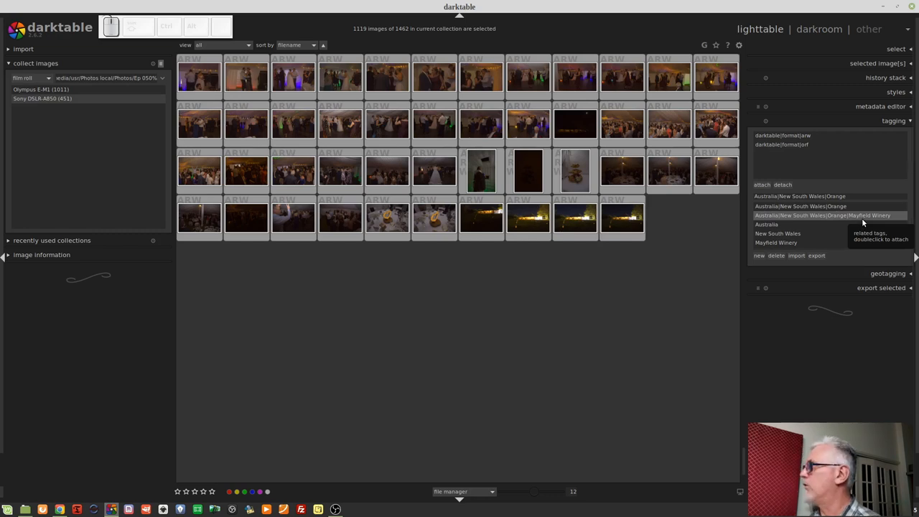
{"action": "mouse_move", "coordinate": [783, 364]}
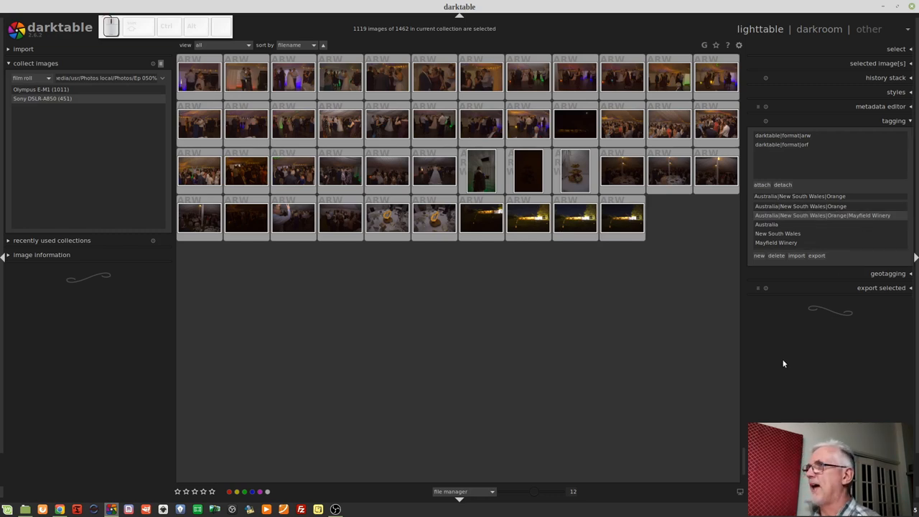
{"action": "mouse_move", "coordinate": [764, 315]}
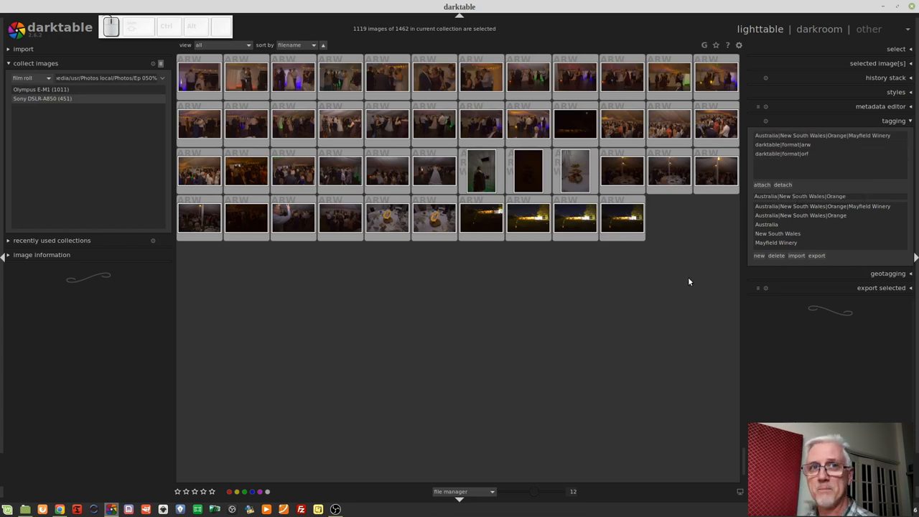
{"action": "mouse_move", "coordinate": [687, 279]}
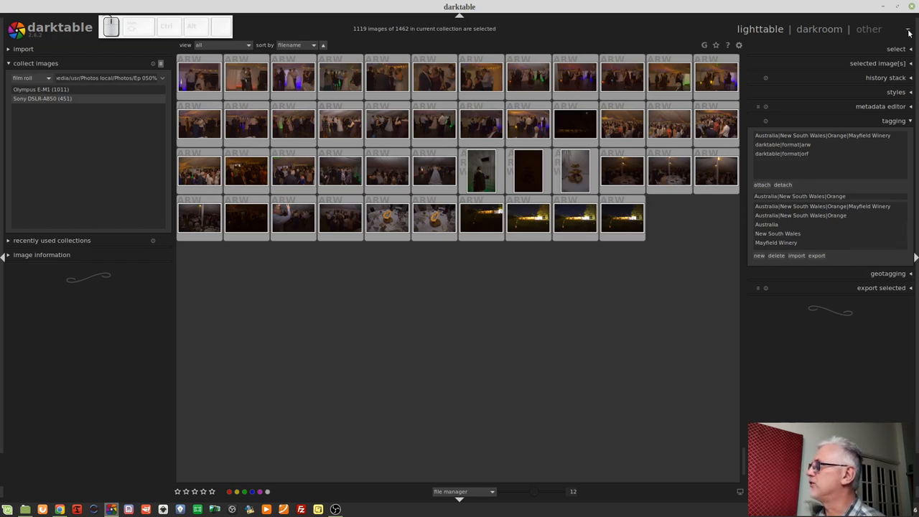
Step: Switch to the map view and zoom toward Orange, New South Wales
{"action": "left_click", "coordinate": [868, 28]}
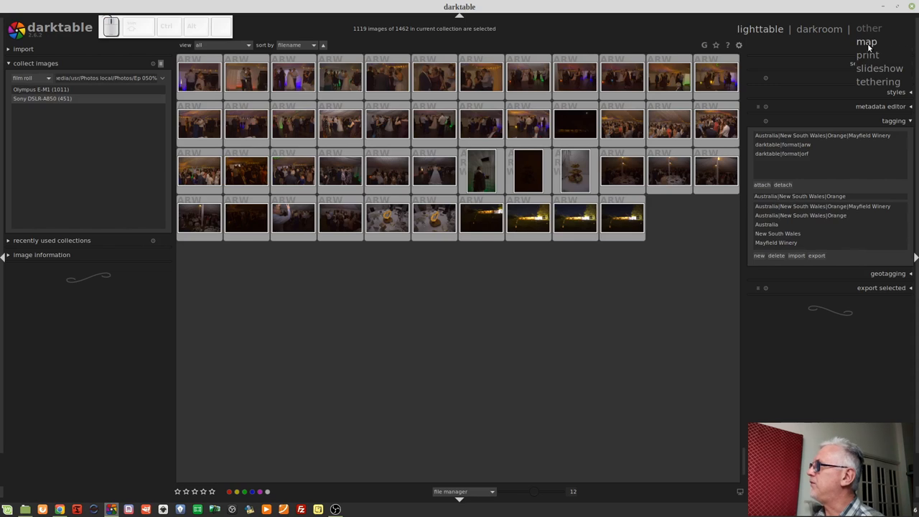
{"action": "left_click", "coordinate": [866, 41]}
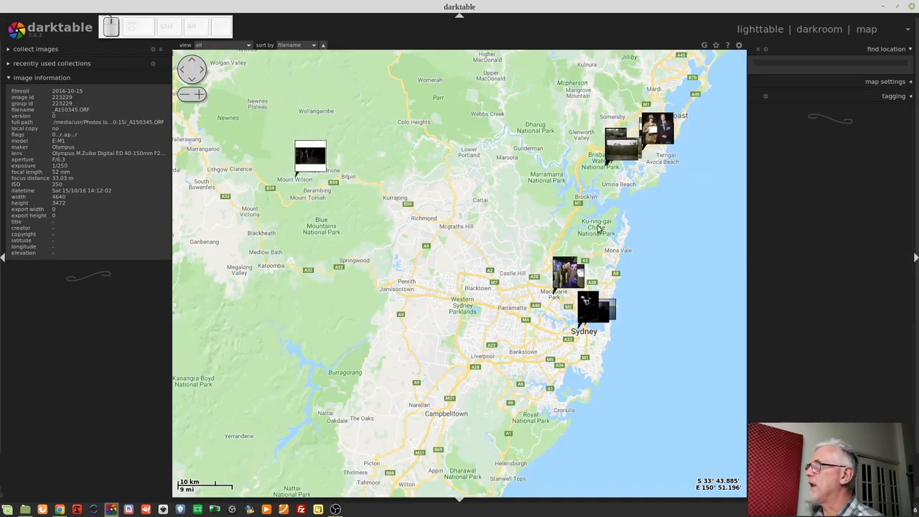
{"action": "mouse_move", "coordinate": [593, 359]}
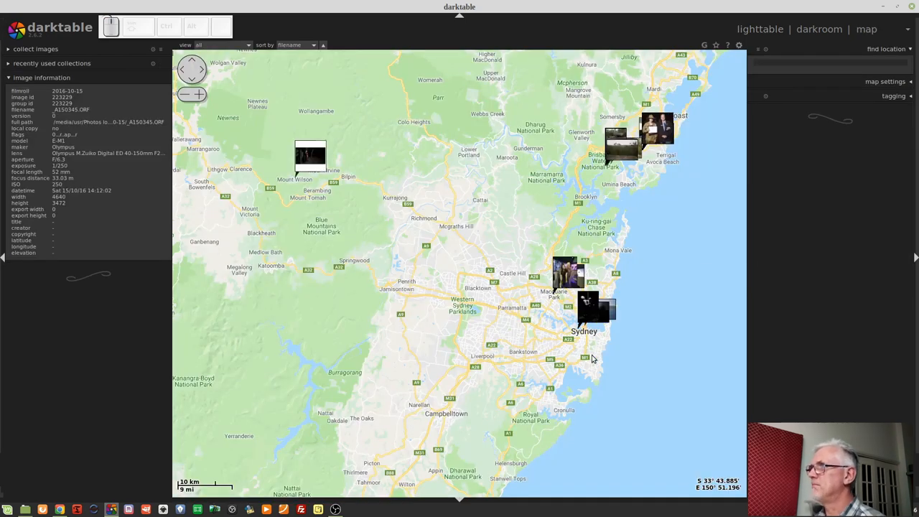
{"action": "mouse_move", "coordinate": [491, 271]}
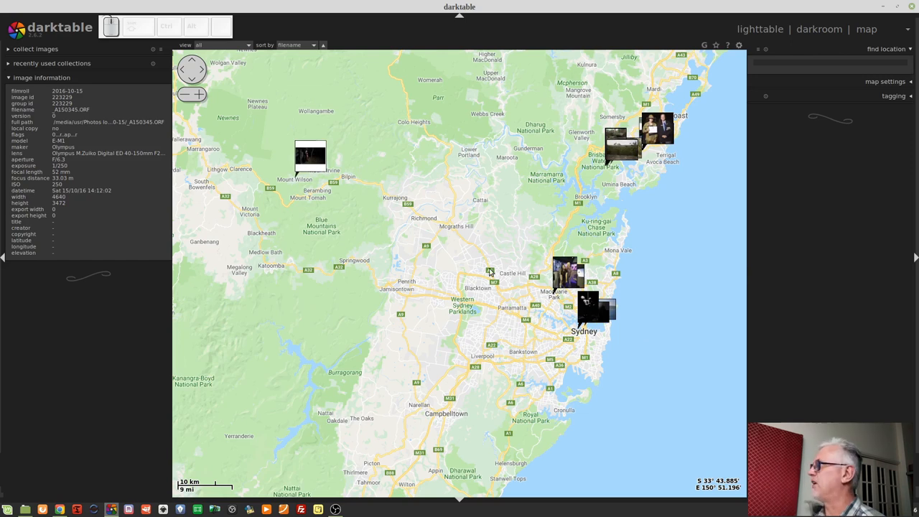
{"action": "scroll", "scroll_direction": "down", "scroll_amount": 3}
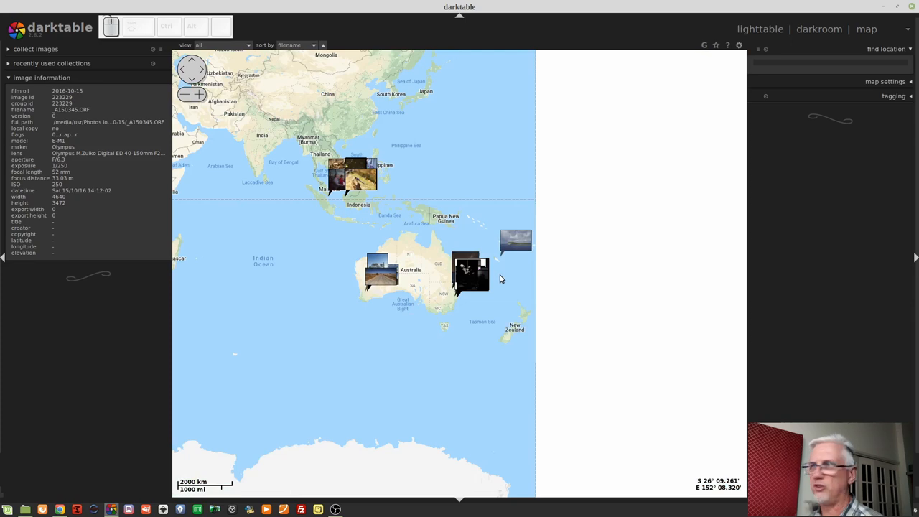
{"action": "mouse_move", "coordinate": [503, 332]}
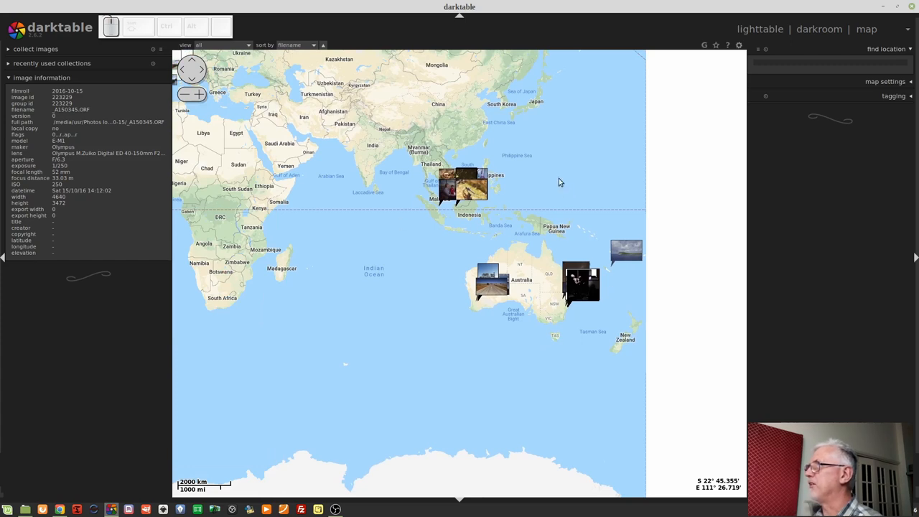
{"action": "mouse_move", "coordinate": [509, 251]}
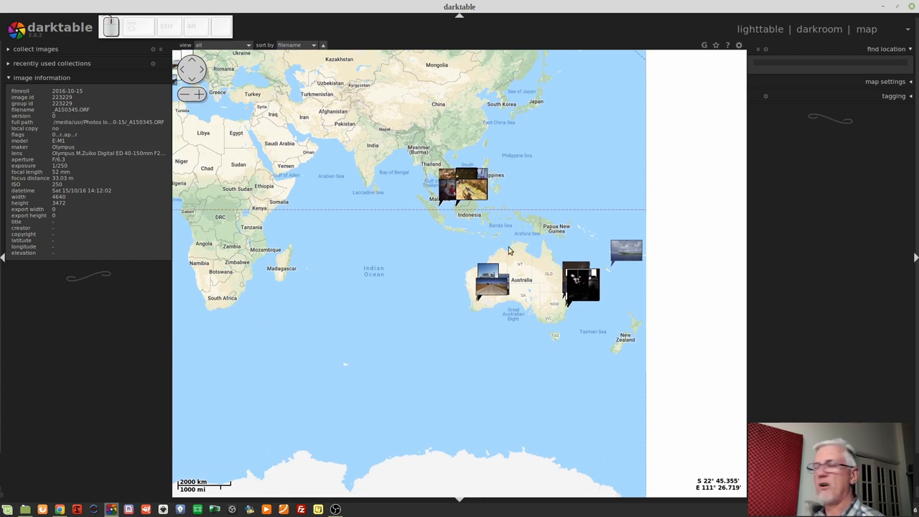
{"action": "mouse_move", "coordinate": [591, 312]}
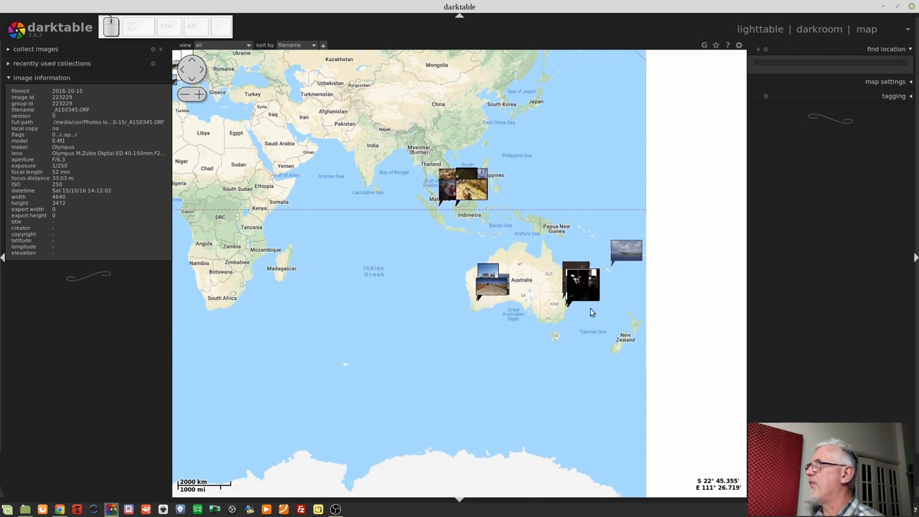
{"action": "mouse_move", "coordinate": [383, 195]}
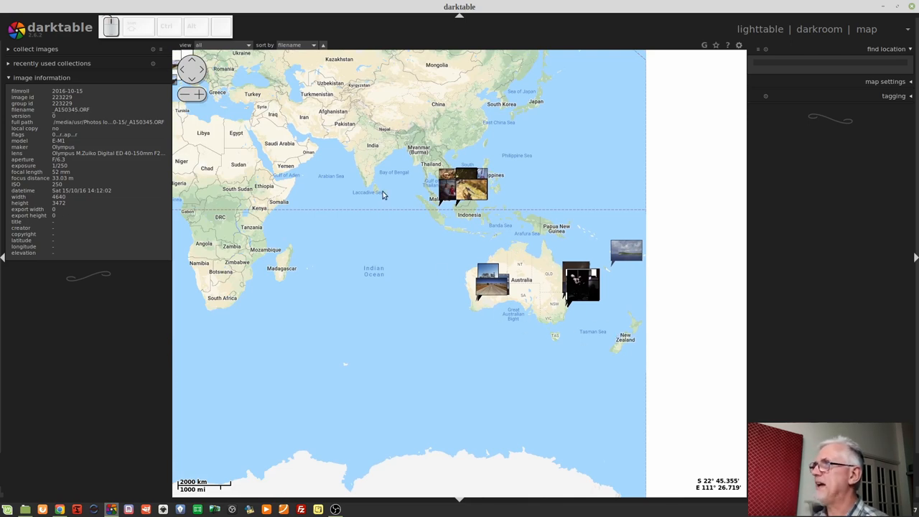
{"action": "mouse_move", "coordinate": [380, 196]}
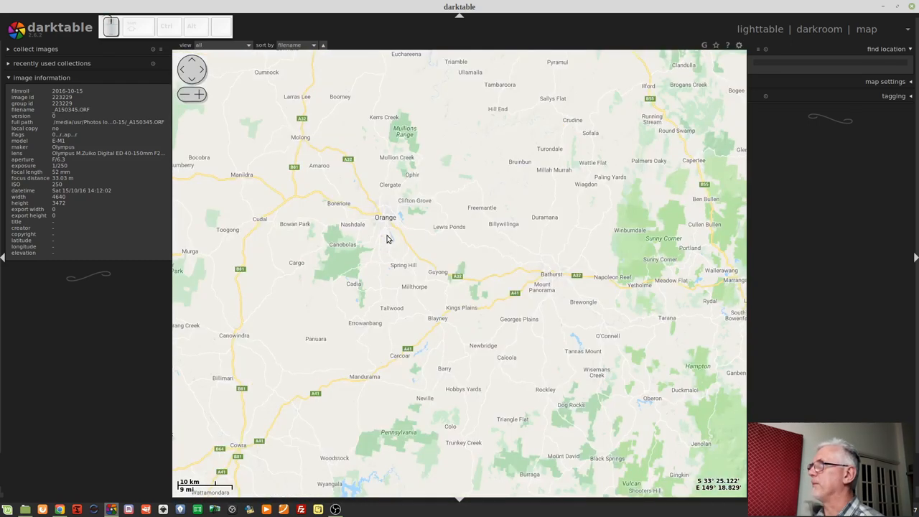
Step: Drop the groom's photos from the filmstrip onto the map just north of Orange
{"action": "scroll", "scroll_direction": "down", "scroll_amount": 3}
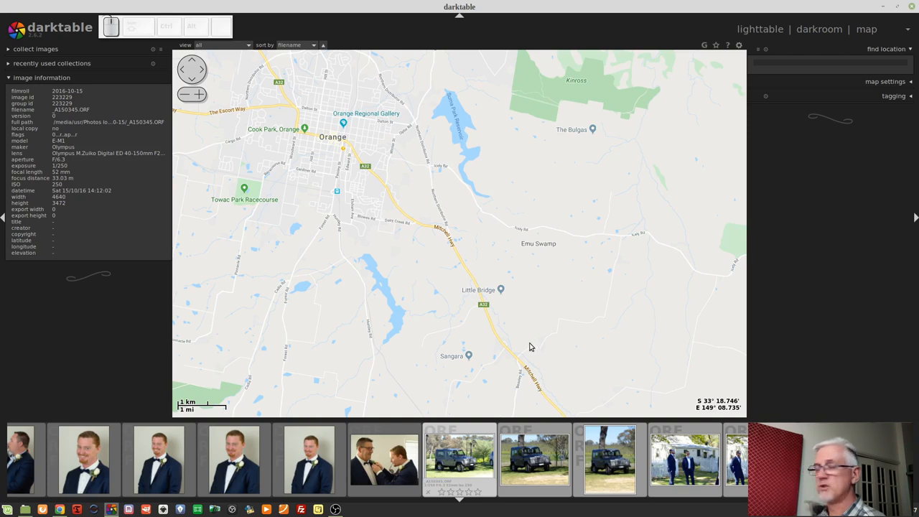
{"action": "mouse_move", "coordinate": [434, 490]}
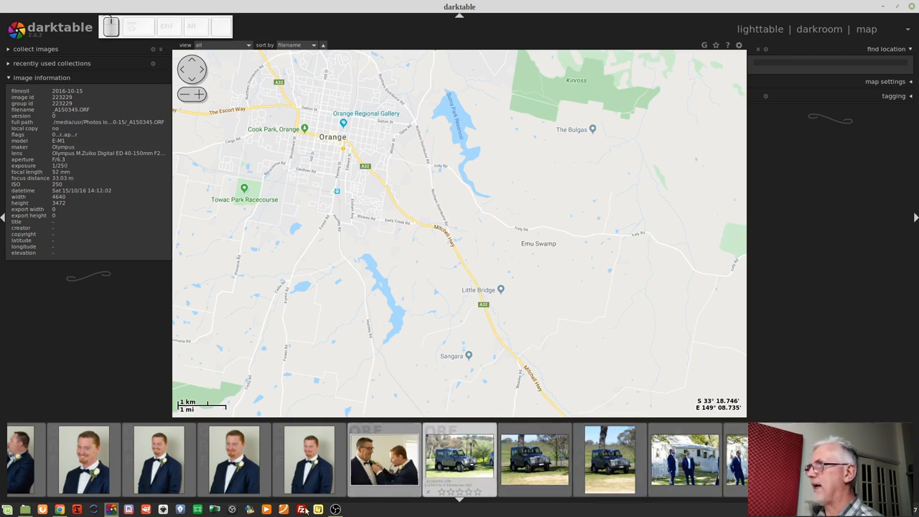
{"action": "left_click", "coordinate": [383, 460]}
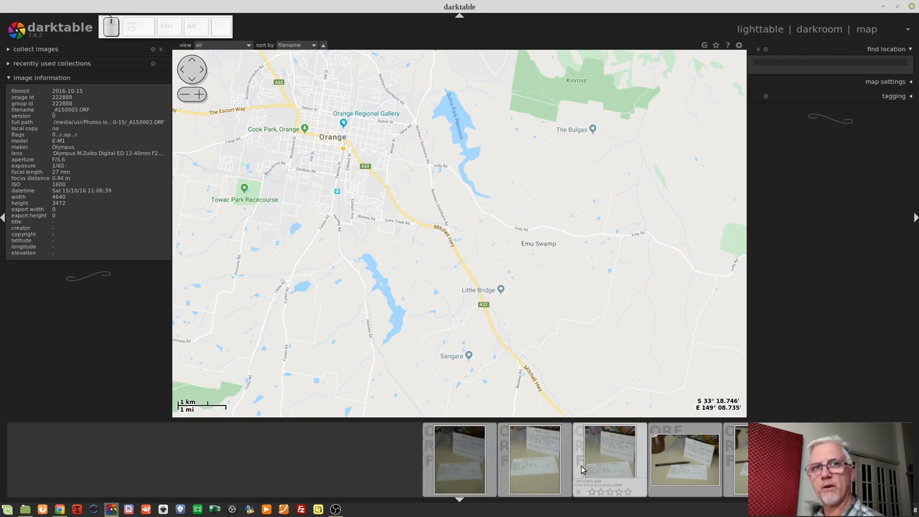
{"action": "left_click", "coordinate": [458, 452]}
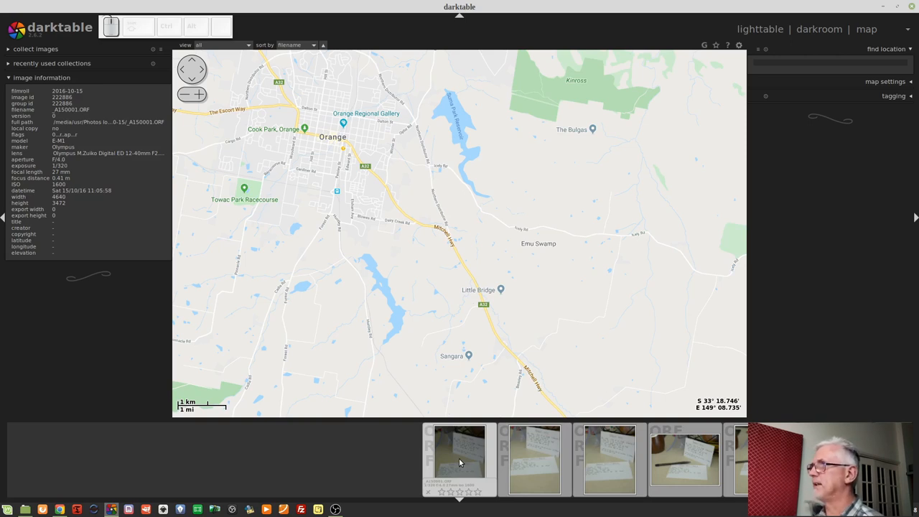
{"action": "left_click", "coordinate": [460, 459]}
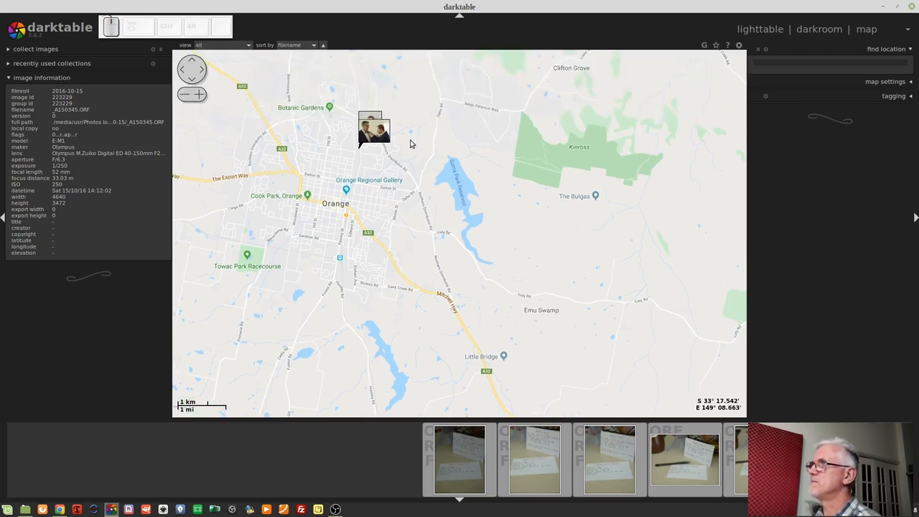
{"action": "mouse_move", "coordinate": [392, 207]}
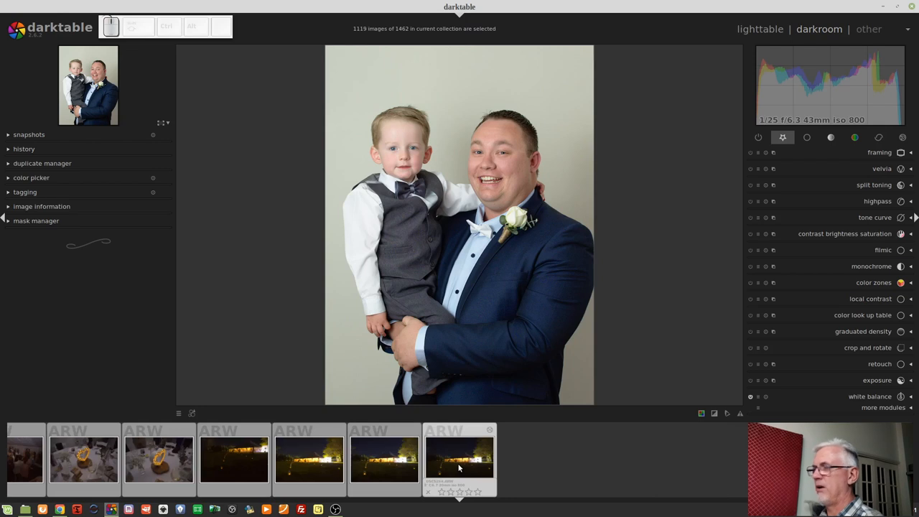
{"action": "mouse_move", "coordinate": [474, 436]}
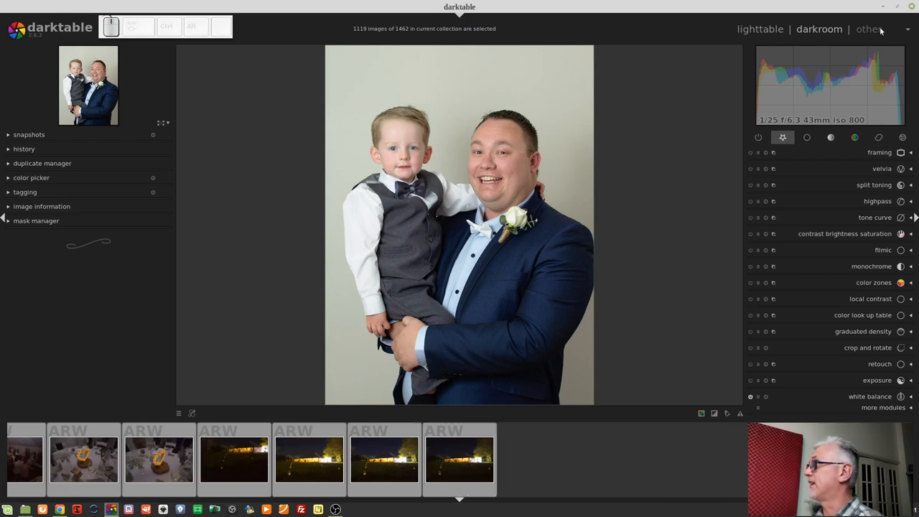
{"action": "left_click", "coordinate": [869, 29]}
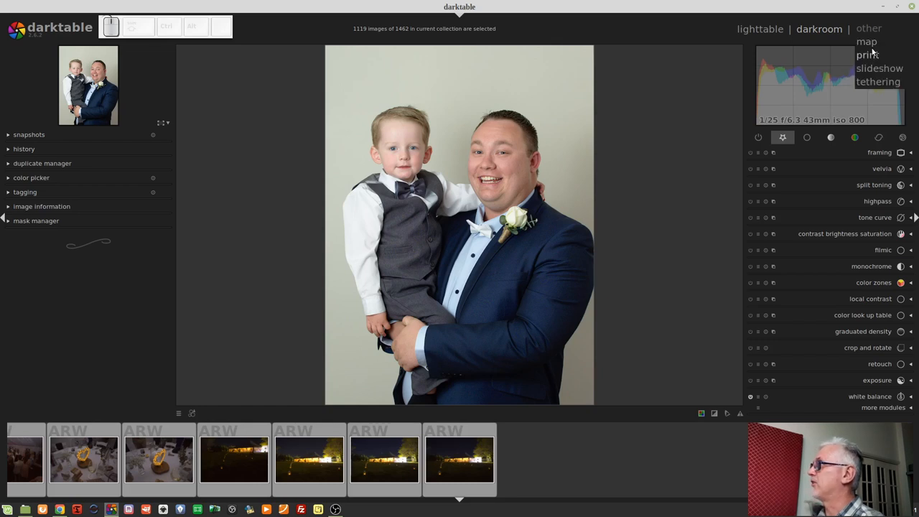
{"action": "left_click", "coordinate": [866, 29]}
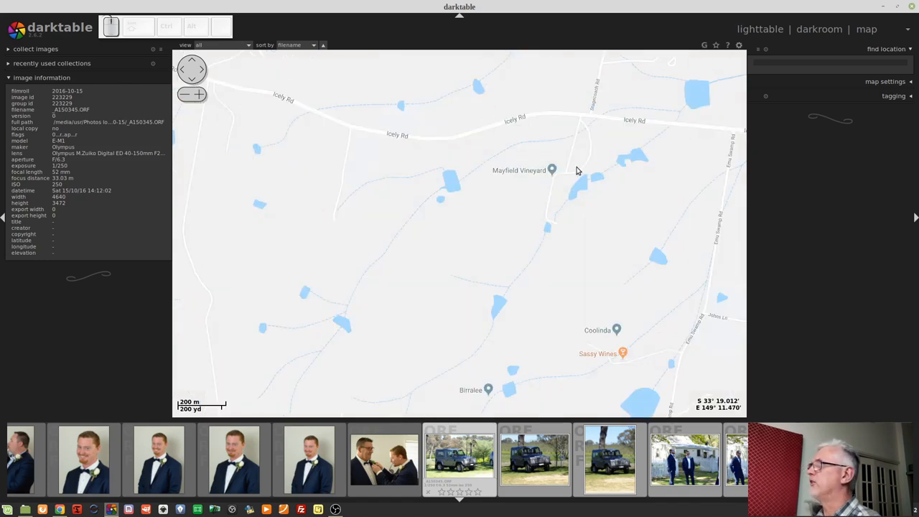
{"action": "mouse_move", "coordinate": [542, 256]}
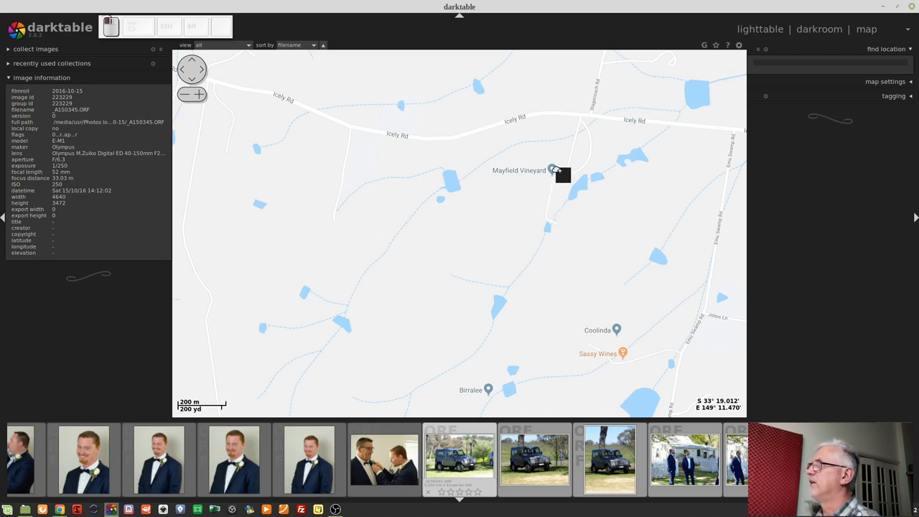
{"action": "mouse_move", "coordinate": [628, 241]}
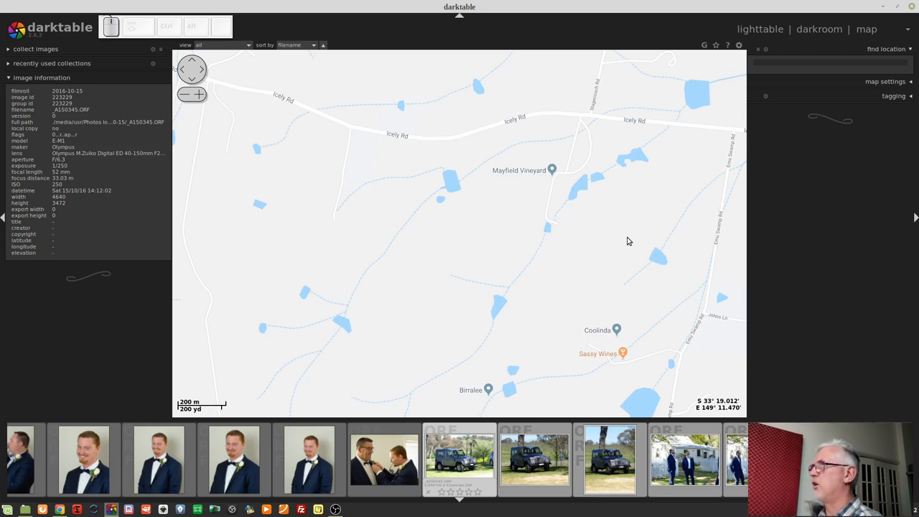
{"action": "mouse_move", "coordinate": [549, 290]}
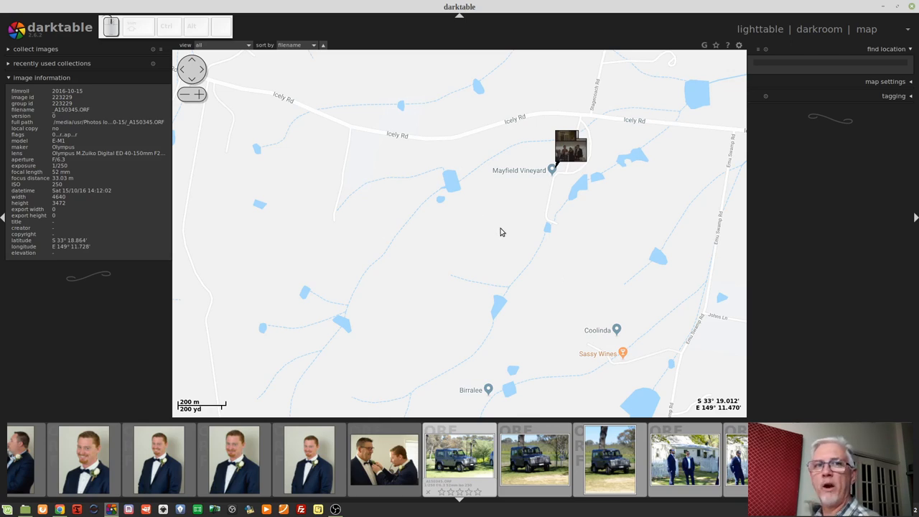
{"action": "mouse_move", "coordinate": [510, 250]}
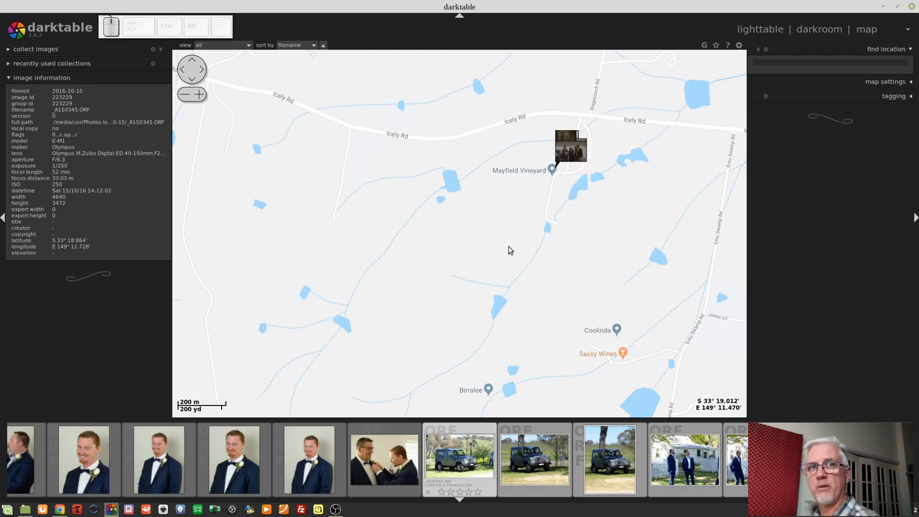
Step: Zoom out the map to check the Mayfield Vineyard geotag east of Orange
{"action": "scroll", "scroll_direction": "down", "scroll_amount": 3}
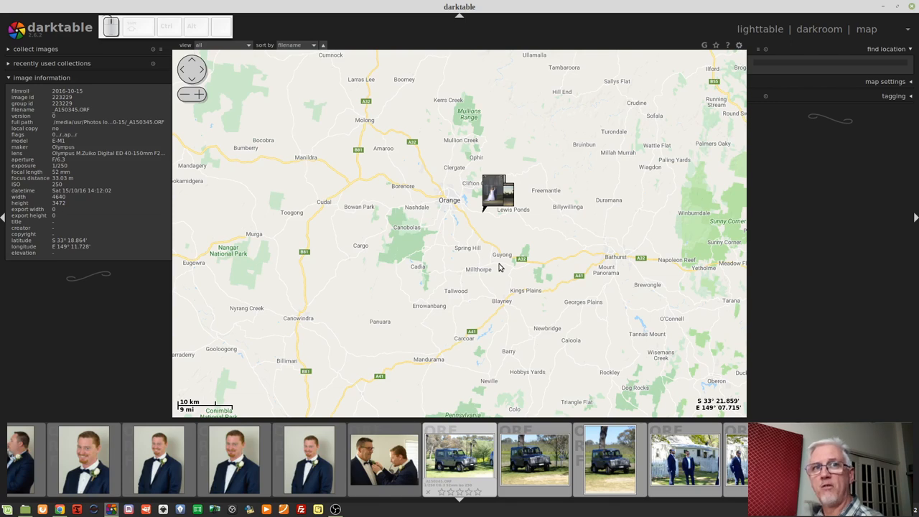
{"action": "mouse_move", "coordinate": [479, 248]}
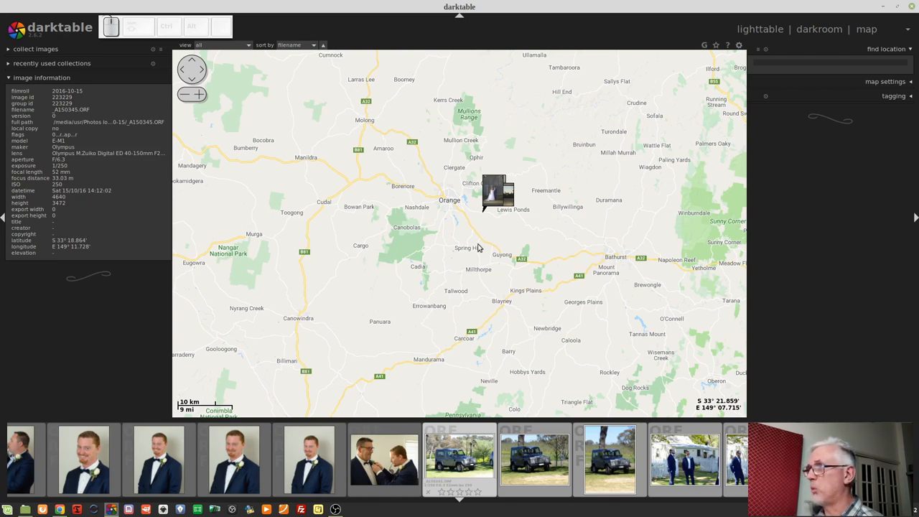
{"action": "mouse_move", "coordinate": [487, 237]}
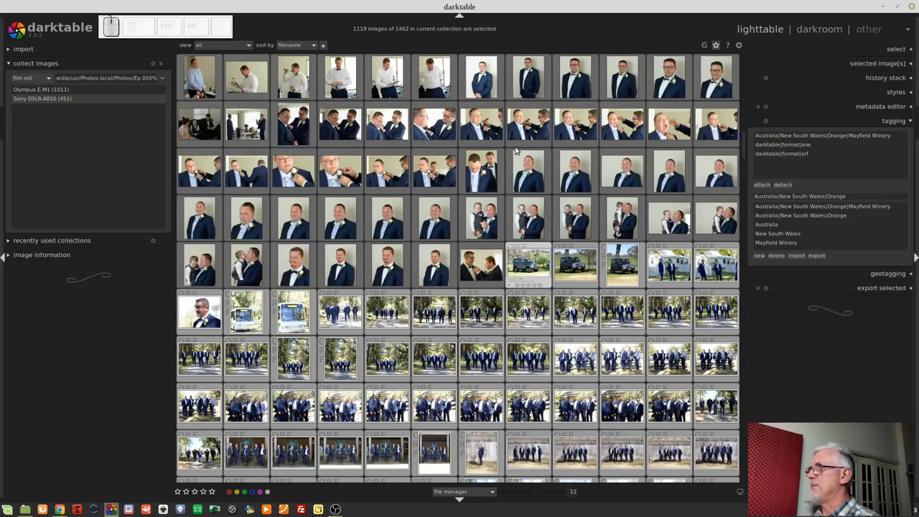
Step: Select only the first photo, _A150001.ORF, and preview the vows cards full size
{"action": "left_click", "coordinate": [574, 266]}
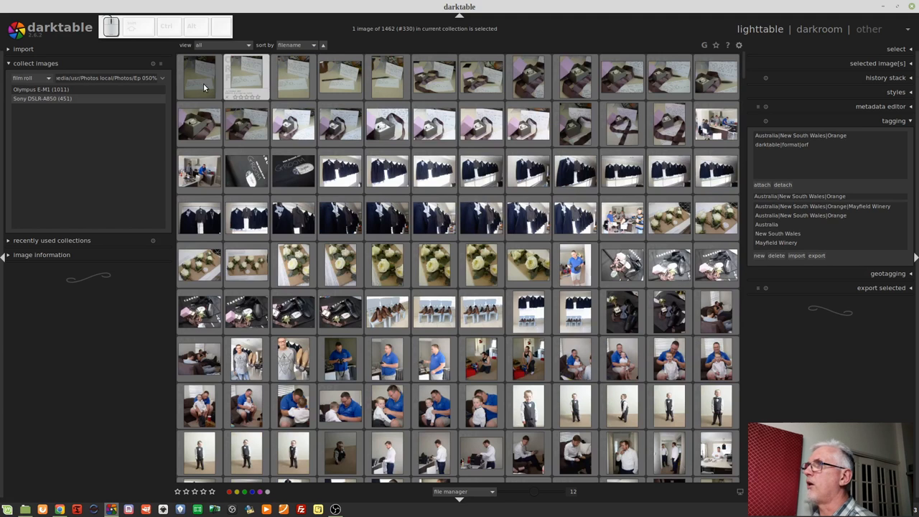
{"action": "left_click", "coordinate": [199, 77]}
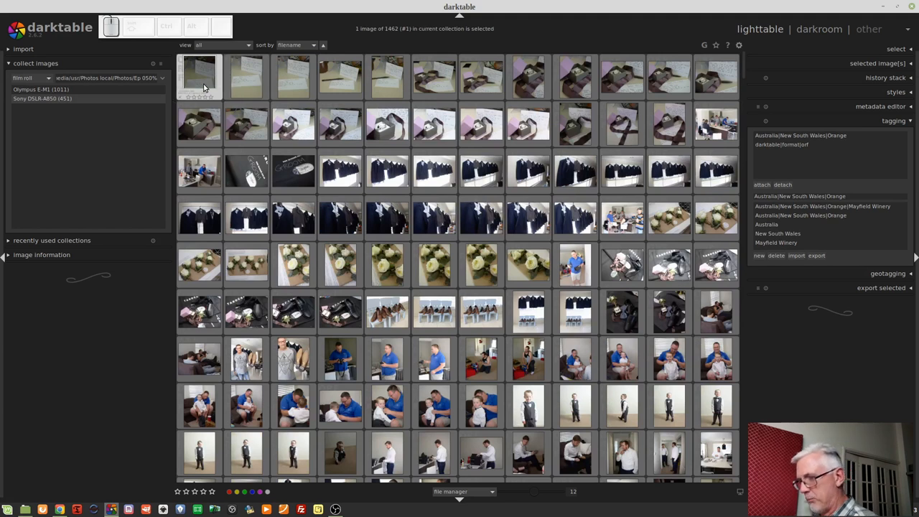
{"action": "double_click", "coordinate": [199, 75]}
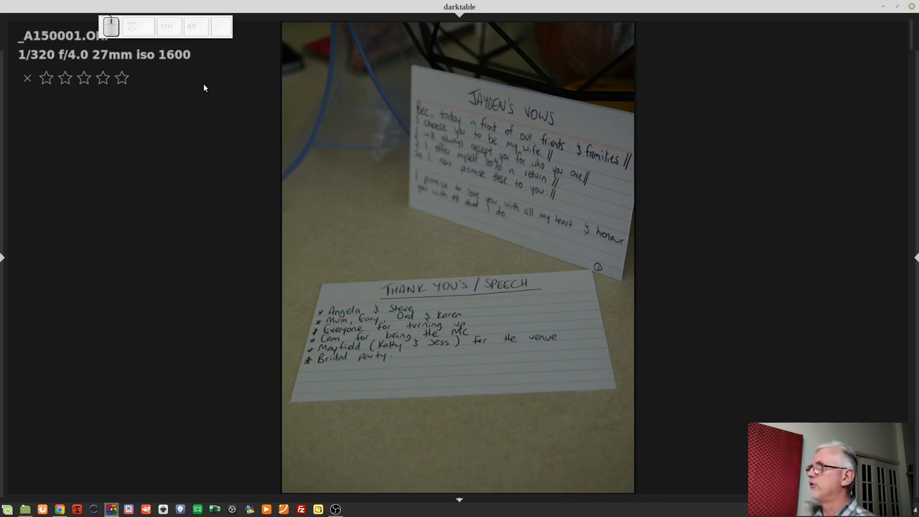
Step: Advance through the card shots toward the ring close-up, rating one three stars
{"action": "left_click", "coordinate": [46, 78]}
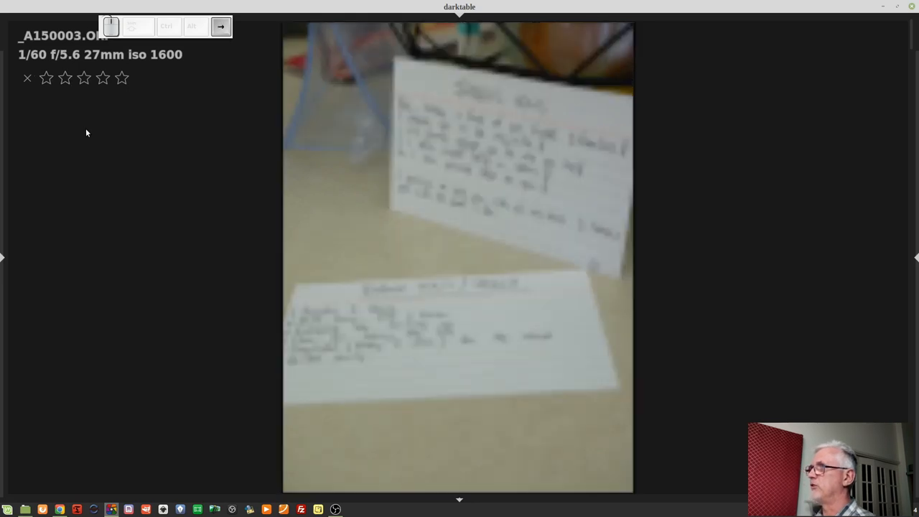
{"action": "key", "text": "Right"}
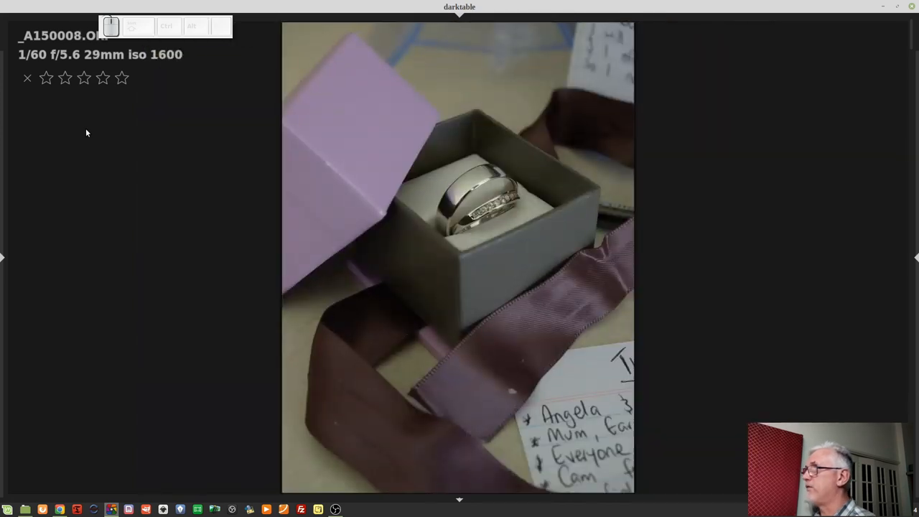
{"action": "key", "text": "3"}
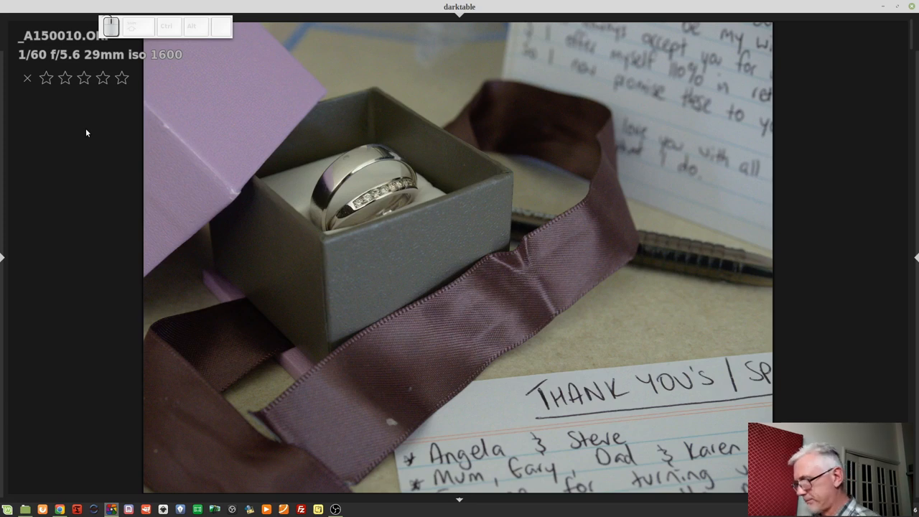
{"action": "left_click", "coordinate": [759, 29]}
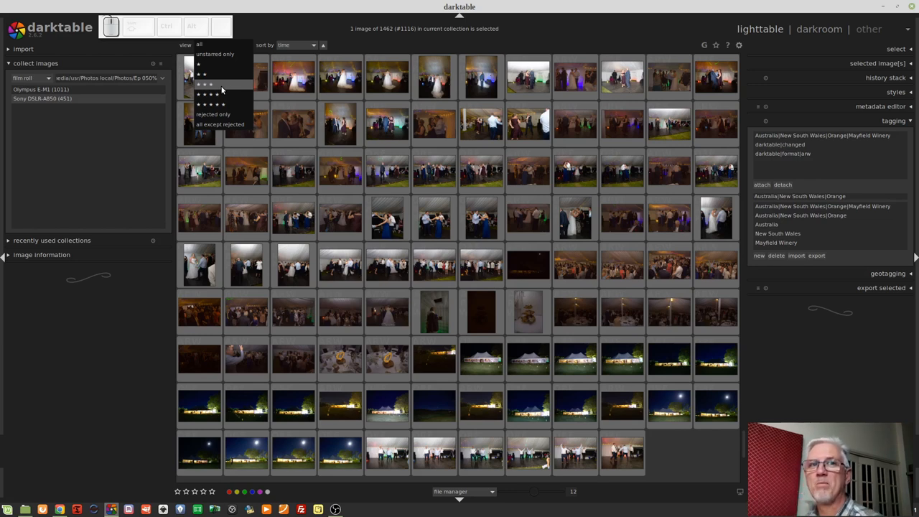
{"action": "mouse_move", "coordinate": [209, 86]}
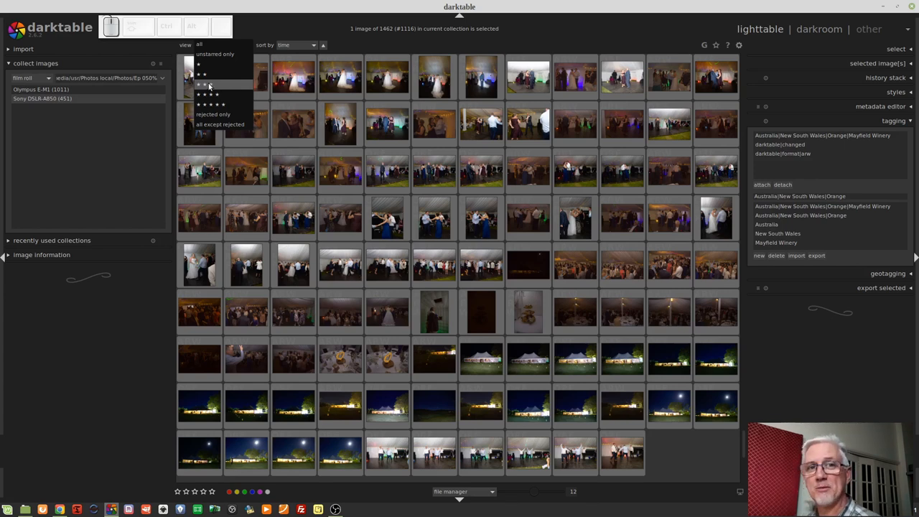
Step: Filter the collection to photos rated three stars or better
{"action": "left_click", "coordinate": [207, 94]}
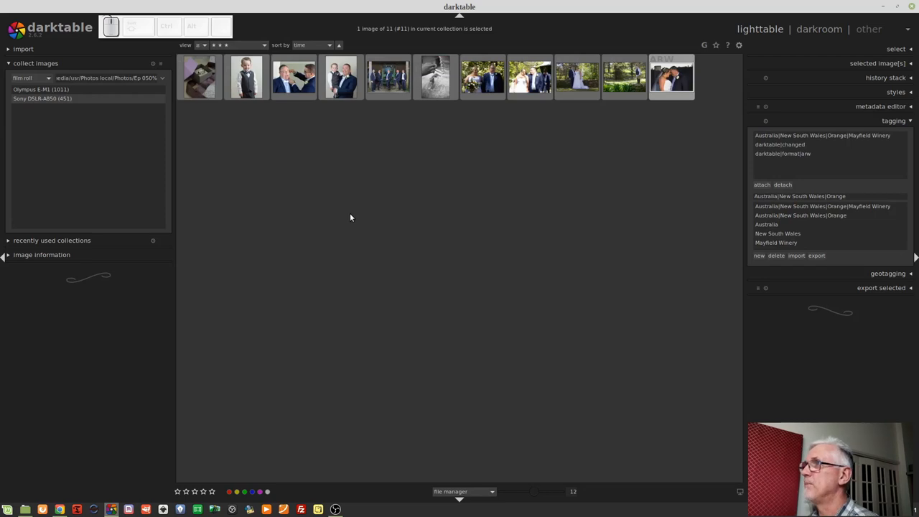
{"action": "mouse_move", "coordinate": [480, 216]}
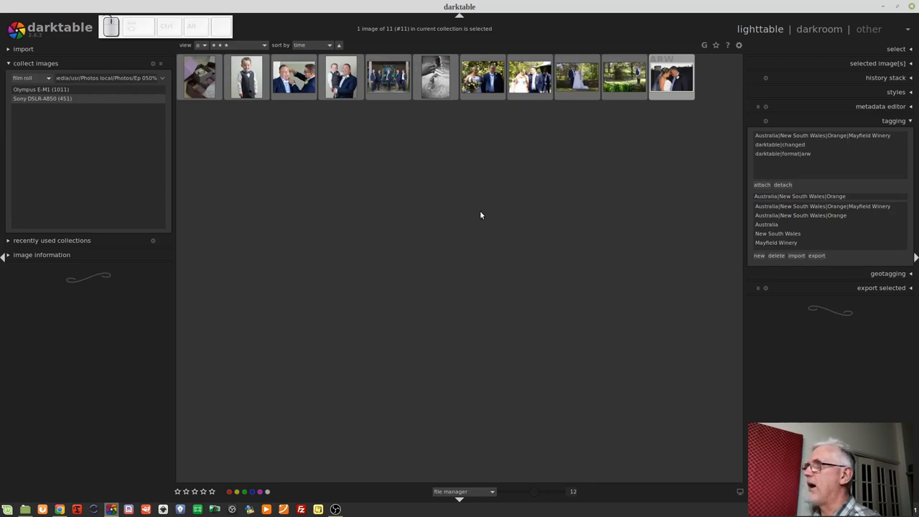
{"action": "mouse_move", "coordinate": [442, 232]}
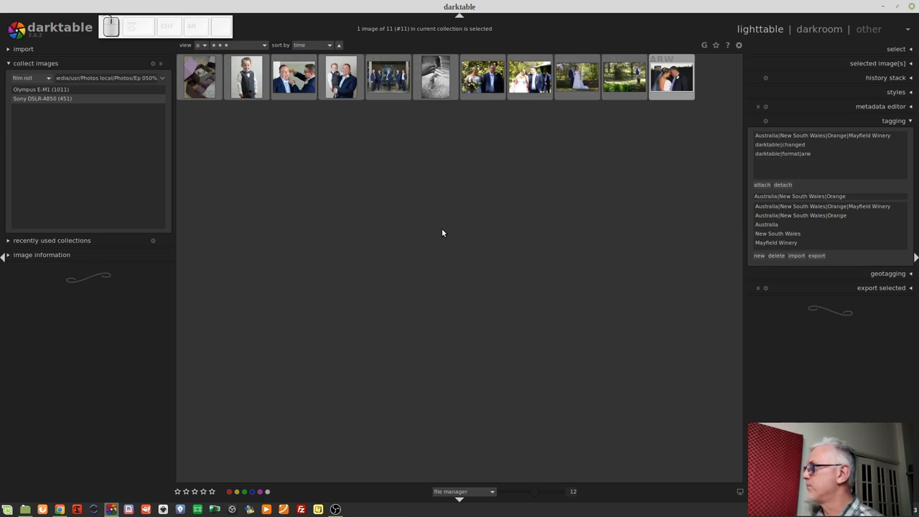
{"action": "mouse_move", "coordinate": [863, 300]}
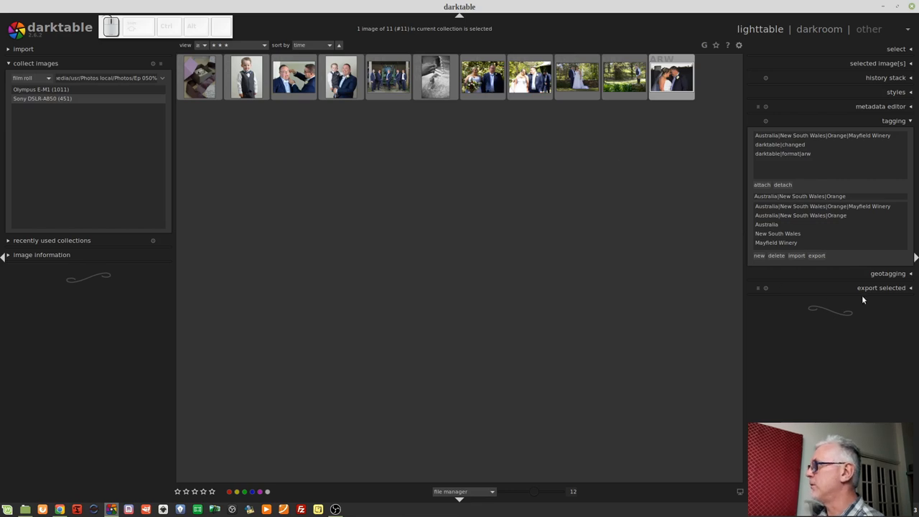
Step: Expand export selected and browse for a different target folder
{"action": "left_click", "coordinate": [881, 149]}
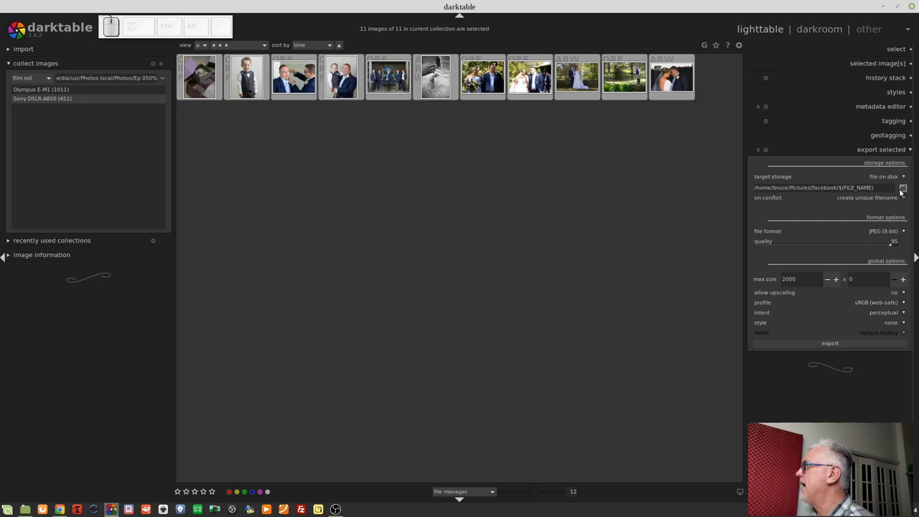
{"action": "left_click", "coordinate": [903, 187]}
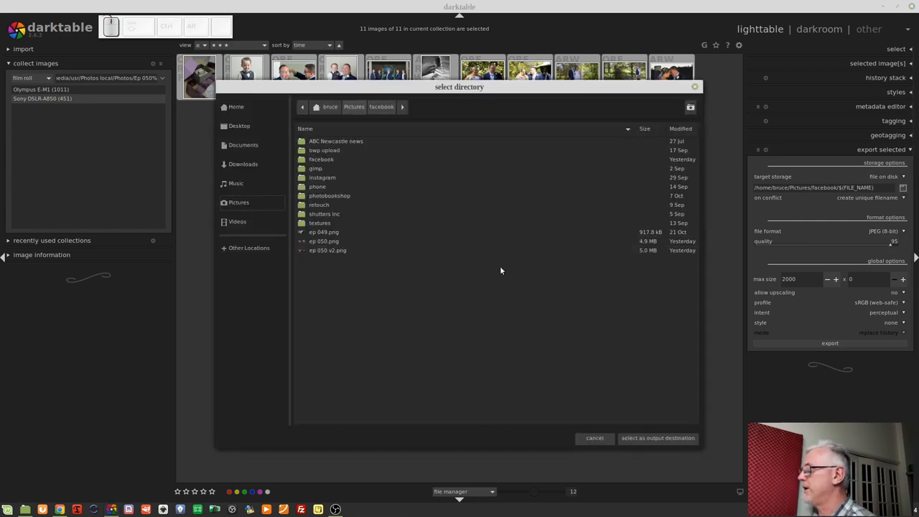
Step: Create the folder 'j and b large' in Pictures and make it the export destination
{"action": "left_click", "coordinate": [689, 107]}
{"action": "type", "text": "j and b large"}
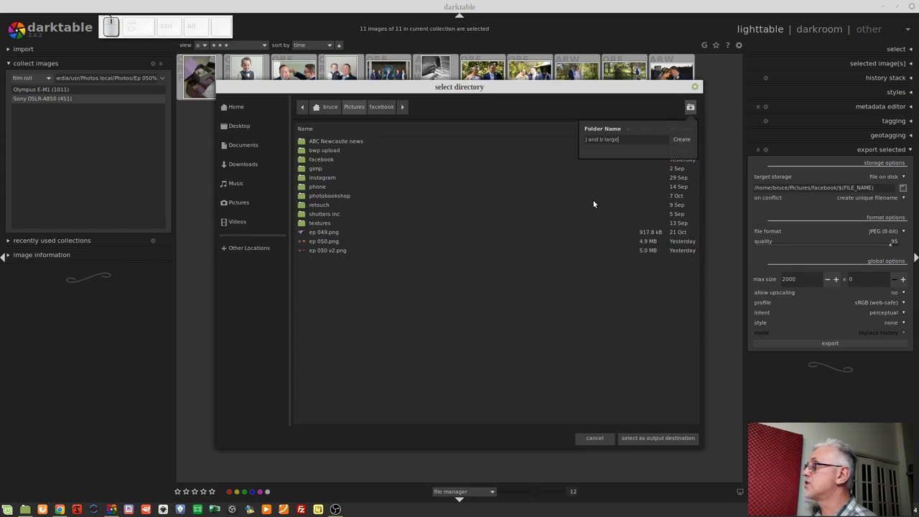
{"action": "left_click", "coordinate": [681, 139]}
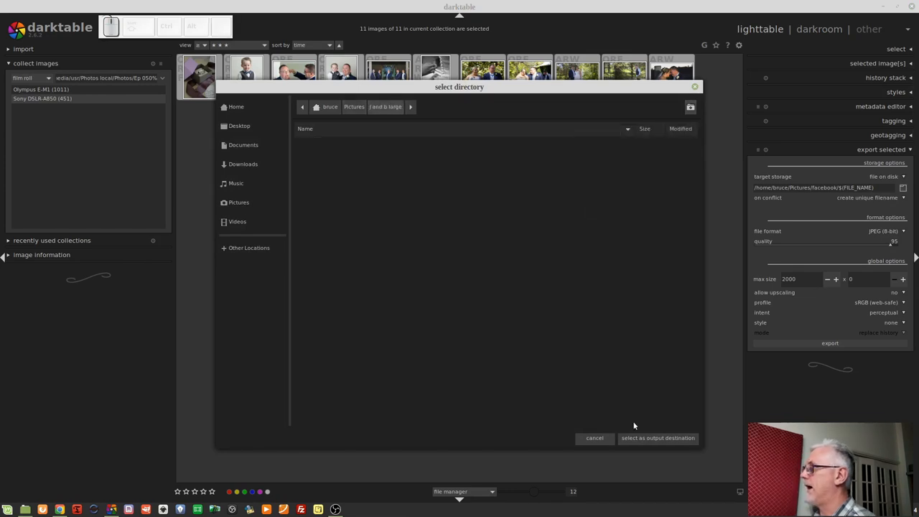
{"action": "left_click", "coordinate": [656, 438]}
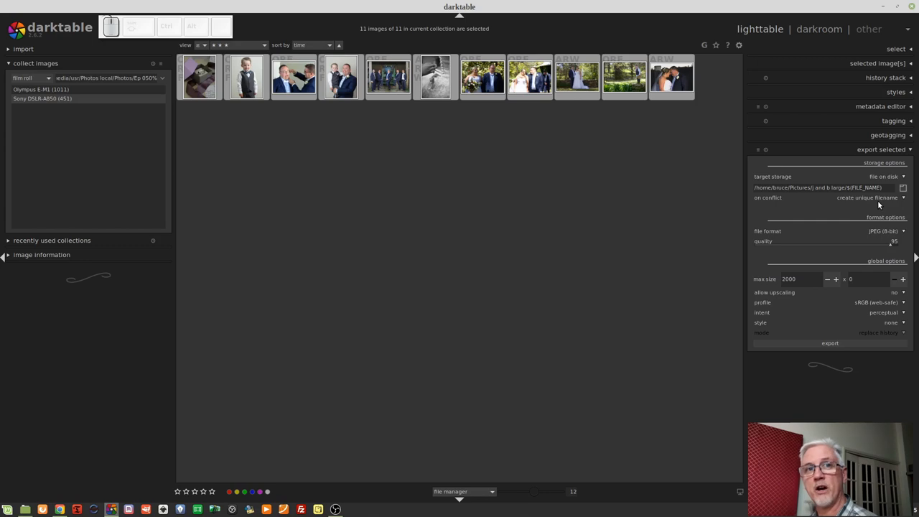
{"action": "left_click", "coordinate": [866, 197]}
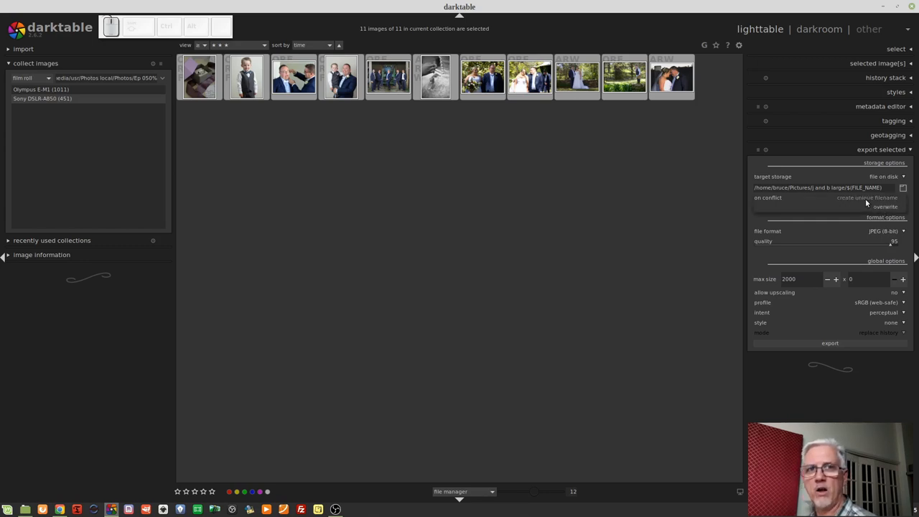
{"action": "left_click", "coordinate": [885, 206]}
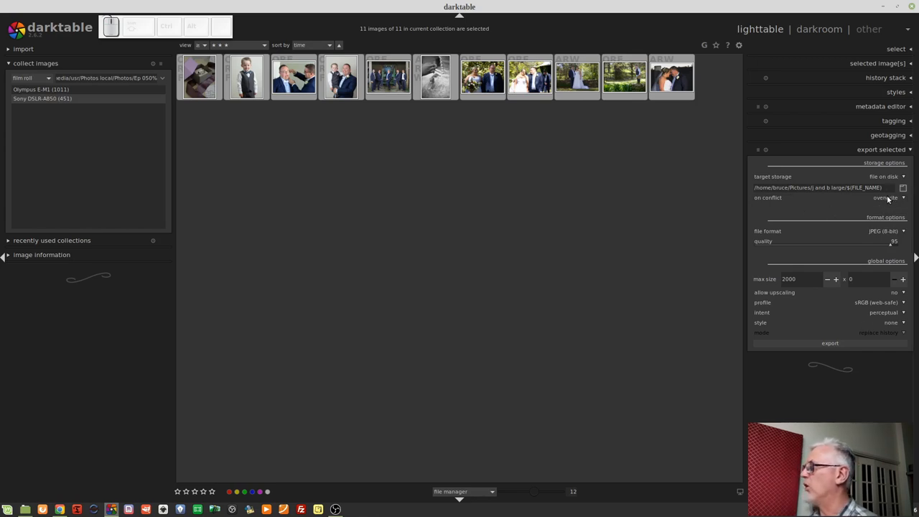
{"action": "left_click", "coordinate": [887, 198]}
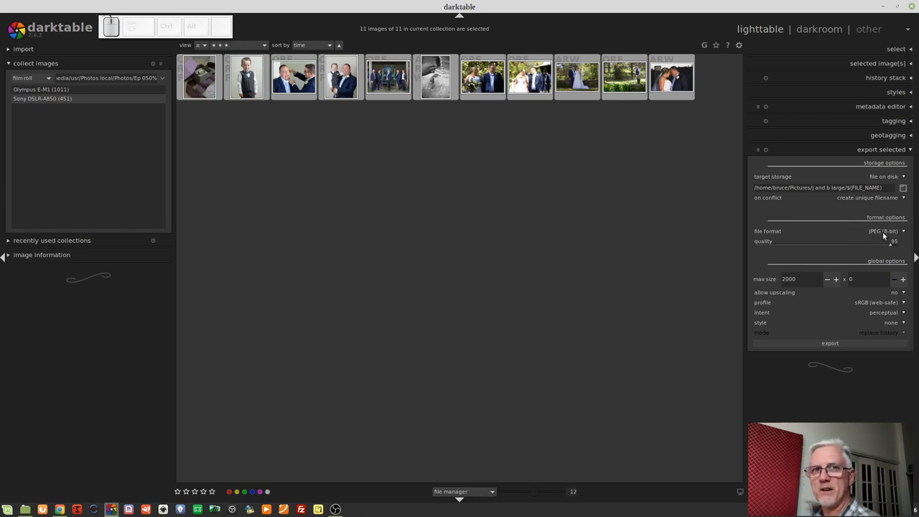
{"action": "left_click", "coordinate": [883, 231]}
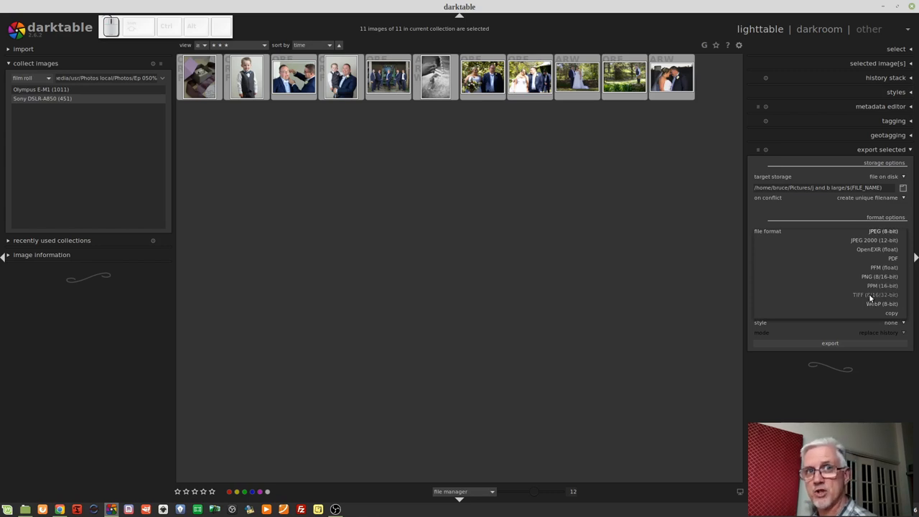
{"action": "left_click", "coordinate": [873, 294]}
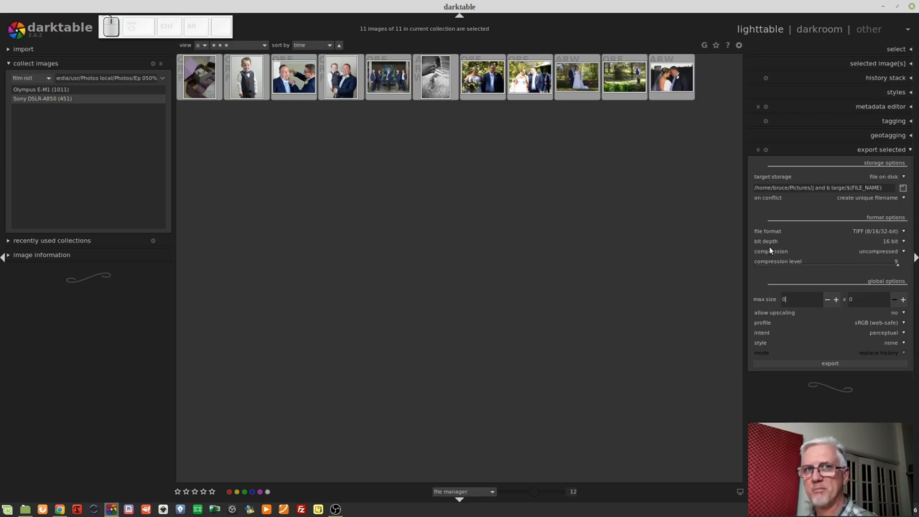
{"action": "mouse_move", "coordinate": [830, 380]}
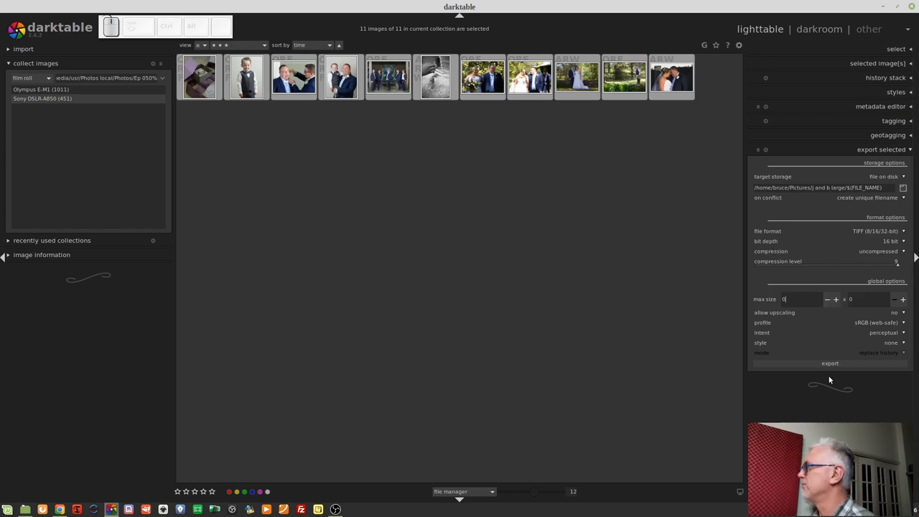
{"action": "mouse_move", "coordinate": [896, 320]}
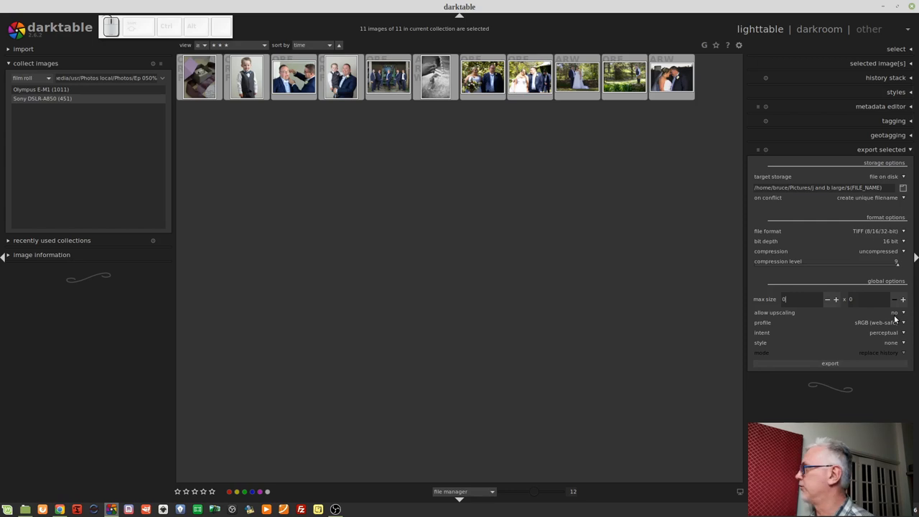
{"action": "mouse_move", "coordinate": [876, 329]}
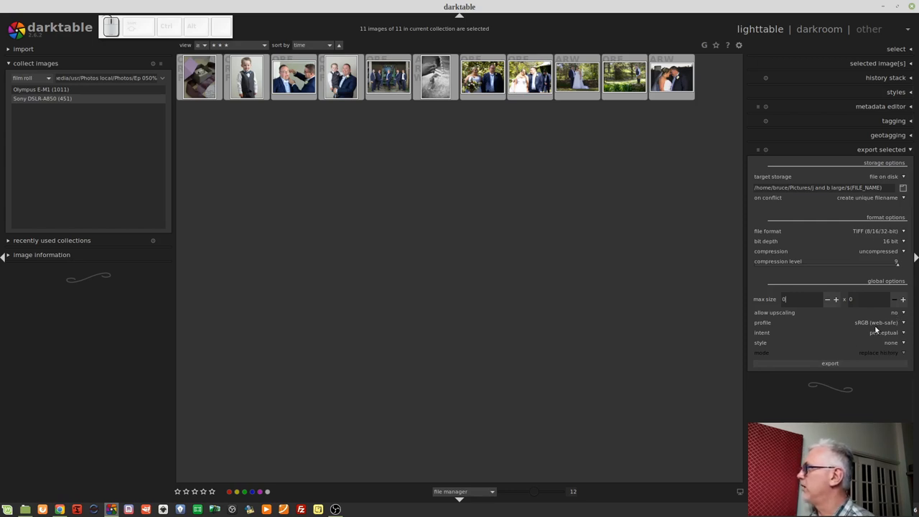
{"action": "mouse_move", "coordinate": [876, 322]}
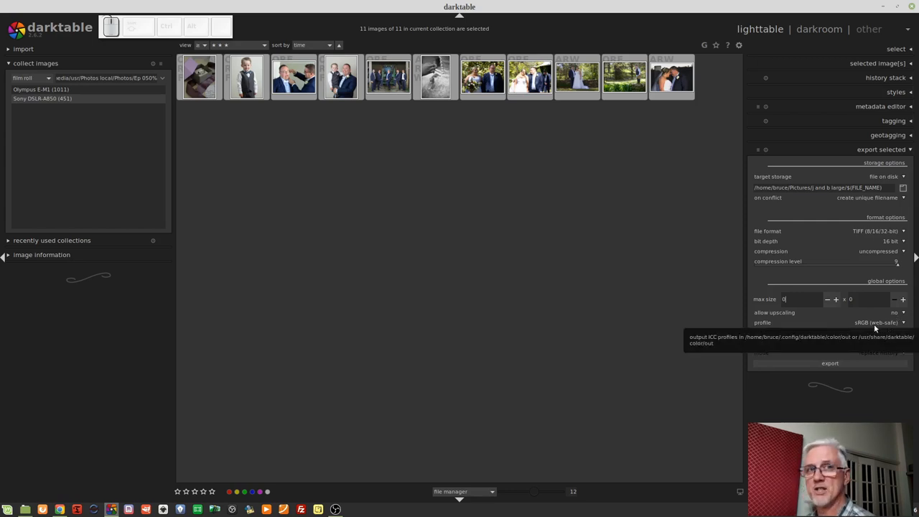
{"action": "left_click", "coordinate": [876, 322]}
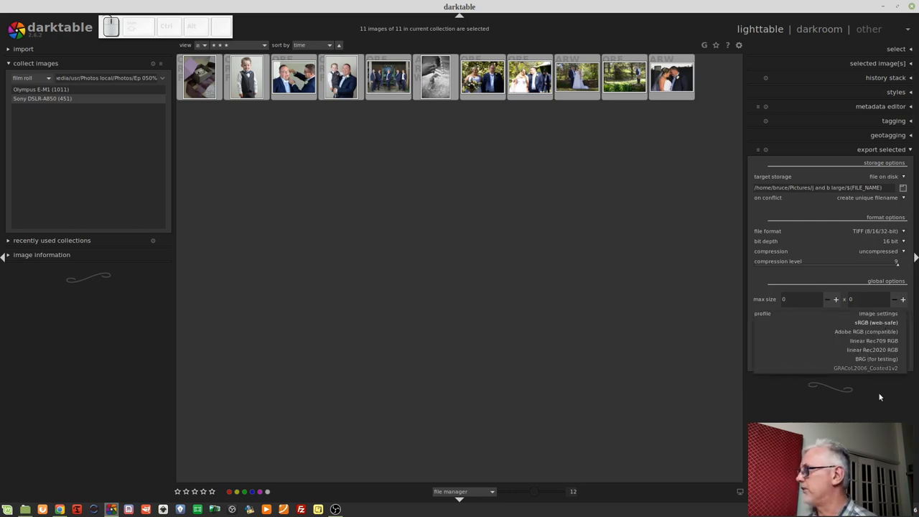
{"action": "left_click", "coordinate": [867, 321]}
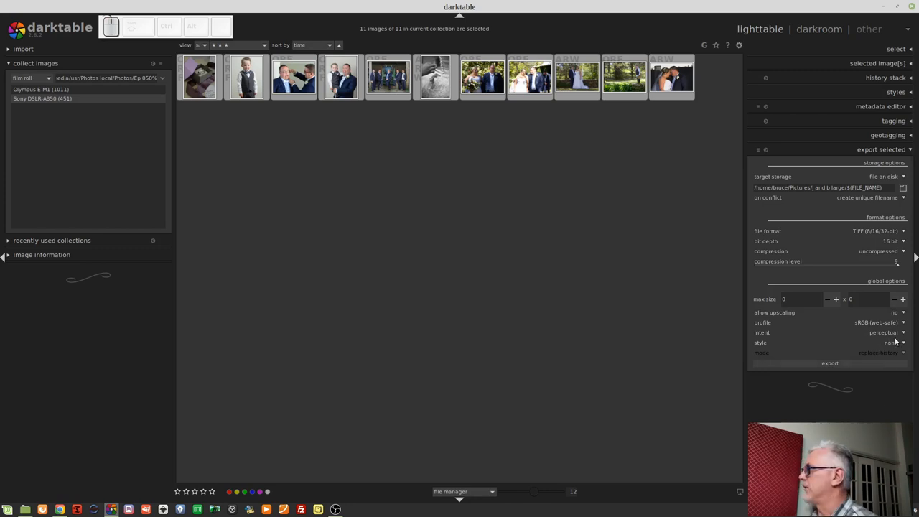
{"action": "mouse_move", "coordinate": [887, 347]}
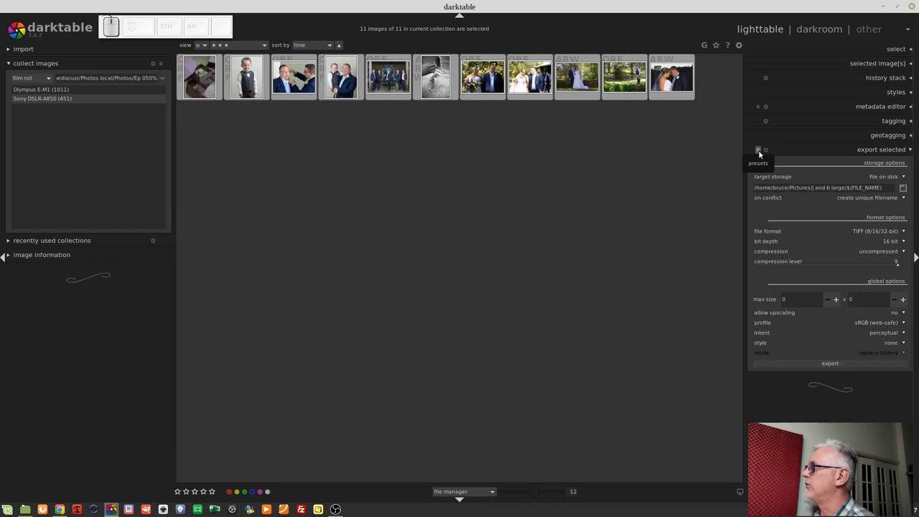
Step: Store the current TIFF export settings as preset 'j and b large' and confirm it is listed
{"action": "left_click", "coordinate": [758, 154]}
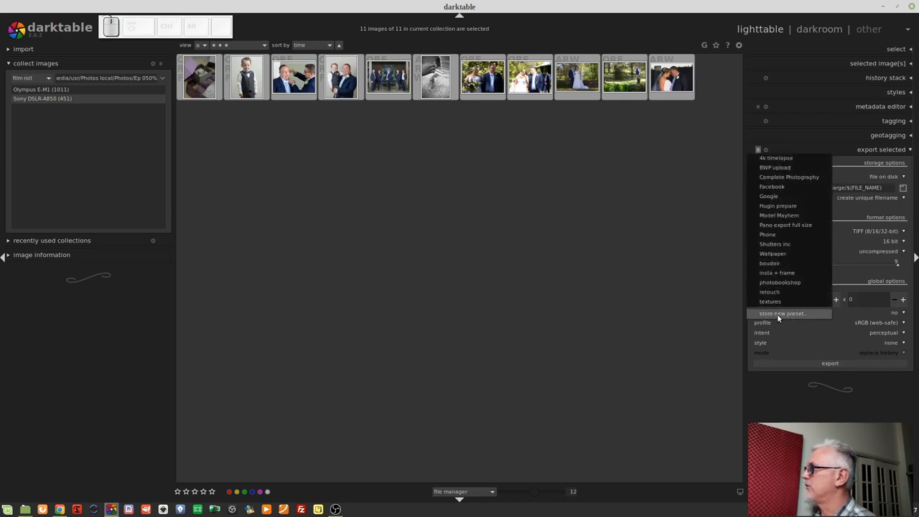
{"action": "left_click", "coordinate": [781, 313]}
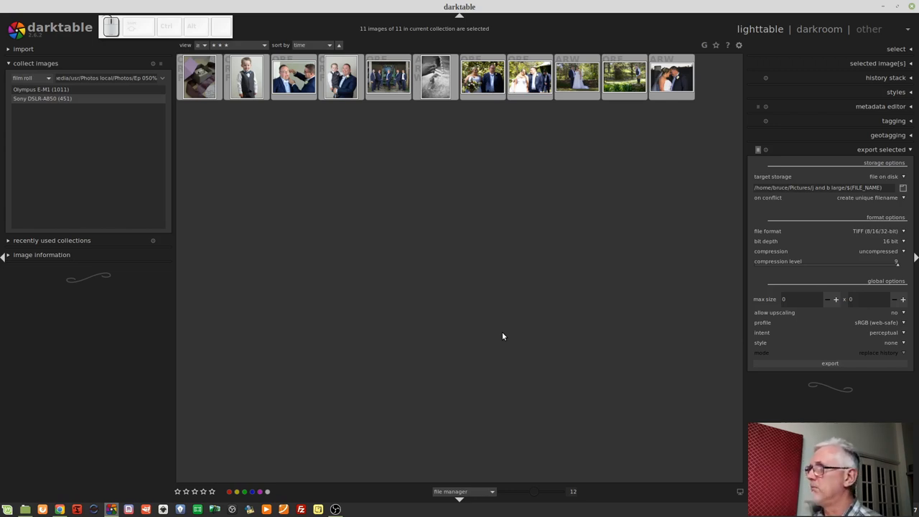
{"action": "mouse_move", "coordinate": [875, 150]}
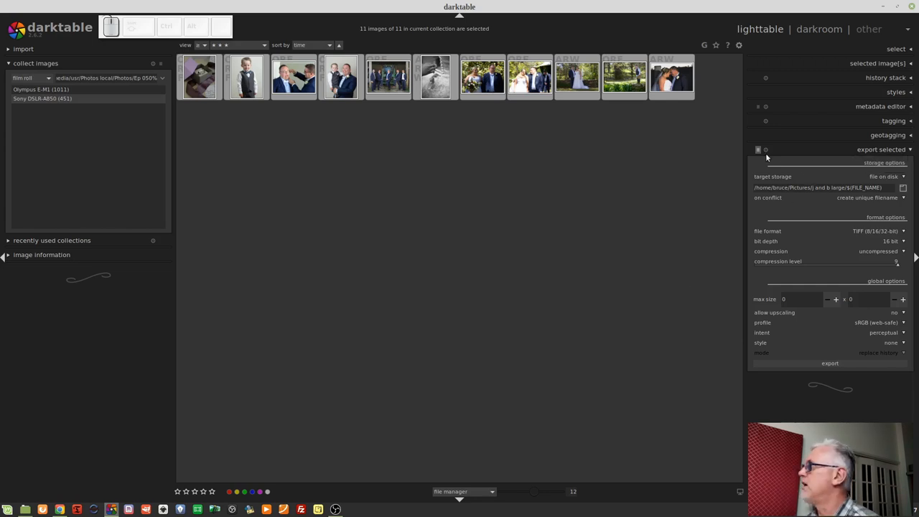
{"action": "left_click", "coordinate": [757, 149]}
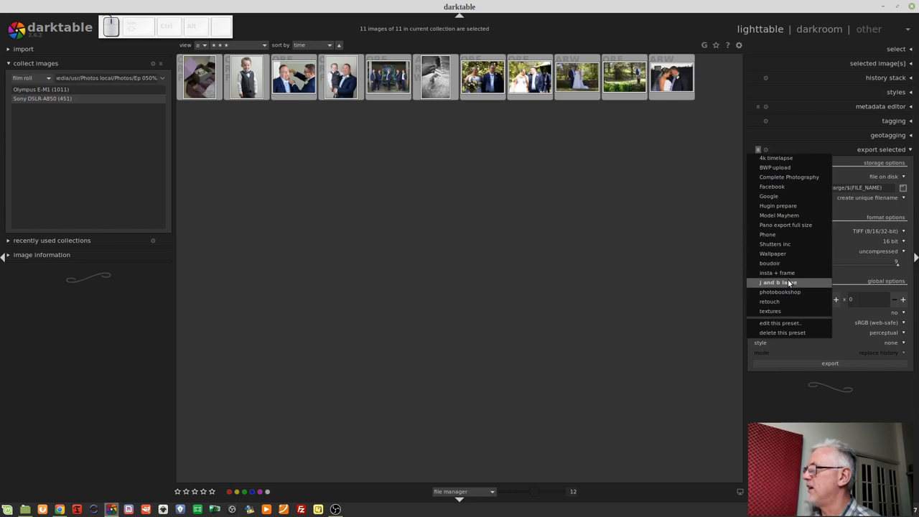
{"action": "left_click", "coordinate": [777, 281]}
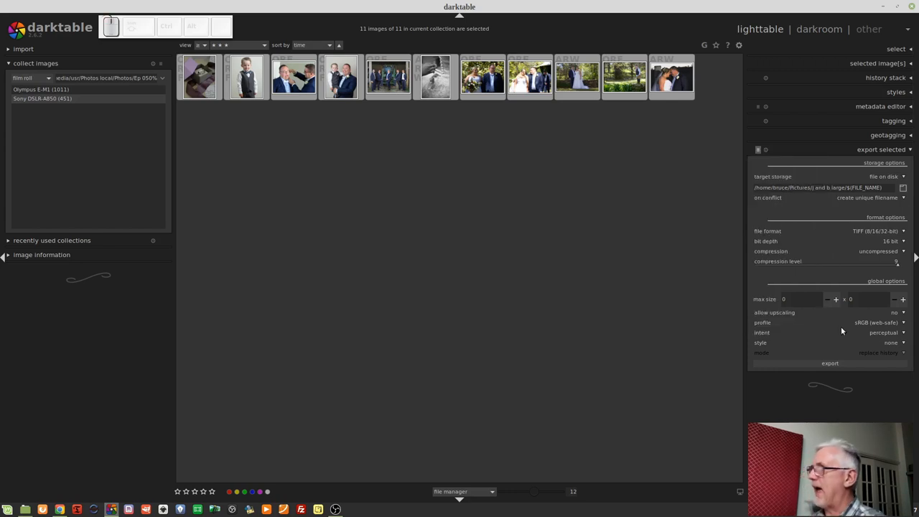
{"action": "mouse_move", "coordinate": [786, 262]}
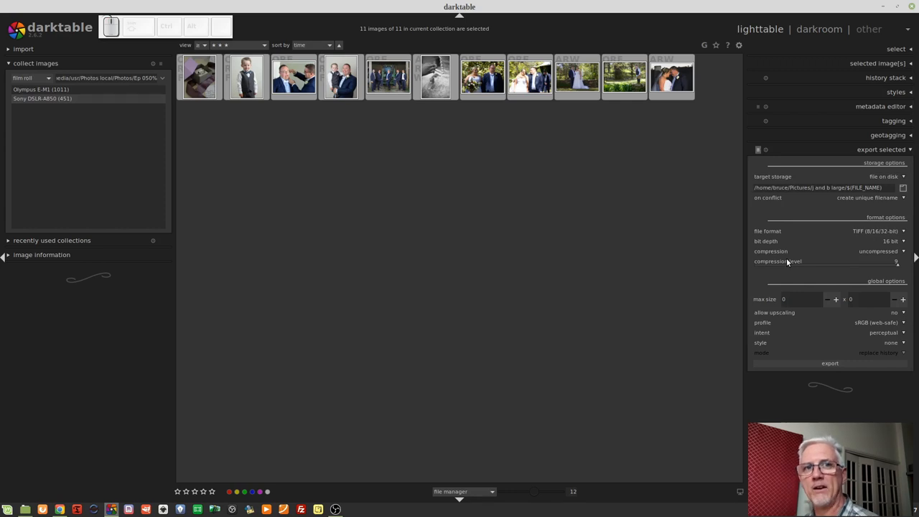
{"action": "mouse_move", "coordinate": [563, 170]}
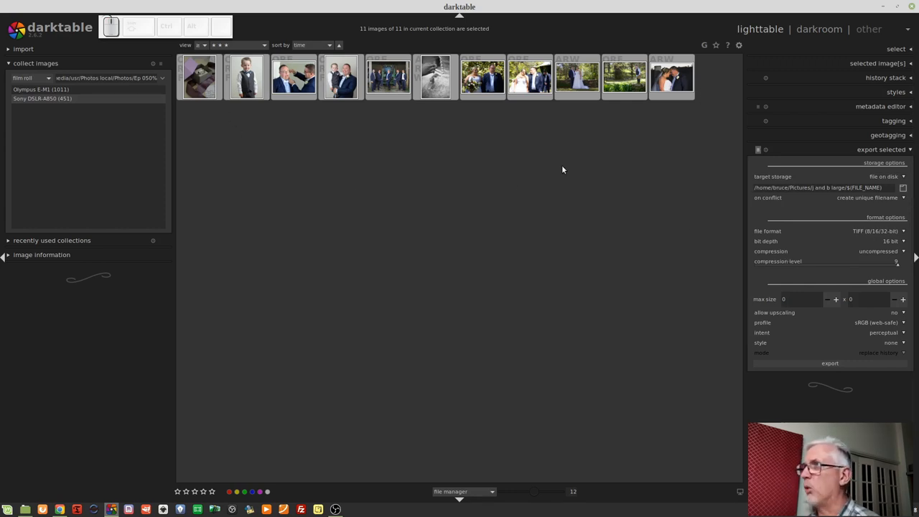
{"action": "mouse_move", "coordinate": [565, 168]}
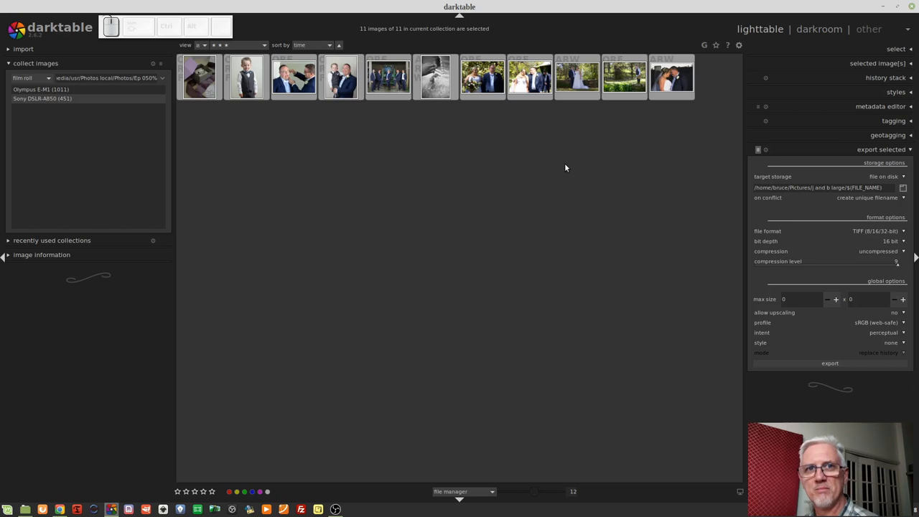
{"action": "mouse_move", "coordinate": [838, 393]}
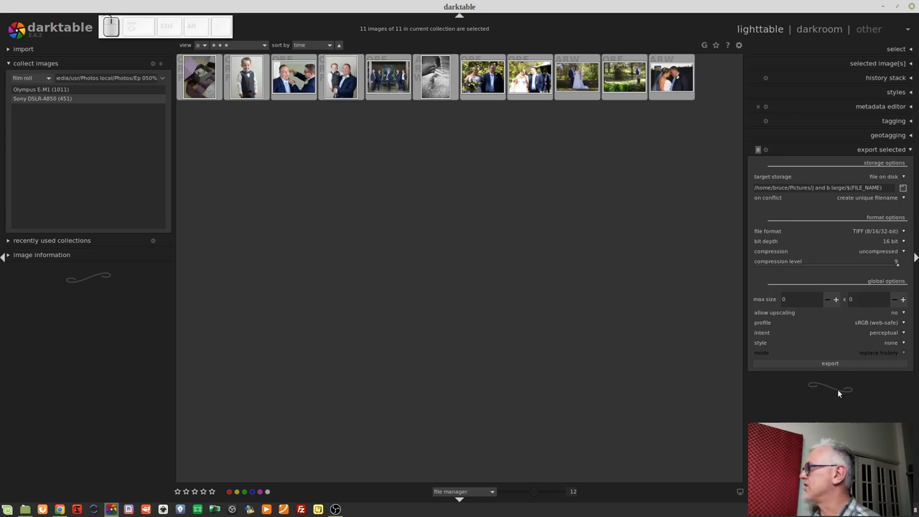
Step: Start exporting the 11 selected photos as TIFFs to j and b large
{"action": "left_click", "coordinate": [829, 362]}
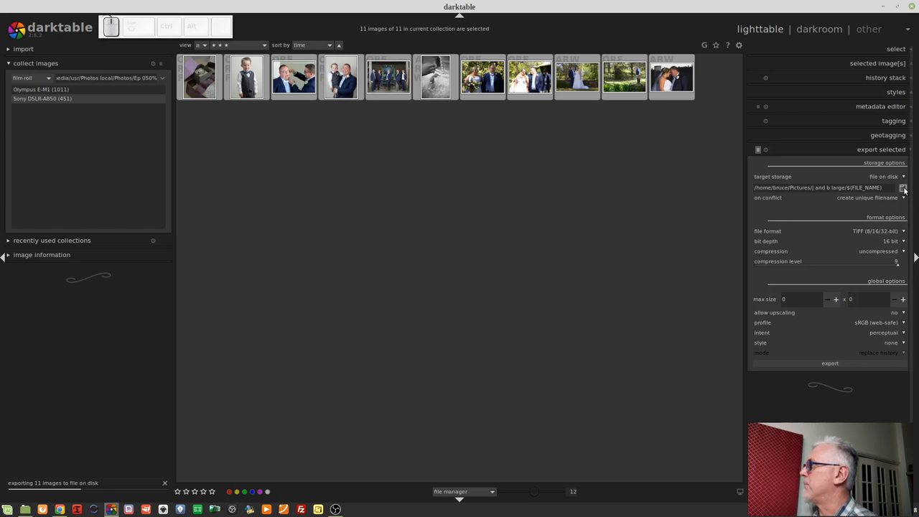
Step: Create the folder 'j and b small' in Pictures and make it the export destination
{"action": "left_click", "coordinate": [903, 187]}
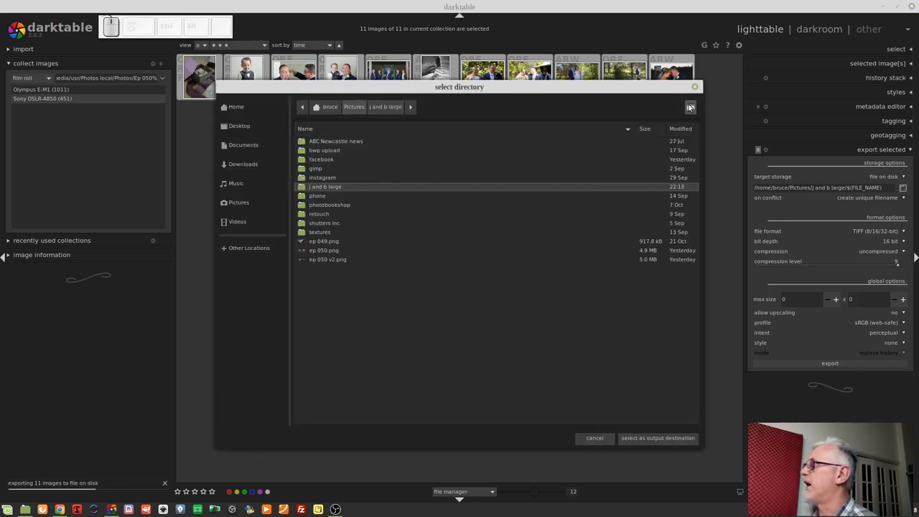
{"action": "left_click", "coordinate": [689, 107]}
{"action": "type", "text": "j and b small"}
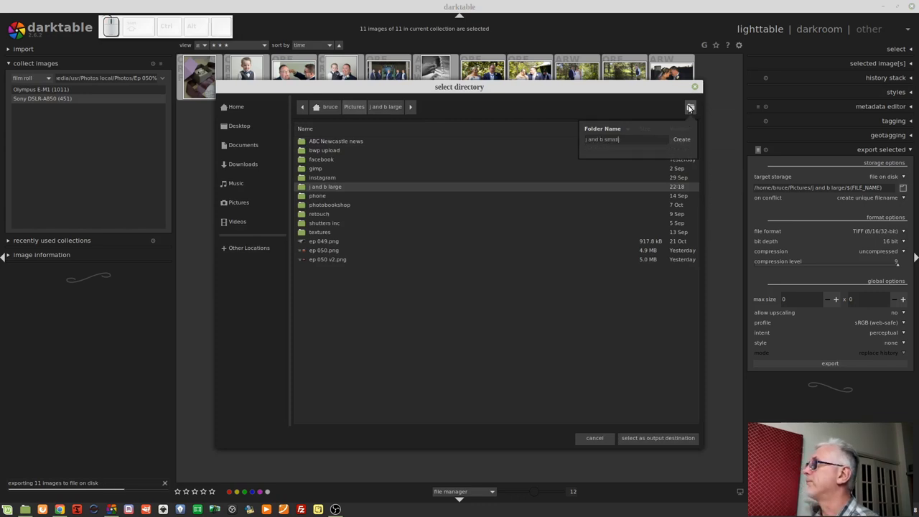
{"action": "left_click", "coordinate": [681, 138]}
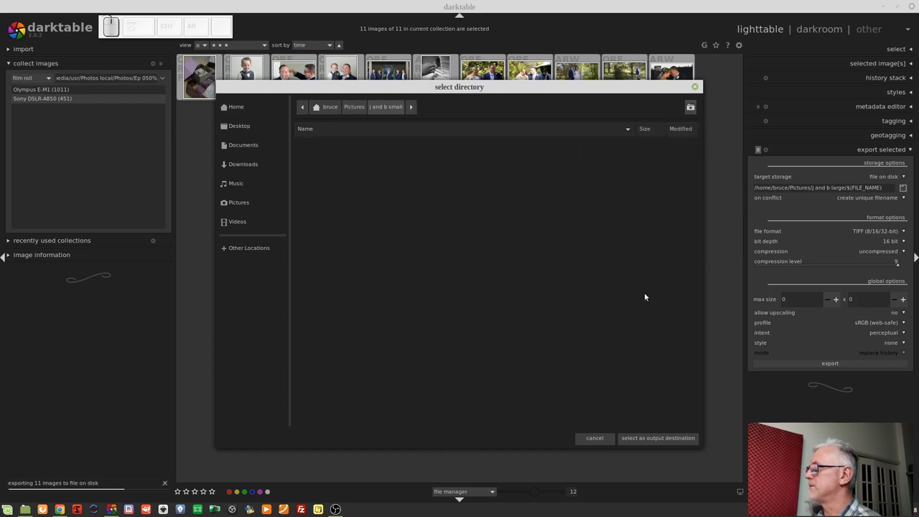
{"action": "left_click", "coordinate": [657, 438]}
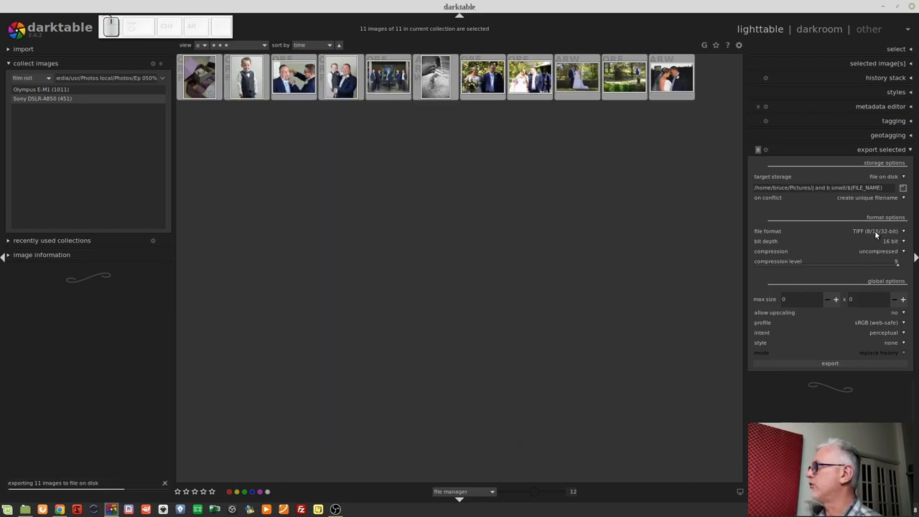
Step: Set the export format to JPEG (8-bit) with a maximum size of 2000 pixels
{"action": "left_click", "coordinate": [876, 230]}
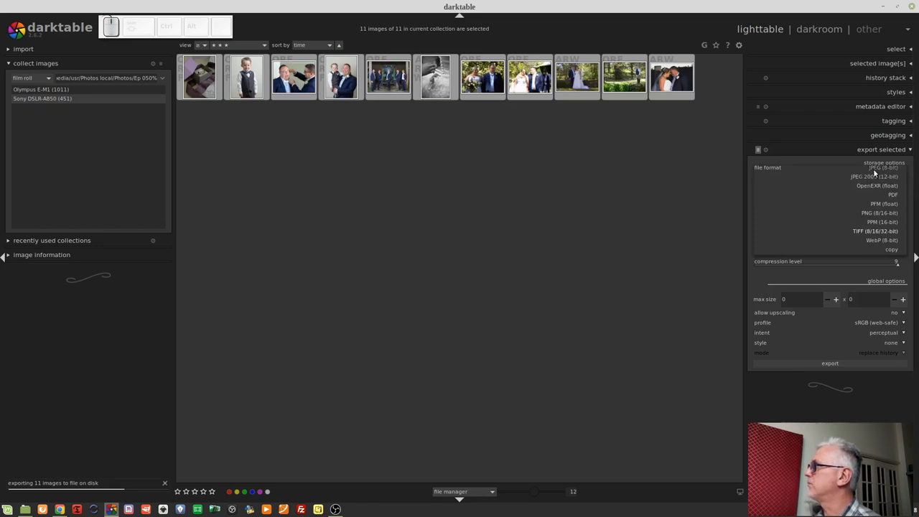
{"action": "left_click", "coordinate": [873, 167]}
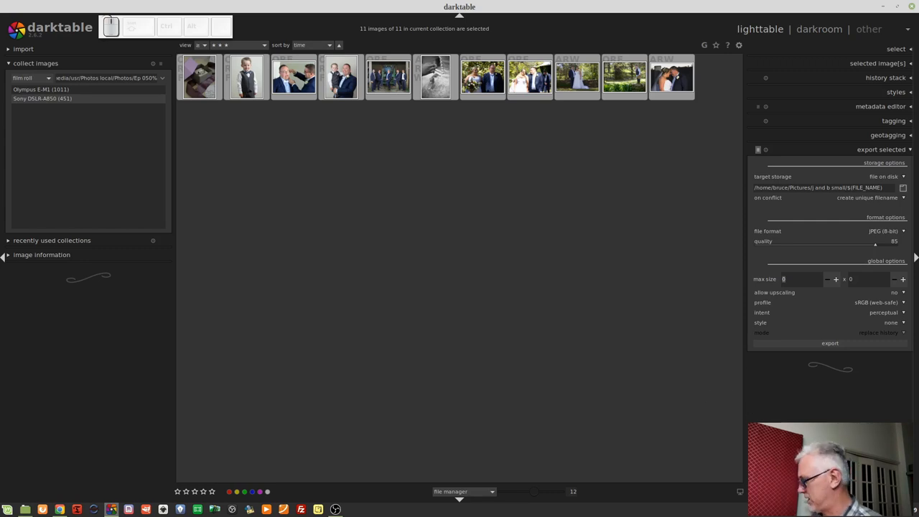
{"action": "type", "text": "2000"}
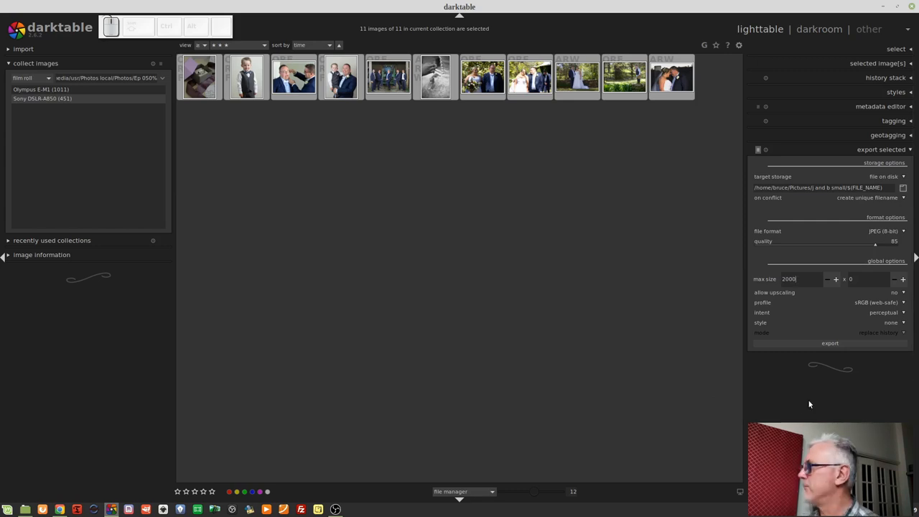
Step: Store the JPEG settings as preset 'j and b small' and export the 11 photos
{"action": "left_click", "coordinate": [757, 149]}
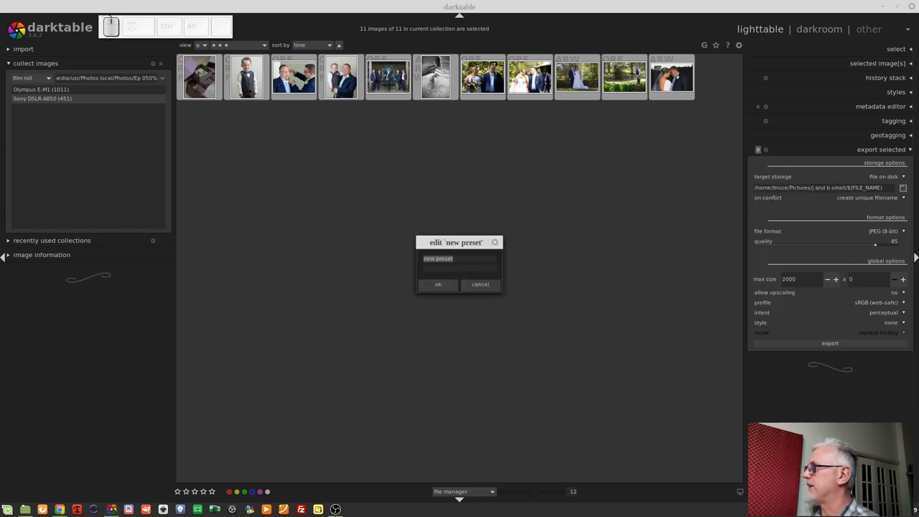
{"action": "type", "text": "j and"}
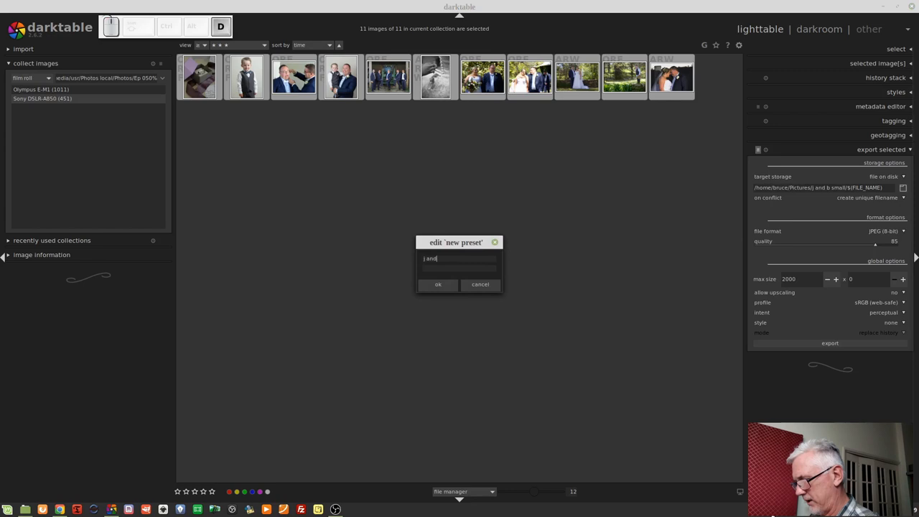
{"action": "type", "text": "b small"}
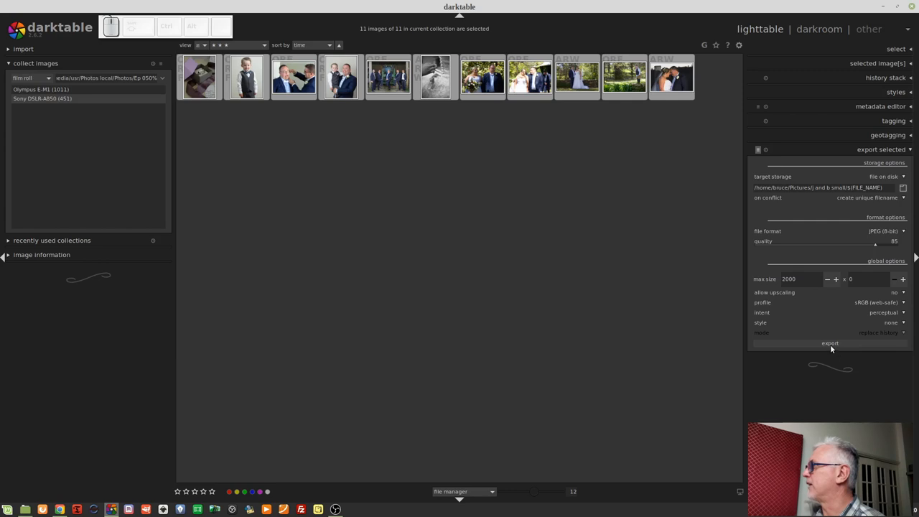
{"action": "left_click", "coordinate": [829, 343]}
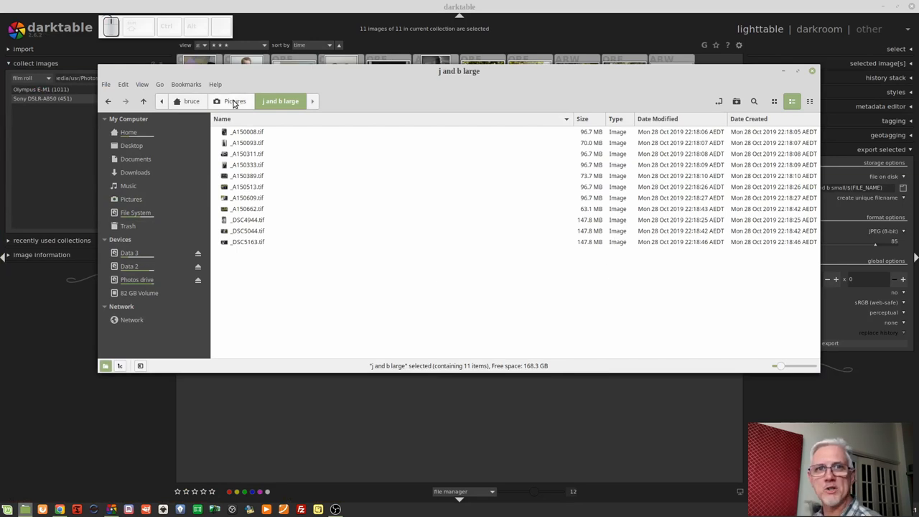
Step: Open the j and b small folder in Nemo to view the 11 exported JPEGs
{"action": "left_click", "coordinate": [234, 101]}
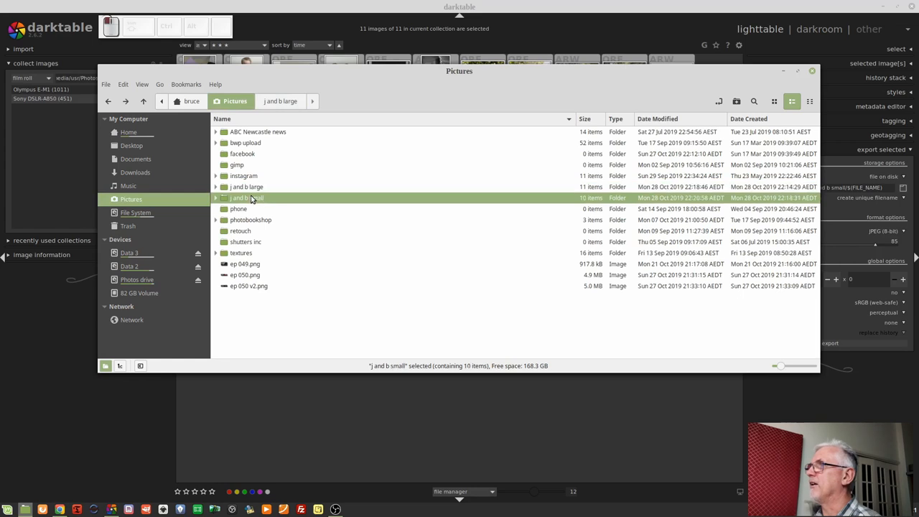
{"action": "double_click", "coordinate": [245, 197]}
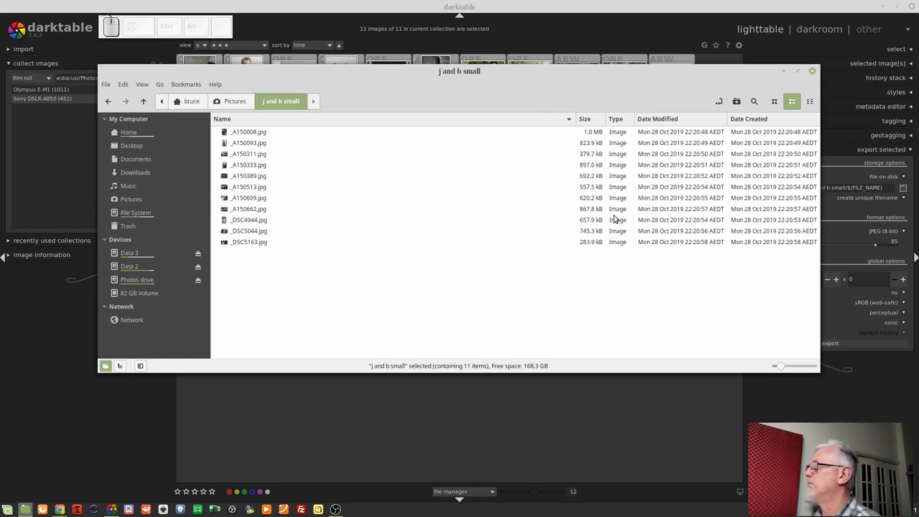
{"action": "mouse_move", "coordinate": [594, 296]}
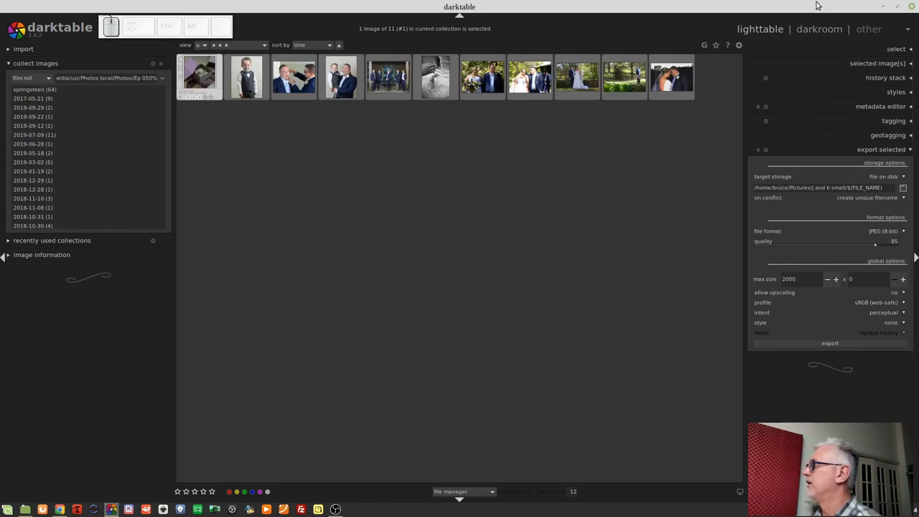
Step: Switch to the print view and scroll the bottom filmstrip to the wedding photos
{"action": "left_click", "coordinate": [869, 28]}
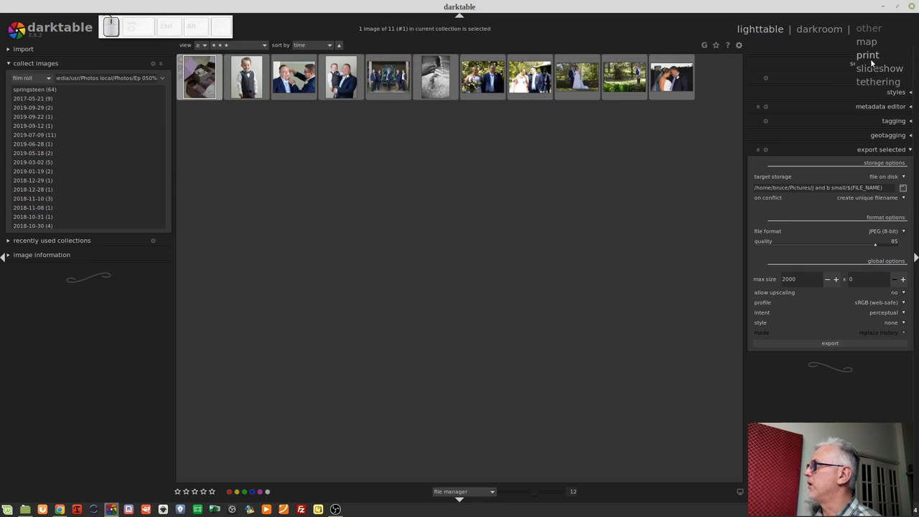
{"action": "left_click", "coordinate": [867, 29]}
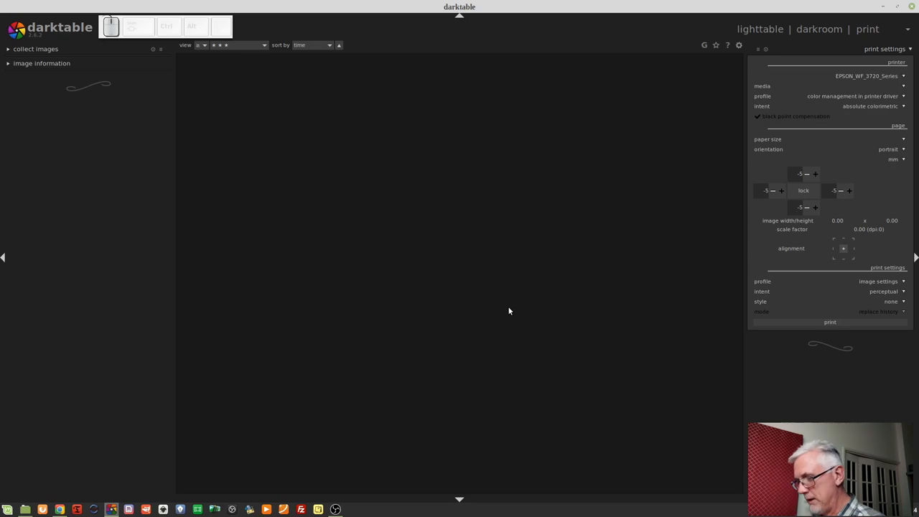
{"action": "left_click", "coordinate": [458, 499]}
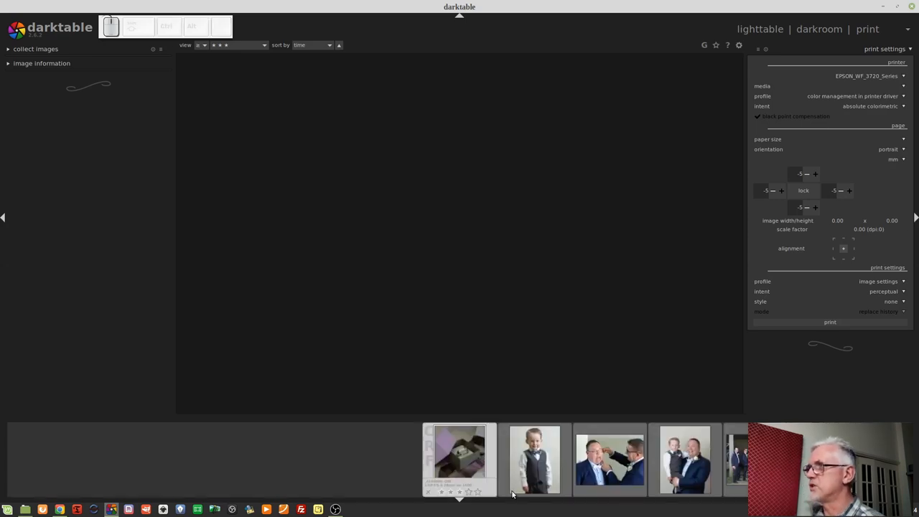
{"action": "scroll", "scroll_direction": "left", "scroll_amount": 3}
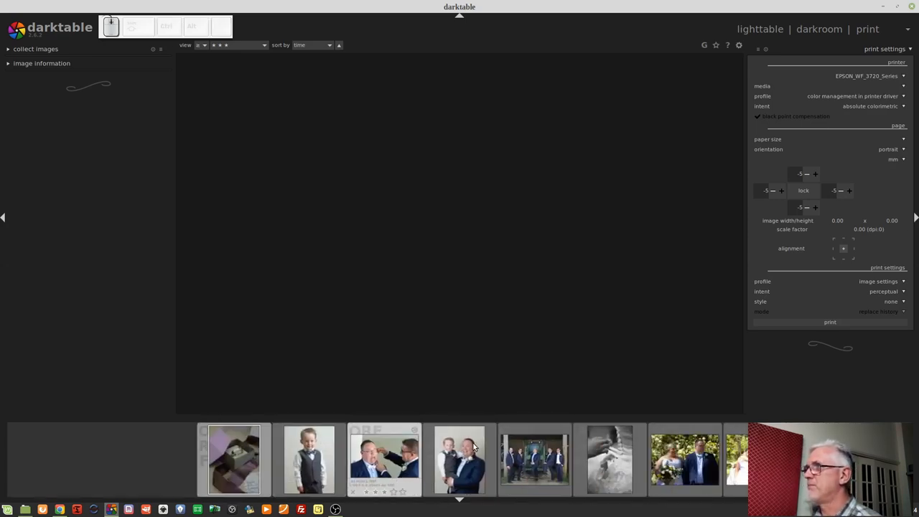
{"action": "scroll", "scroll_direction": "left", "scroll_amount": 3}
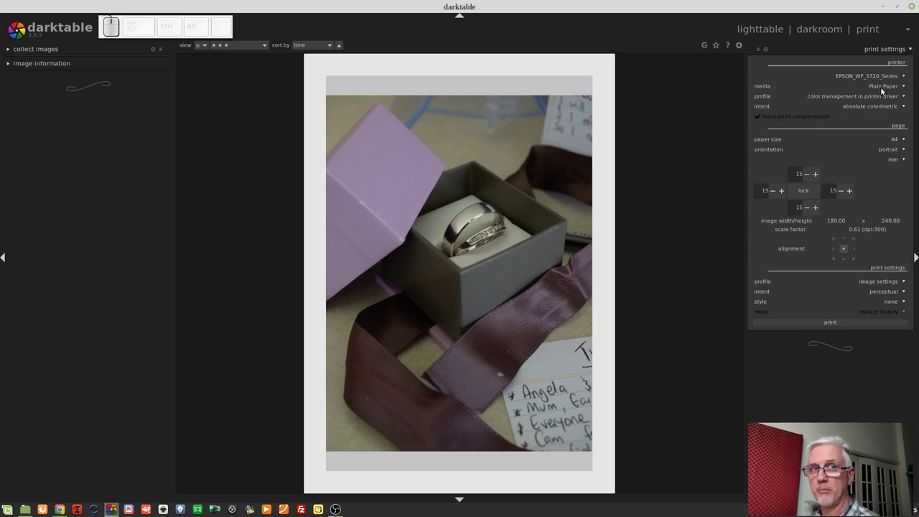
{"action": "mouse_move", "coordinate": [875, 118]}
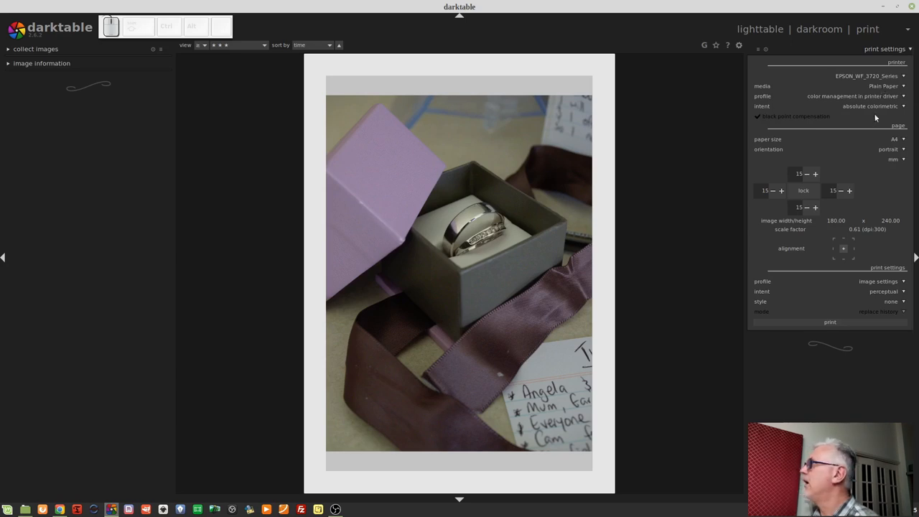
{"action": "mouse_move", "coordinate": [826, 95]}
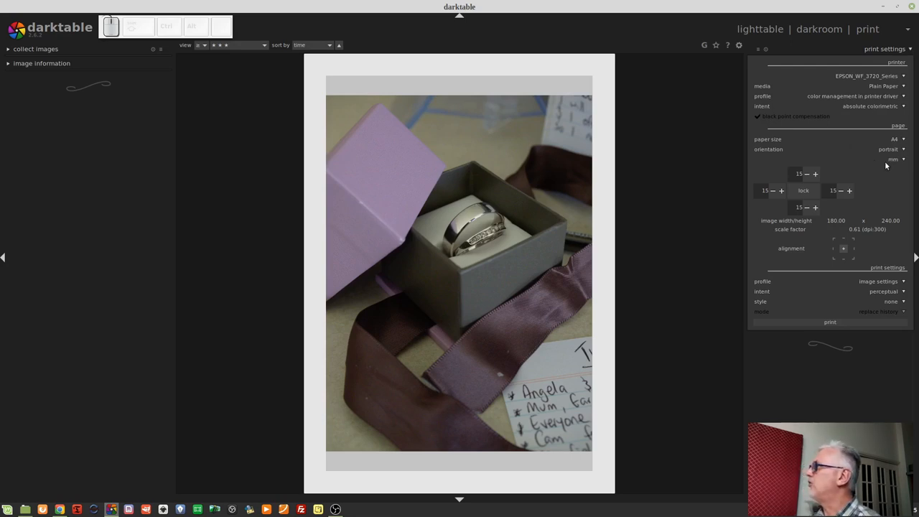
{"action": "mouse_move", "coordinate": [892, 173]}
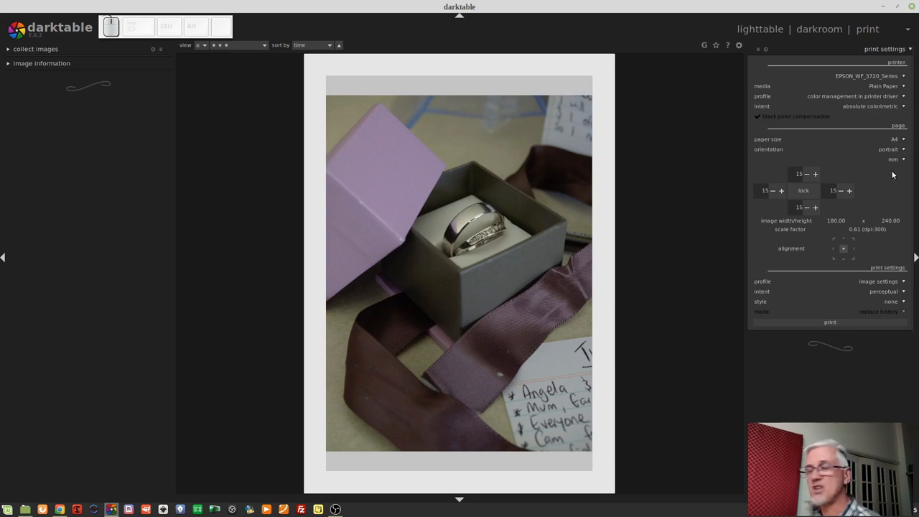
{"action": "mouse_move", "coordinate": [907, 182]}
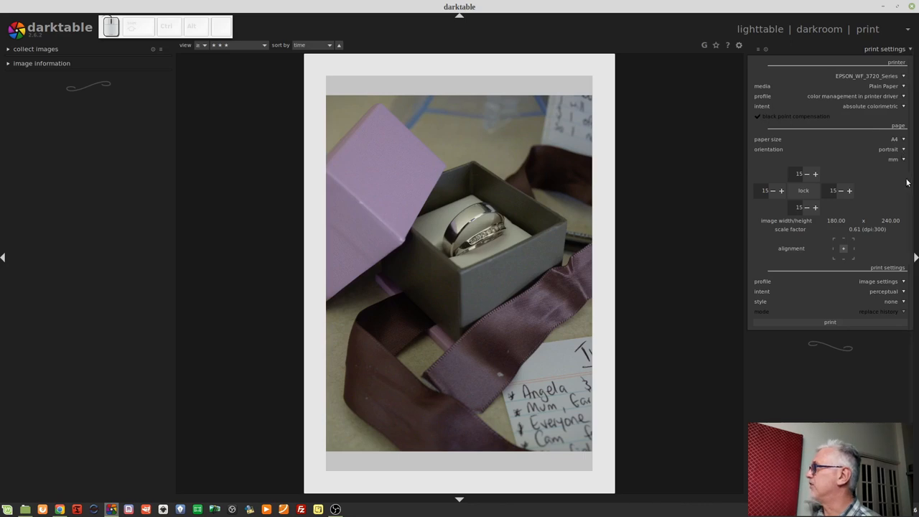
Step: Set page margins of 7 top, 25 bottom, 15 left and 31 right mm
{"action": "left_click", "coordinate": [799, 173]}
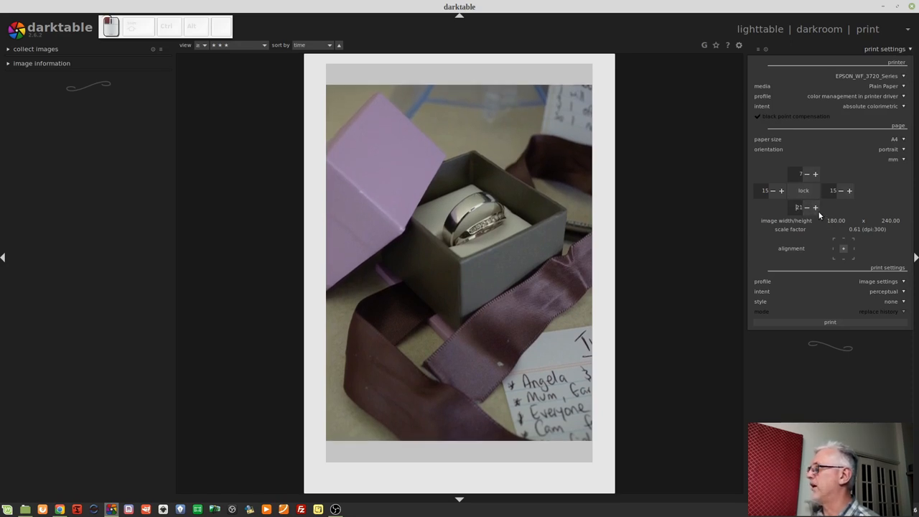
{"action": "left_click", "coordinate": [849, 190]}
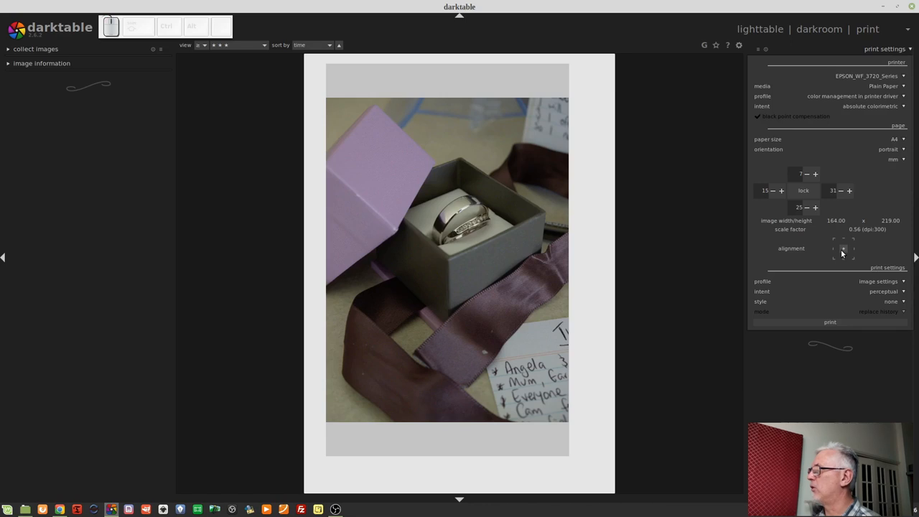
{"action": "mouse_move", "coordinate": [873, 251]}
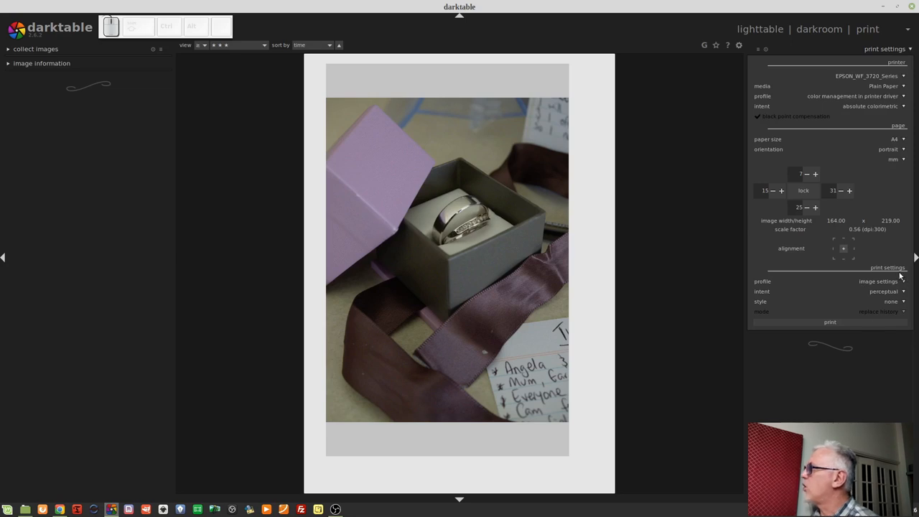
{"action": "mouse_move", "coordinate": [885, 291]}
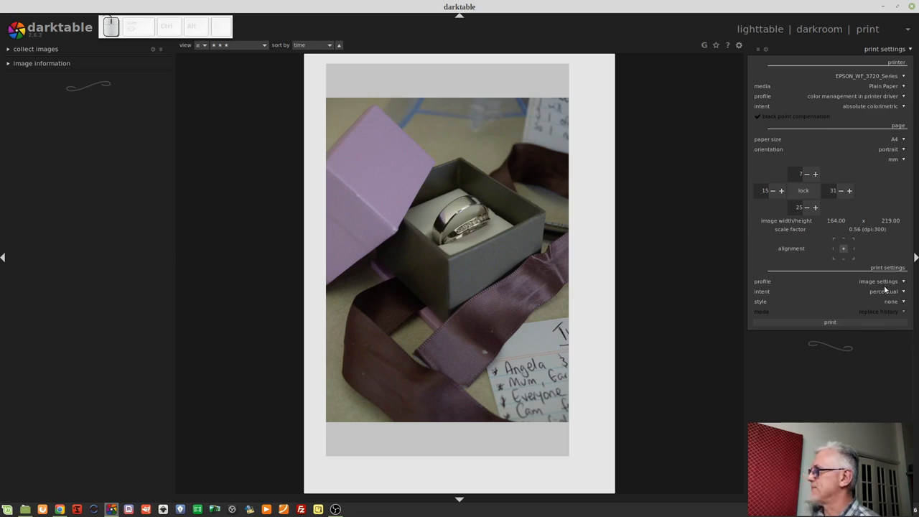
Step: Keep 'image settings' as the print colour profile
{"action": "left_click", "coordinate": [879, 280]}
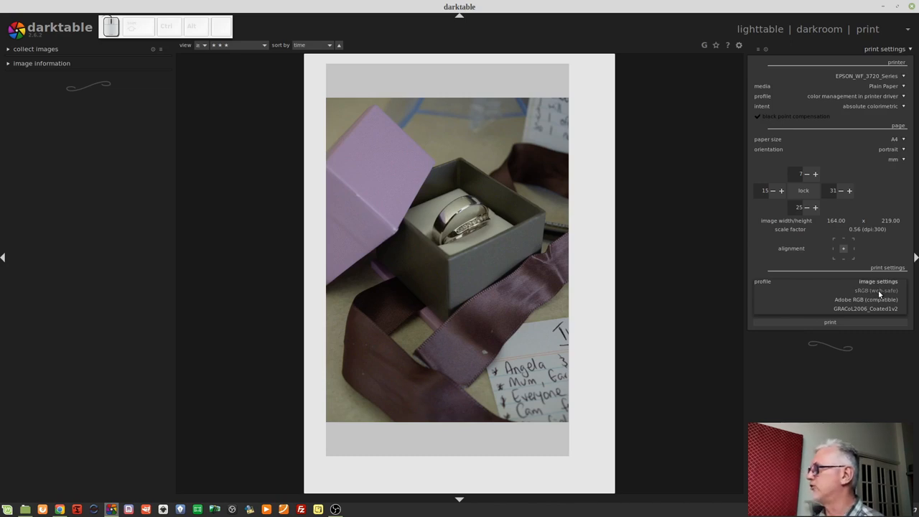
{"action": "left_click", "coordinate": [875, 290]}
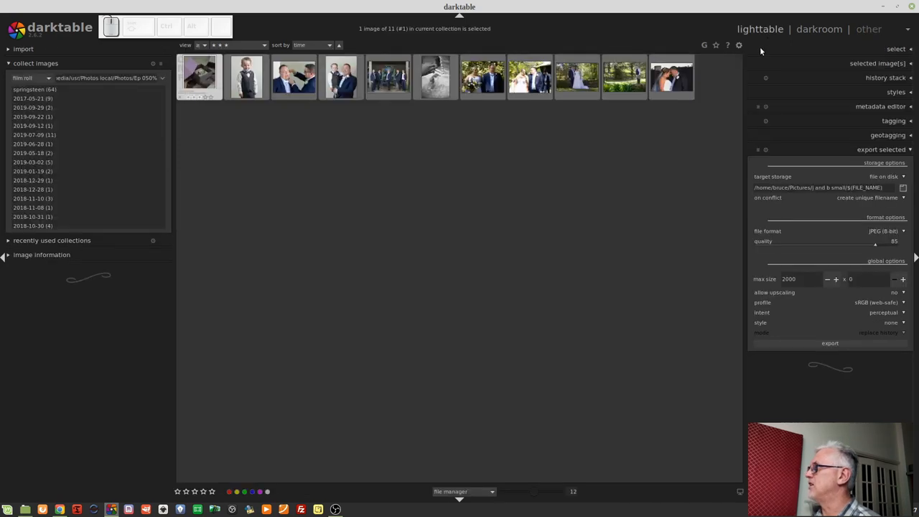
Step: Expand the styles module, then return to the print view of the ring photo on A4
{"action": "left_click", "coordinate": [895, 91]}
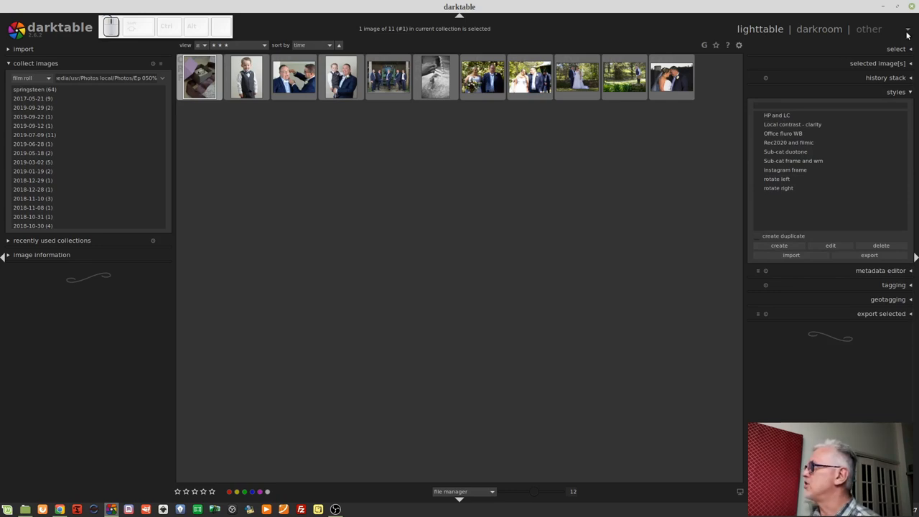
{"action": "left_click", "coordinate": [868, 29]}
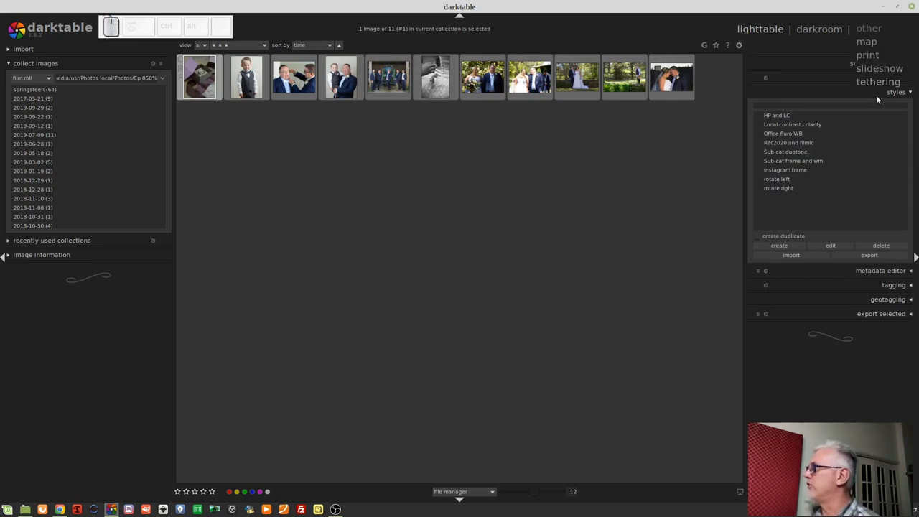
{"action": "left_click", "coordinate": [867, 29]}
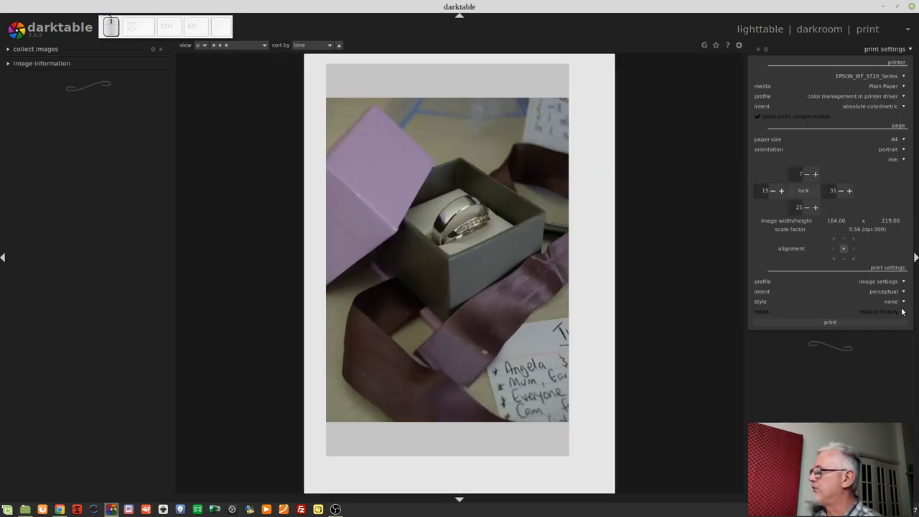
{"action": "left_click", "coordinate": [890, 301]}
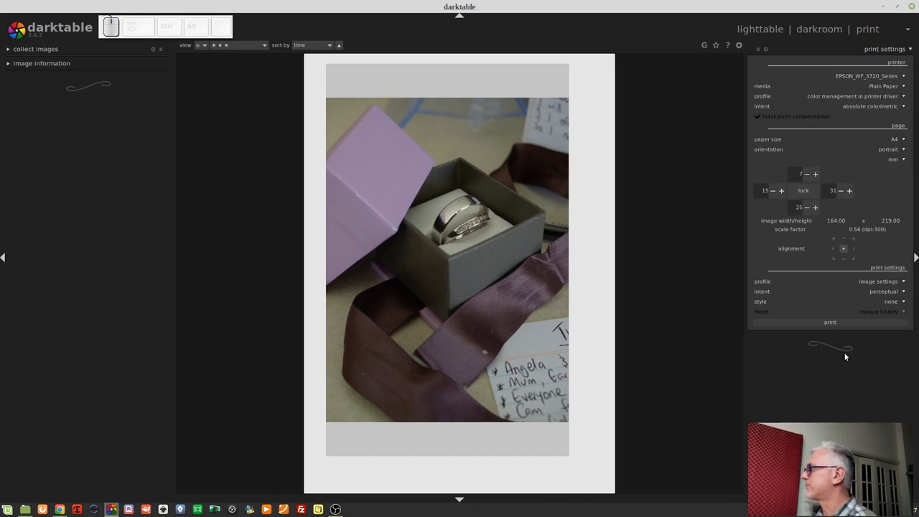
{"action": "mouse_move", "coordinate": [830, 321]}
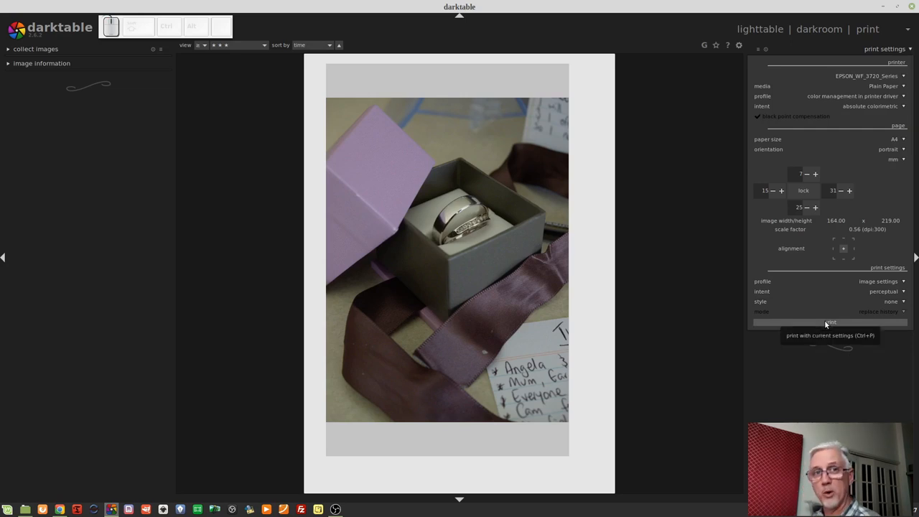